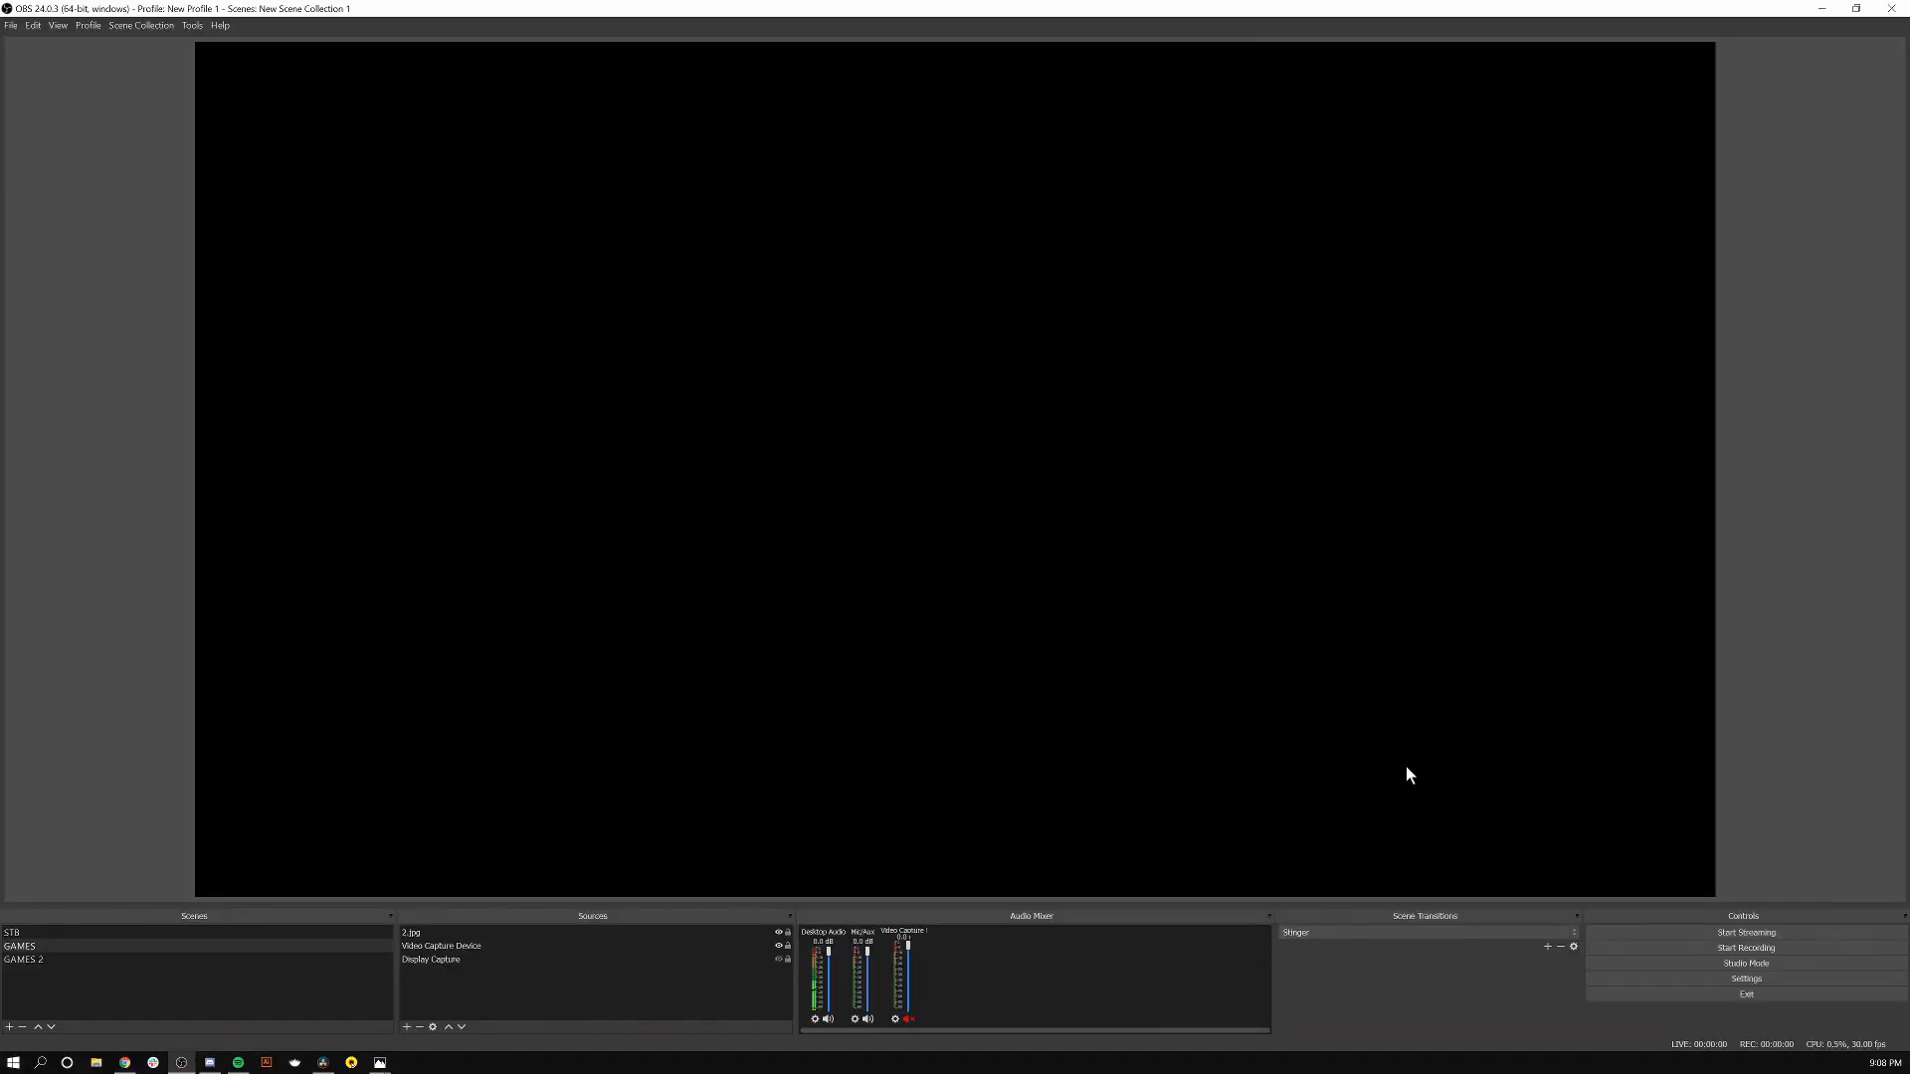
pyautogui.moveTo(989, 466)
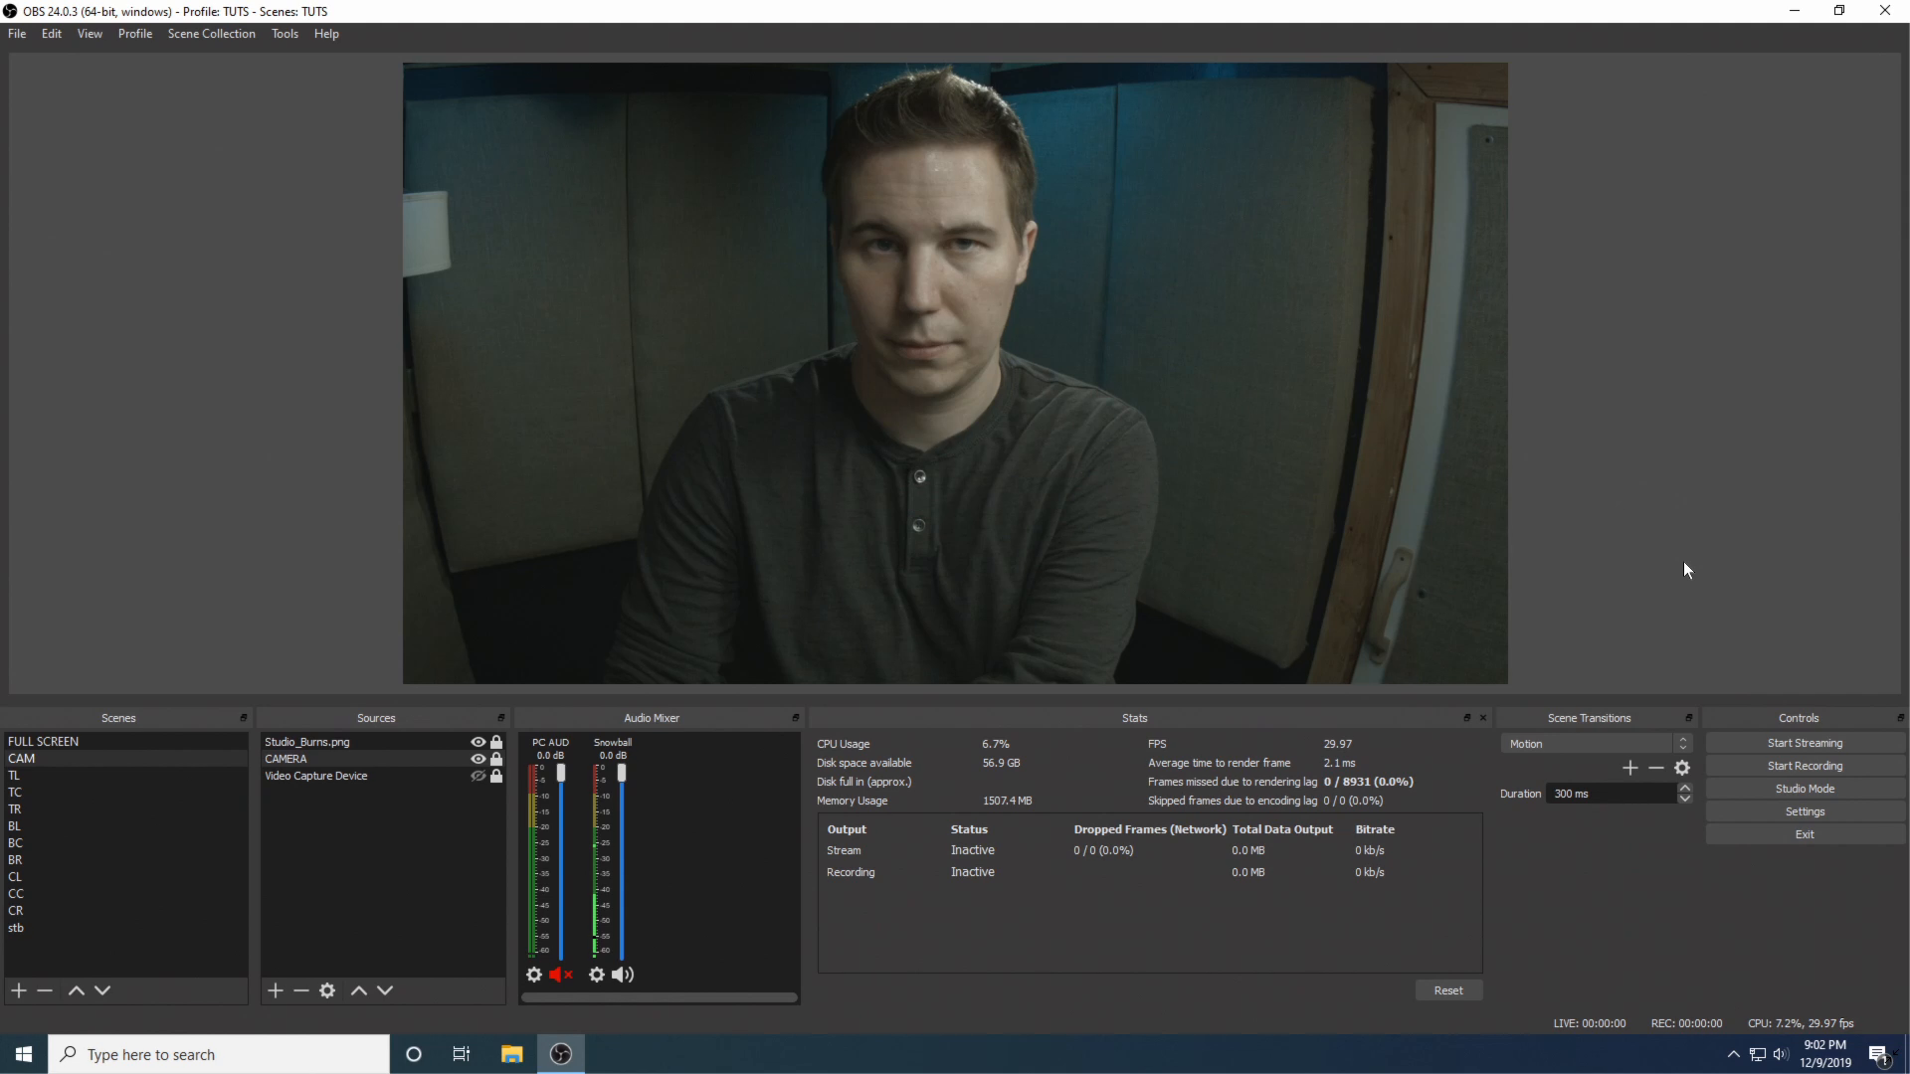
pyautogui.moveTo(860, 460)
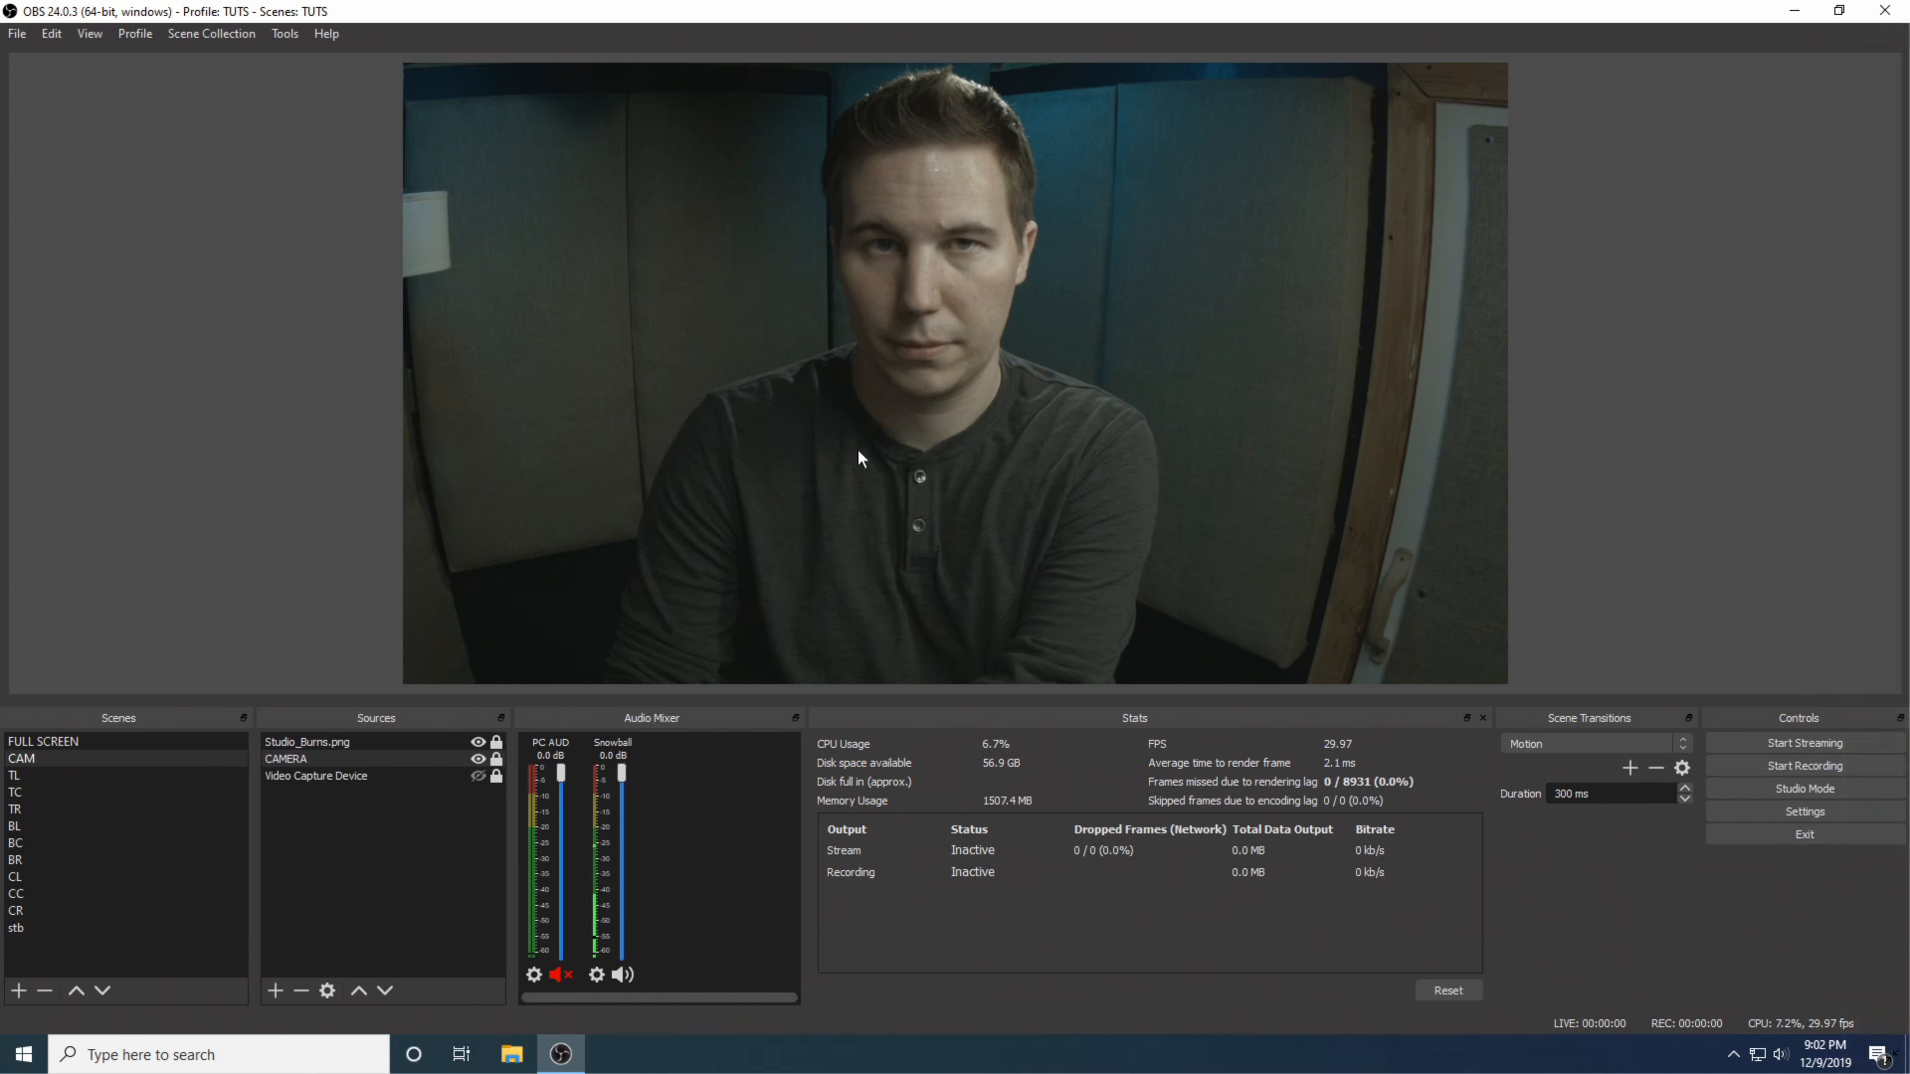
pyautogui.moveTo(1242, 603)
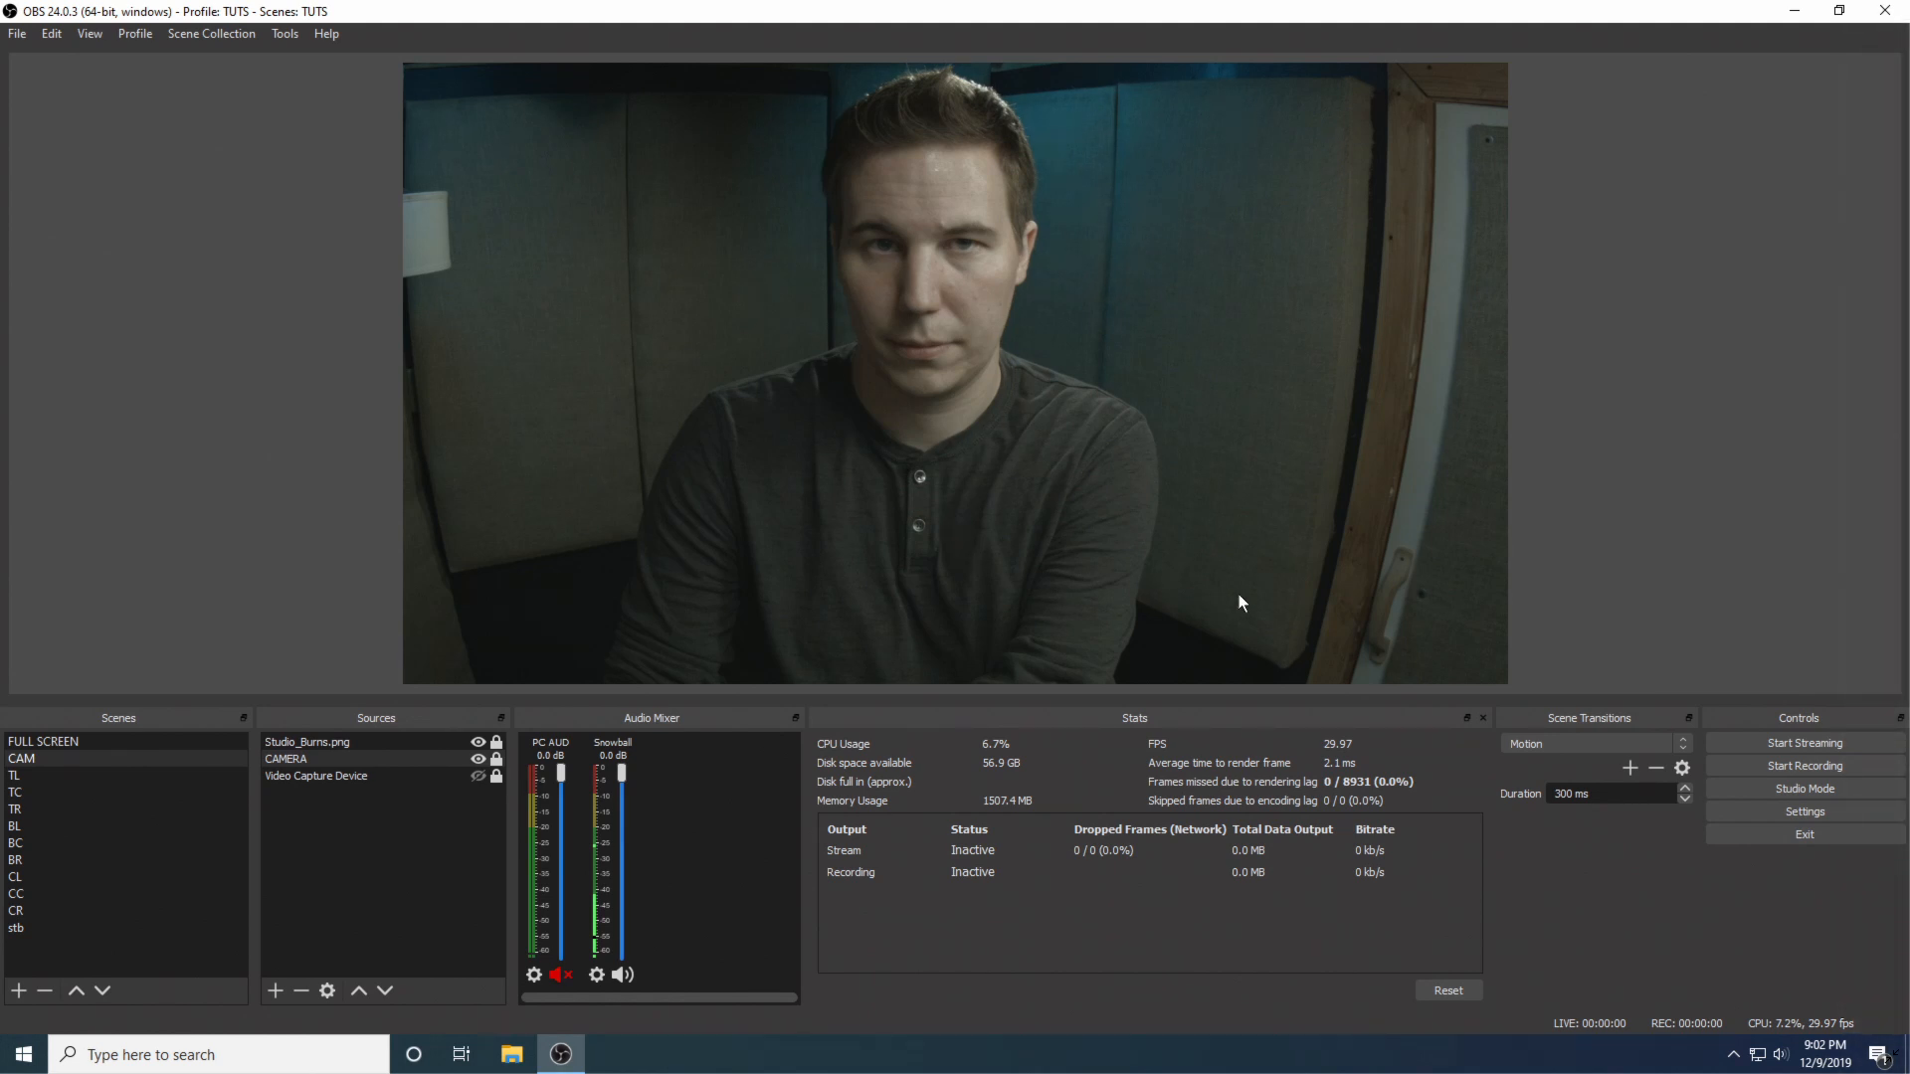
pyautogui.moveTo(925, 539)
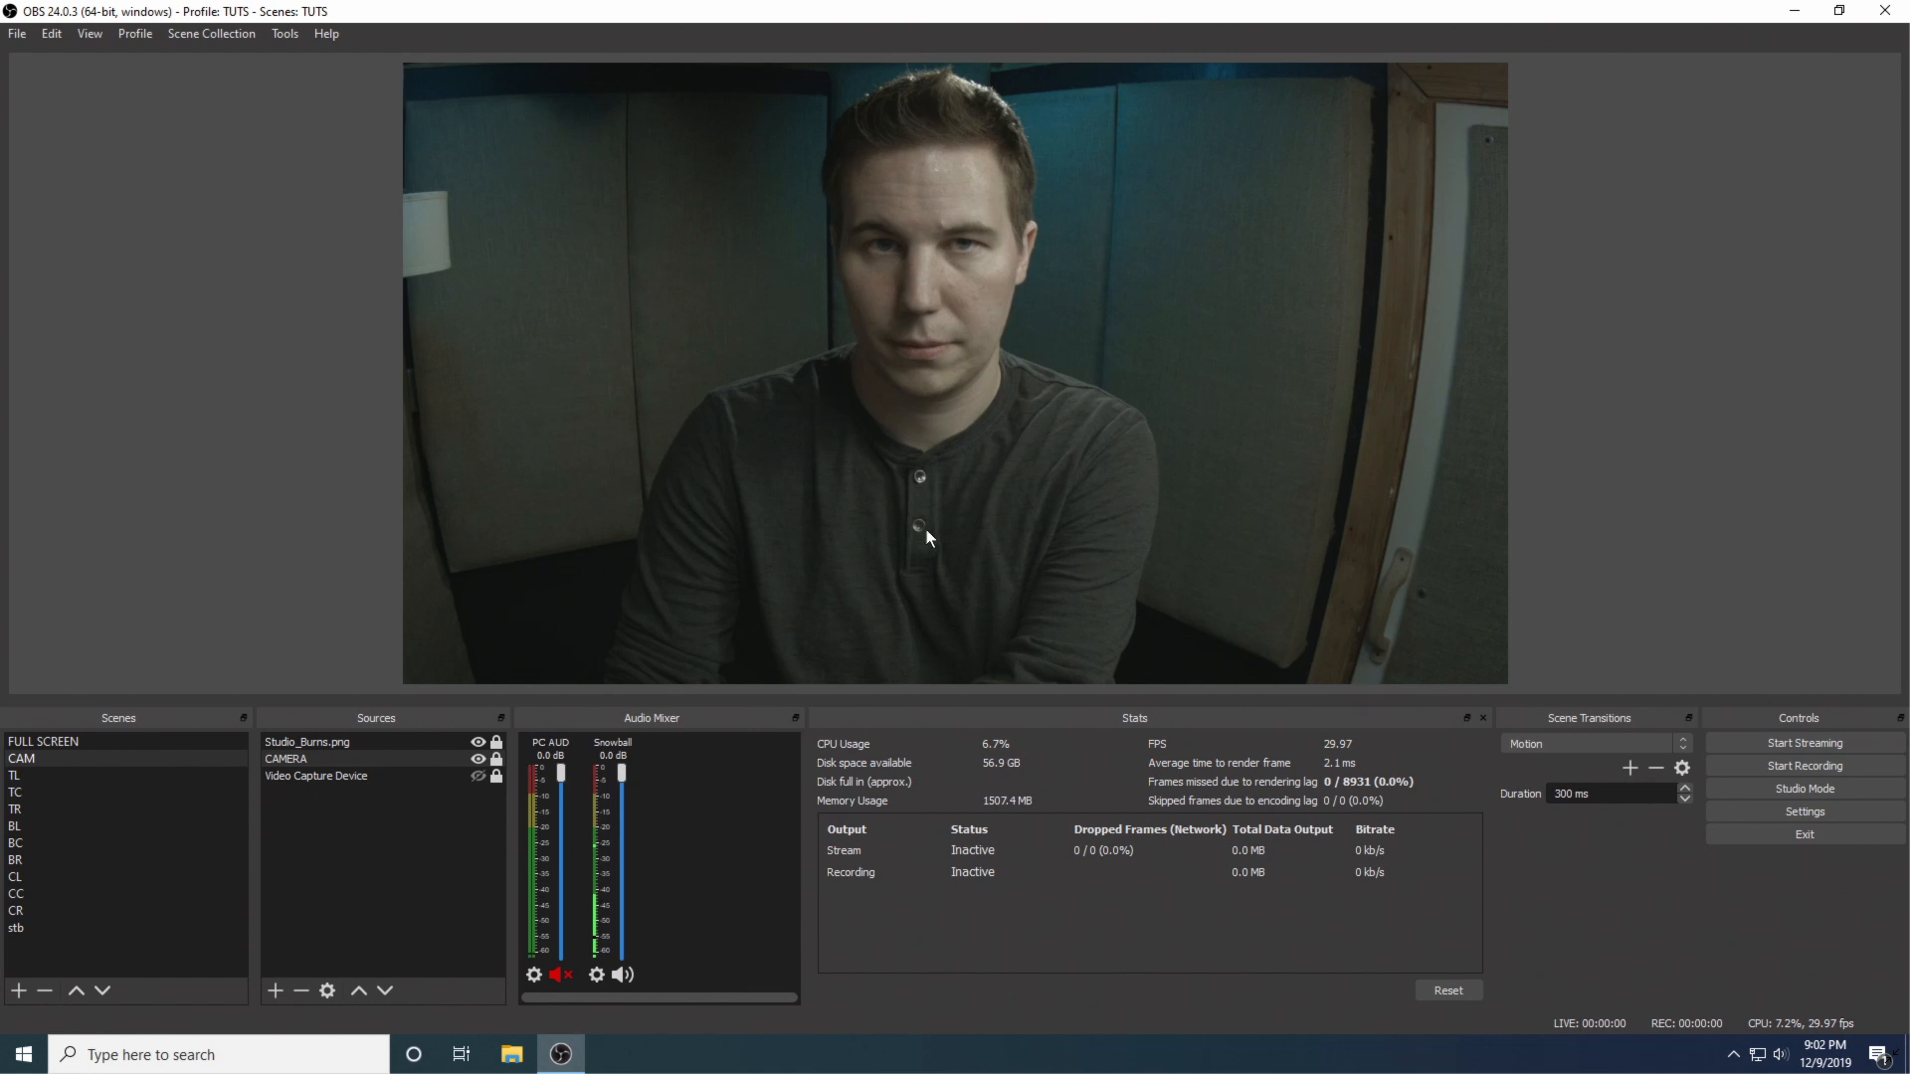
pyautogui.moveTo(1100, 577)
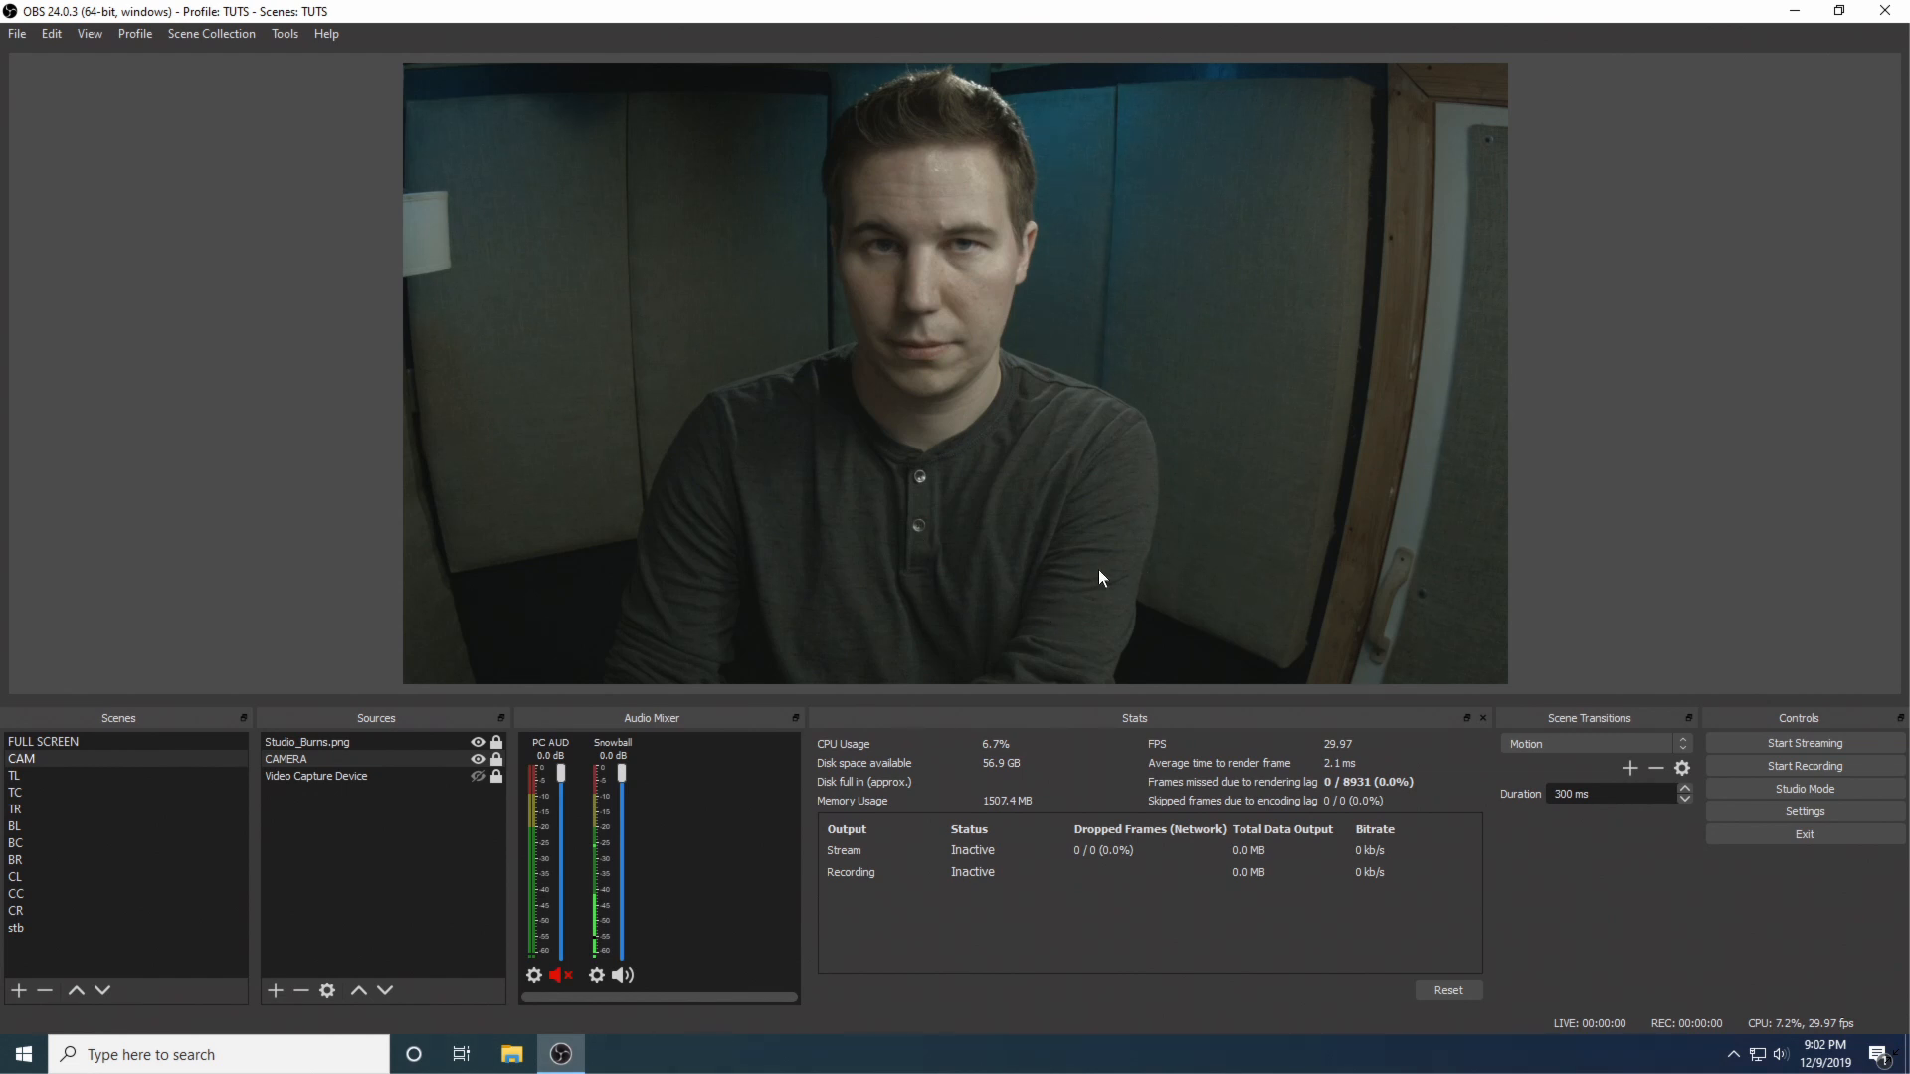
pyautogui.moveTo(1361, 638)
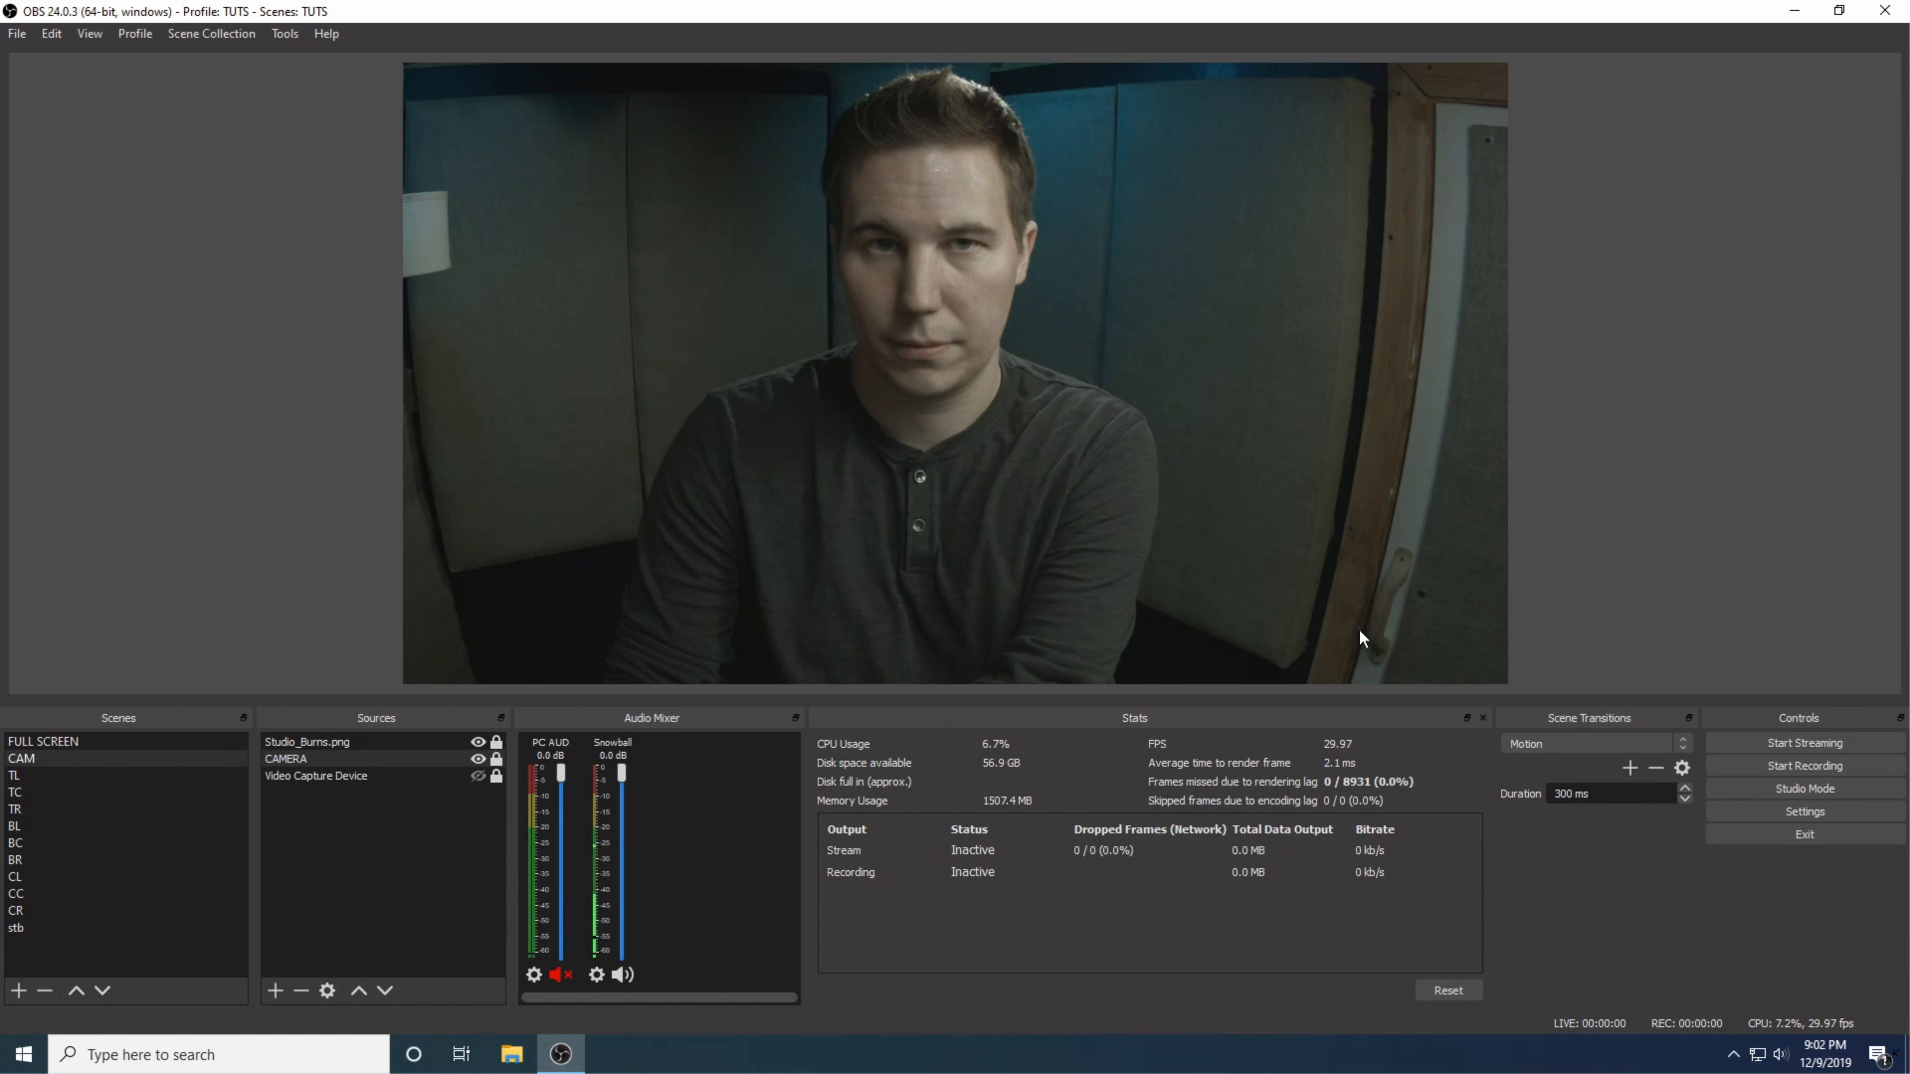
pyautogui.moveTo(1564, 633)
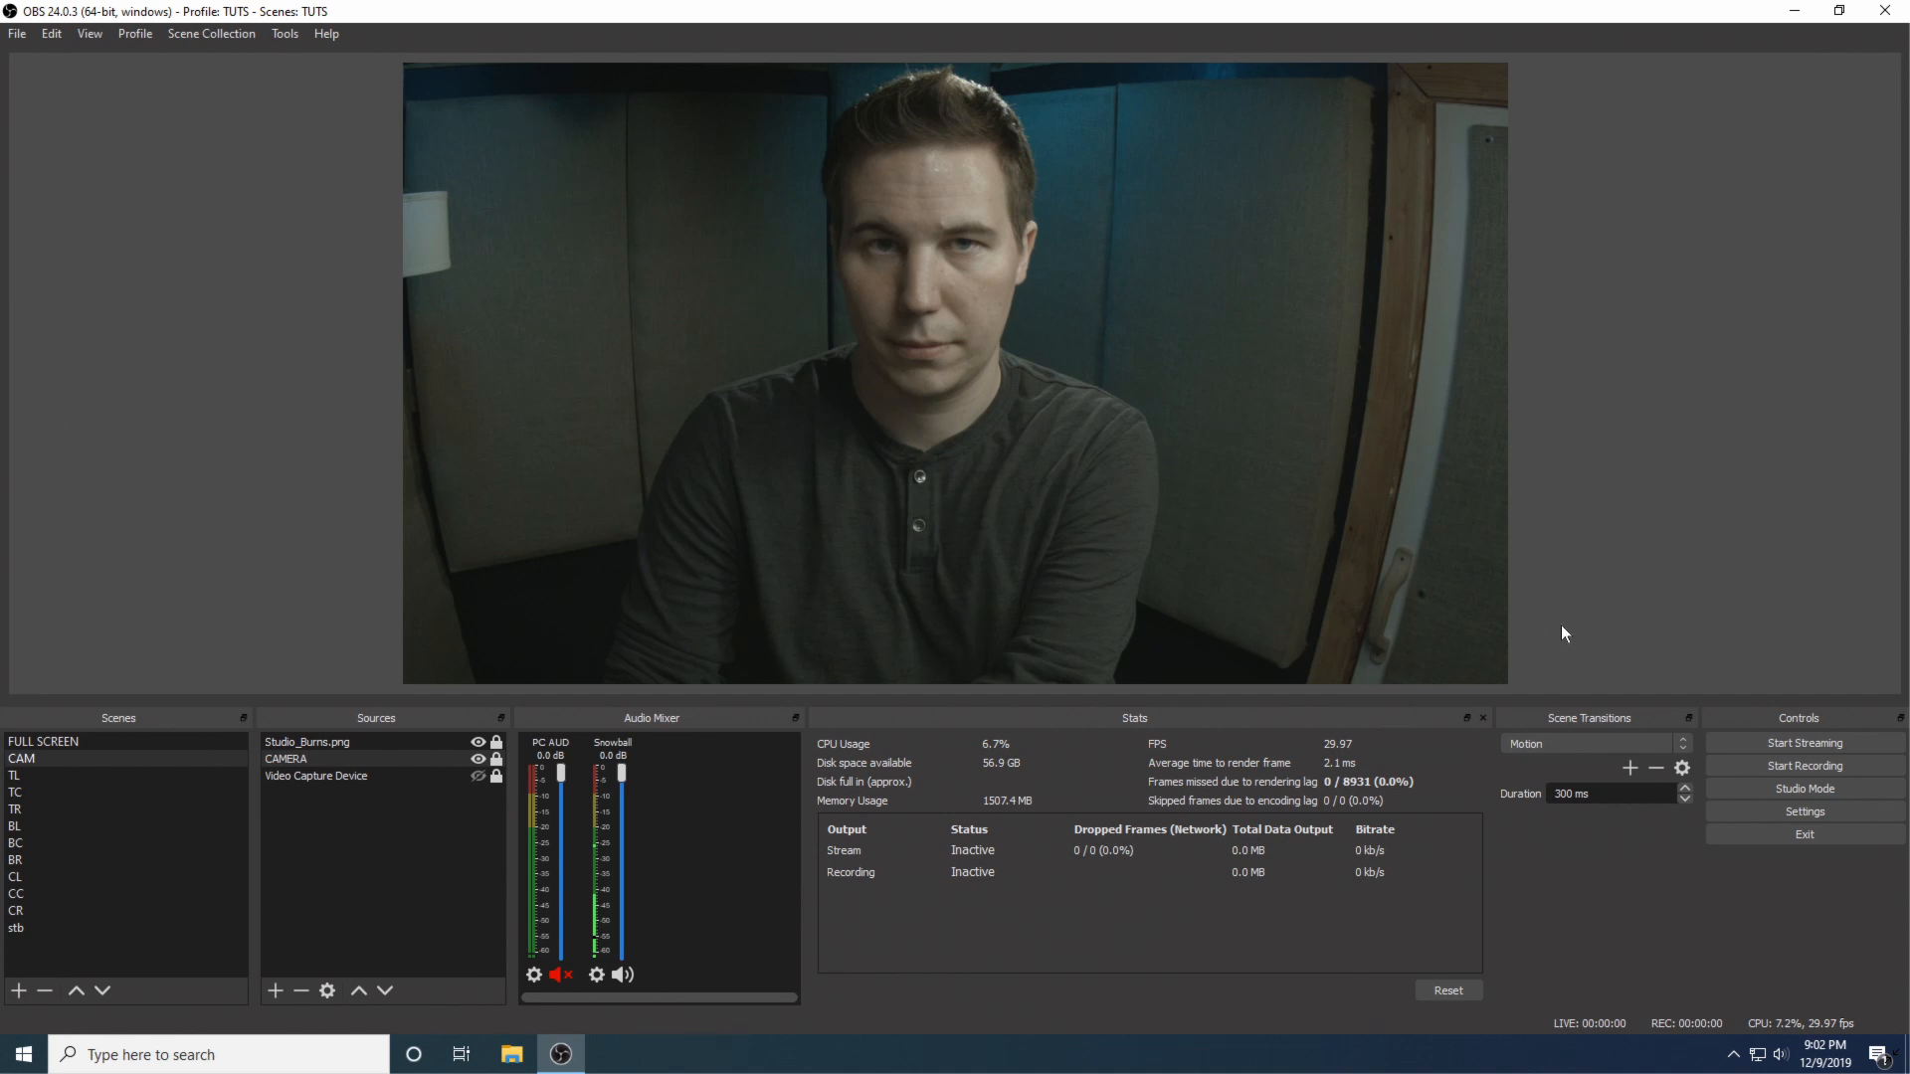
pyautogui.moveTo(1492, 679)
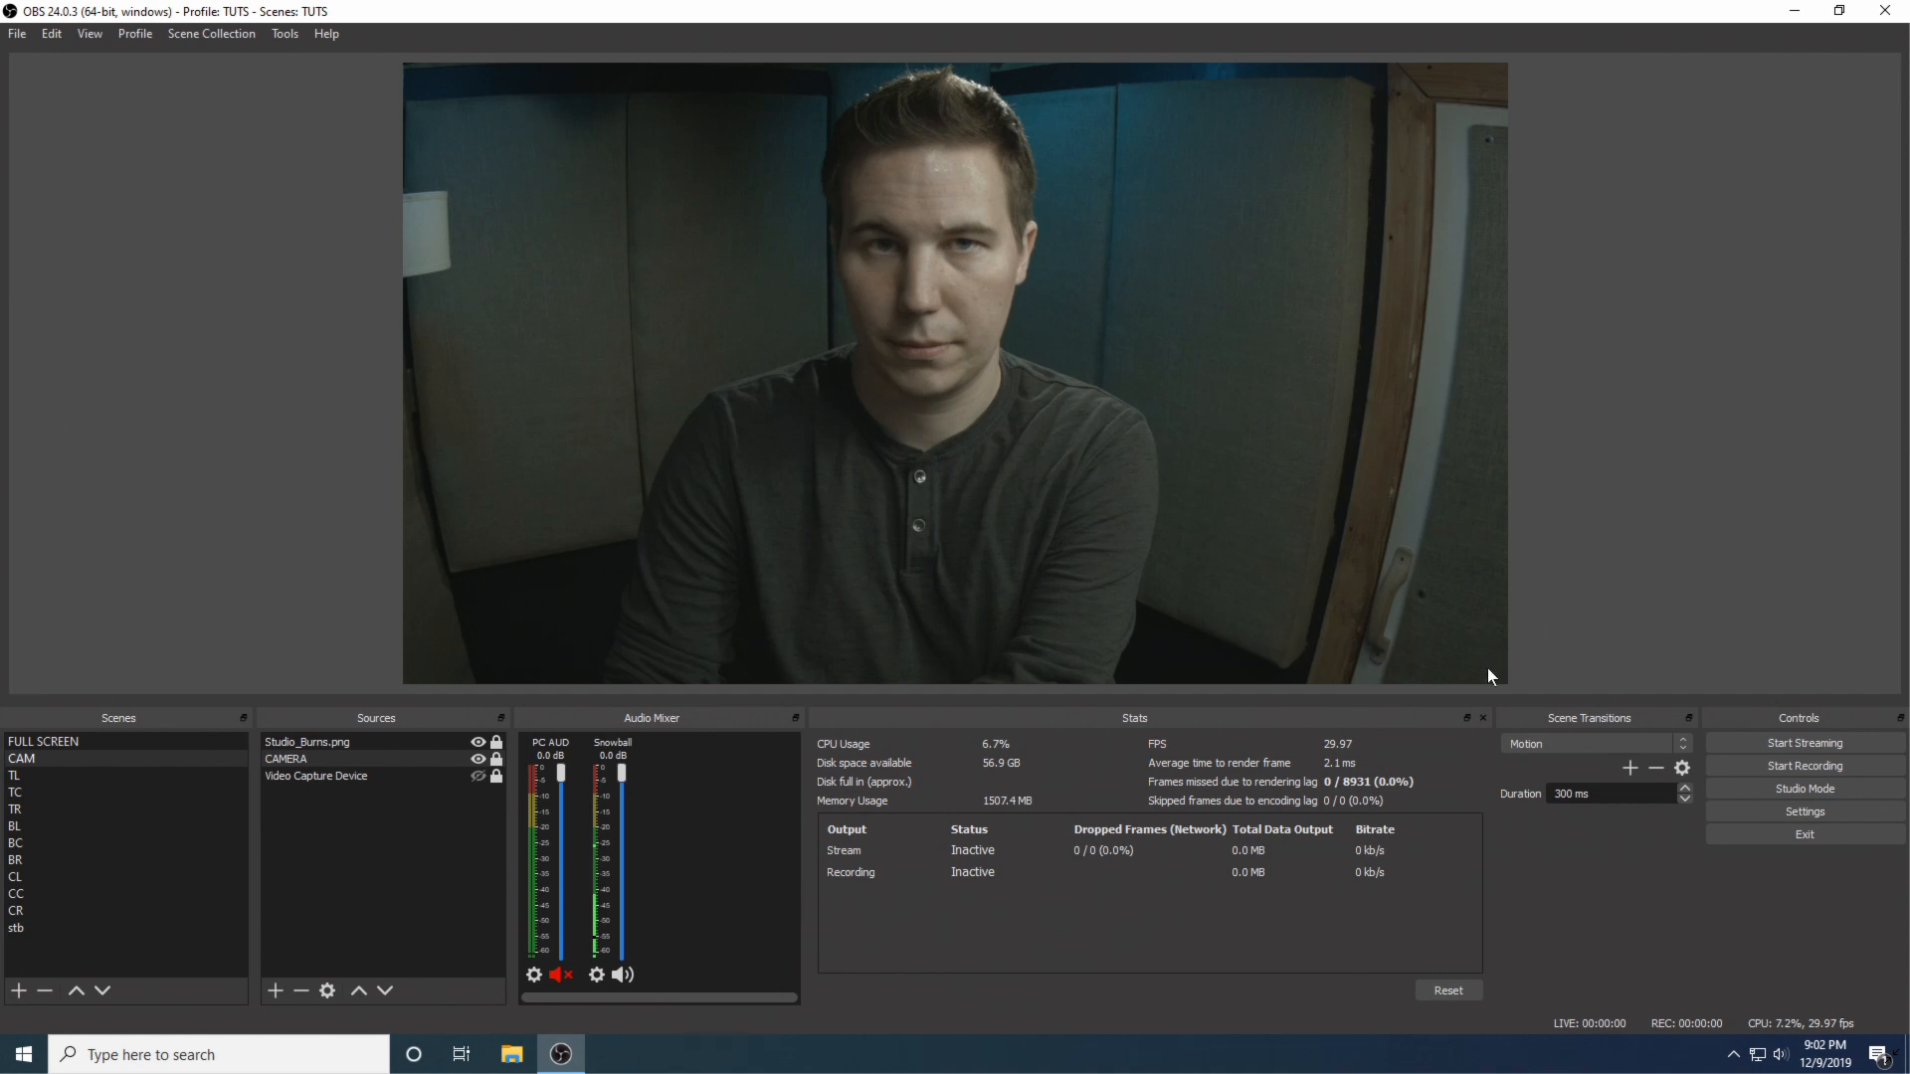
pyautogui.moveTo(1061, 503)
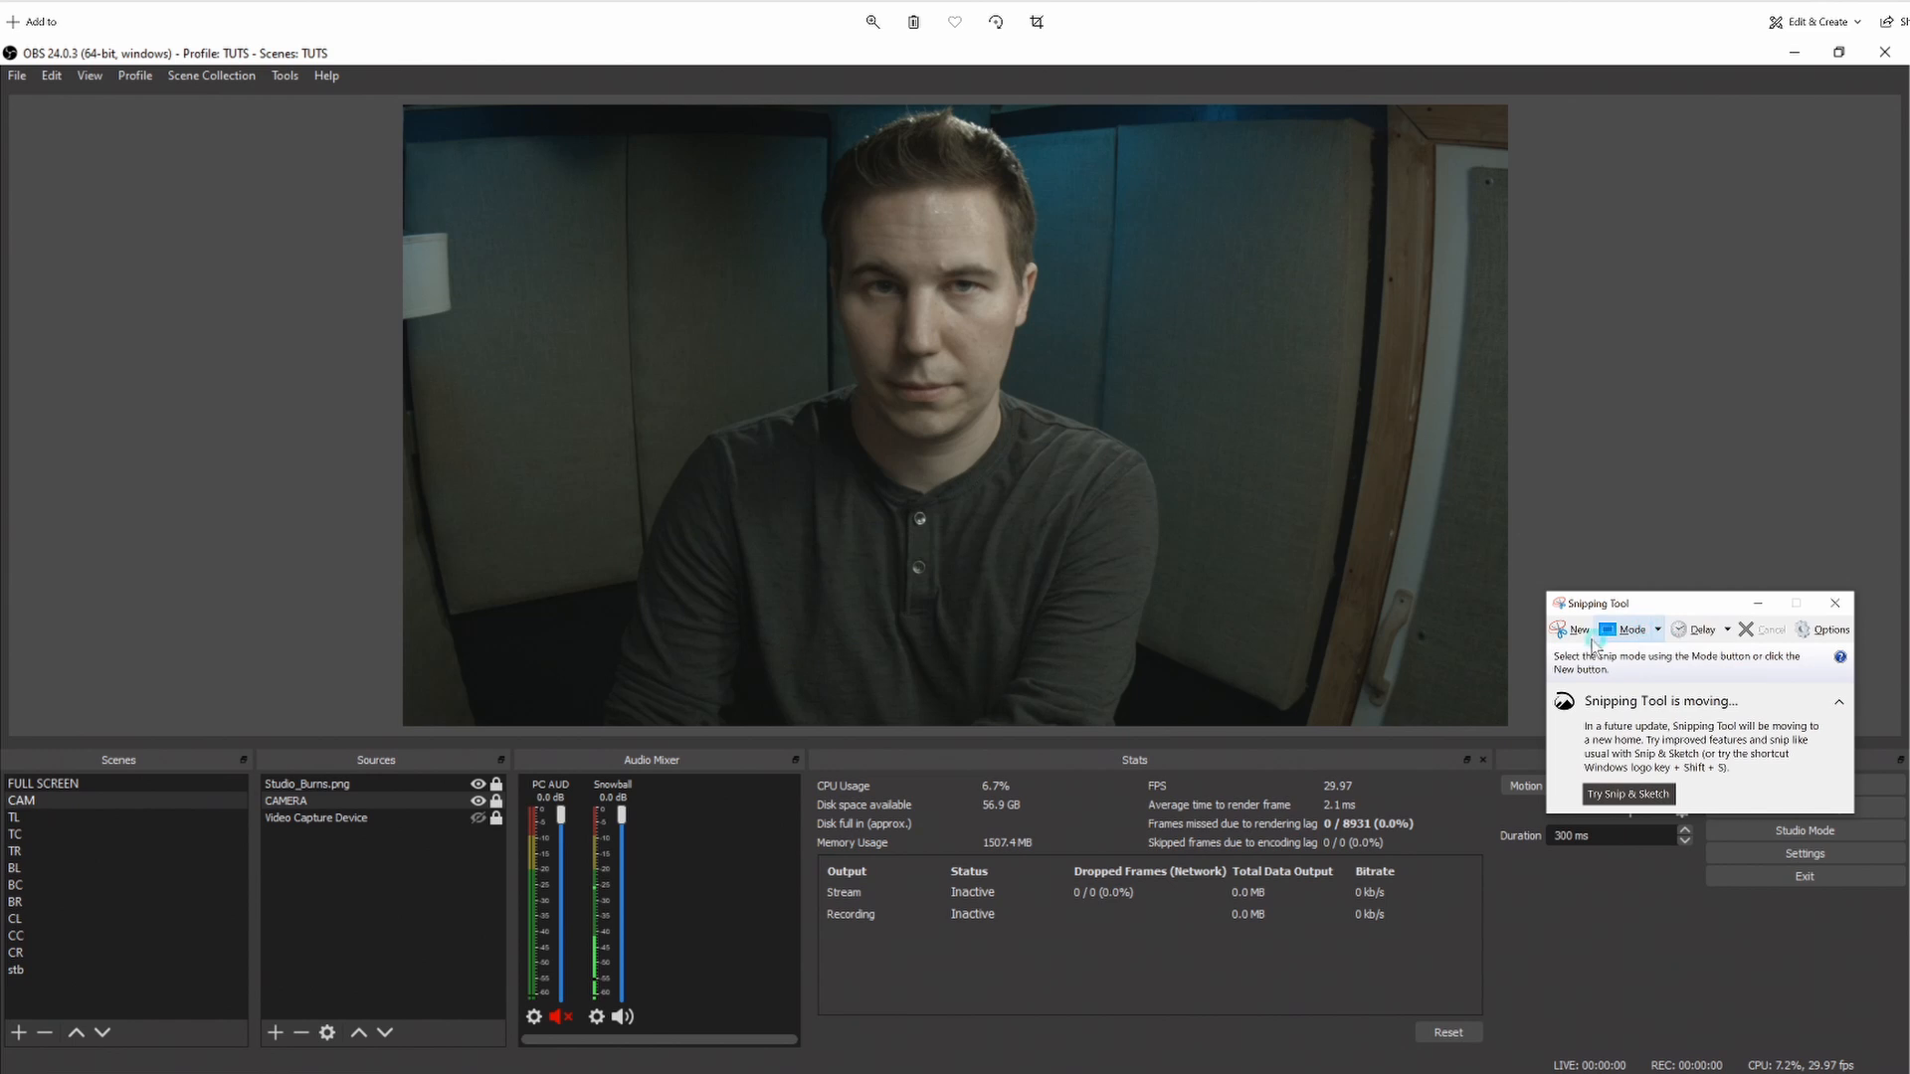
pyautogui.moveTo(1576, 631)
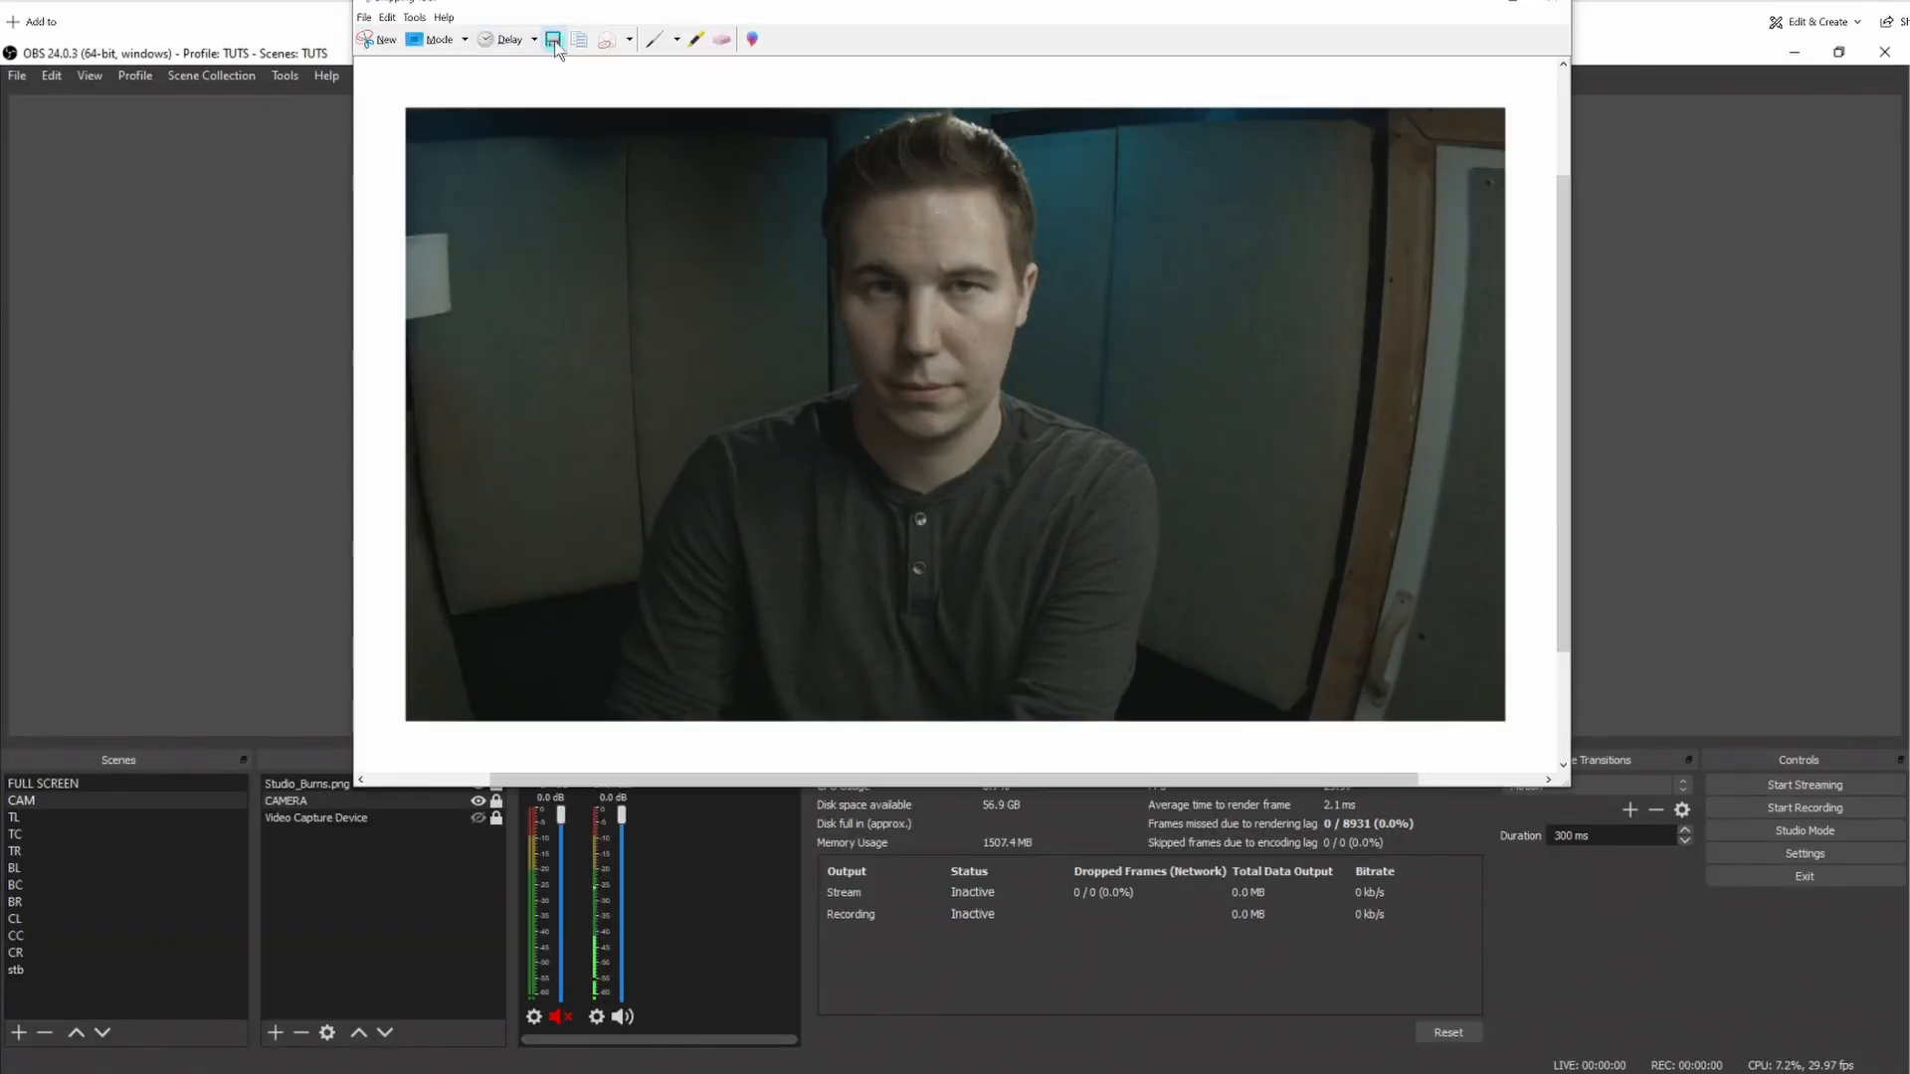
# Save the ungraded camera snip to the Desktop as a PNG named 'Ungrade'
pyautogui.click(553, 39)
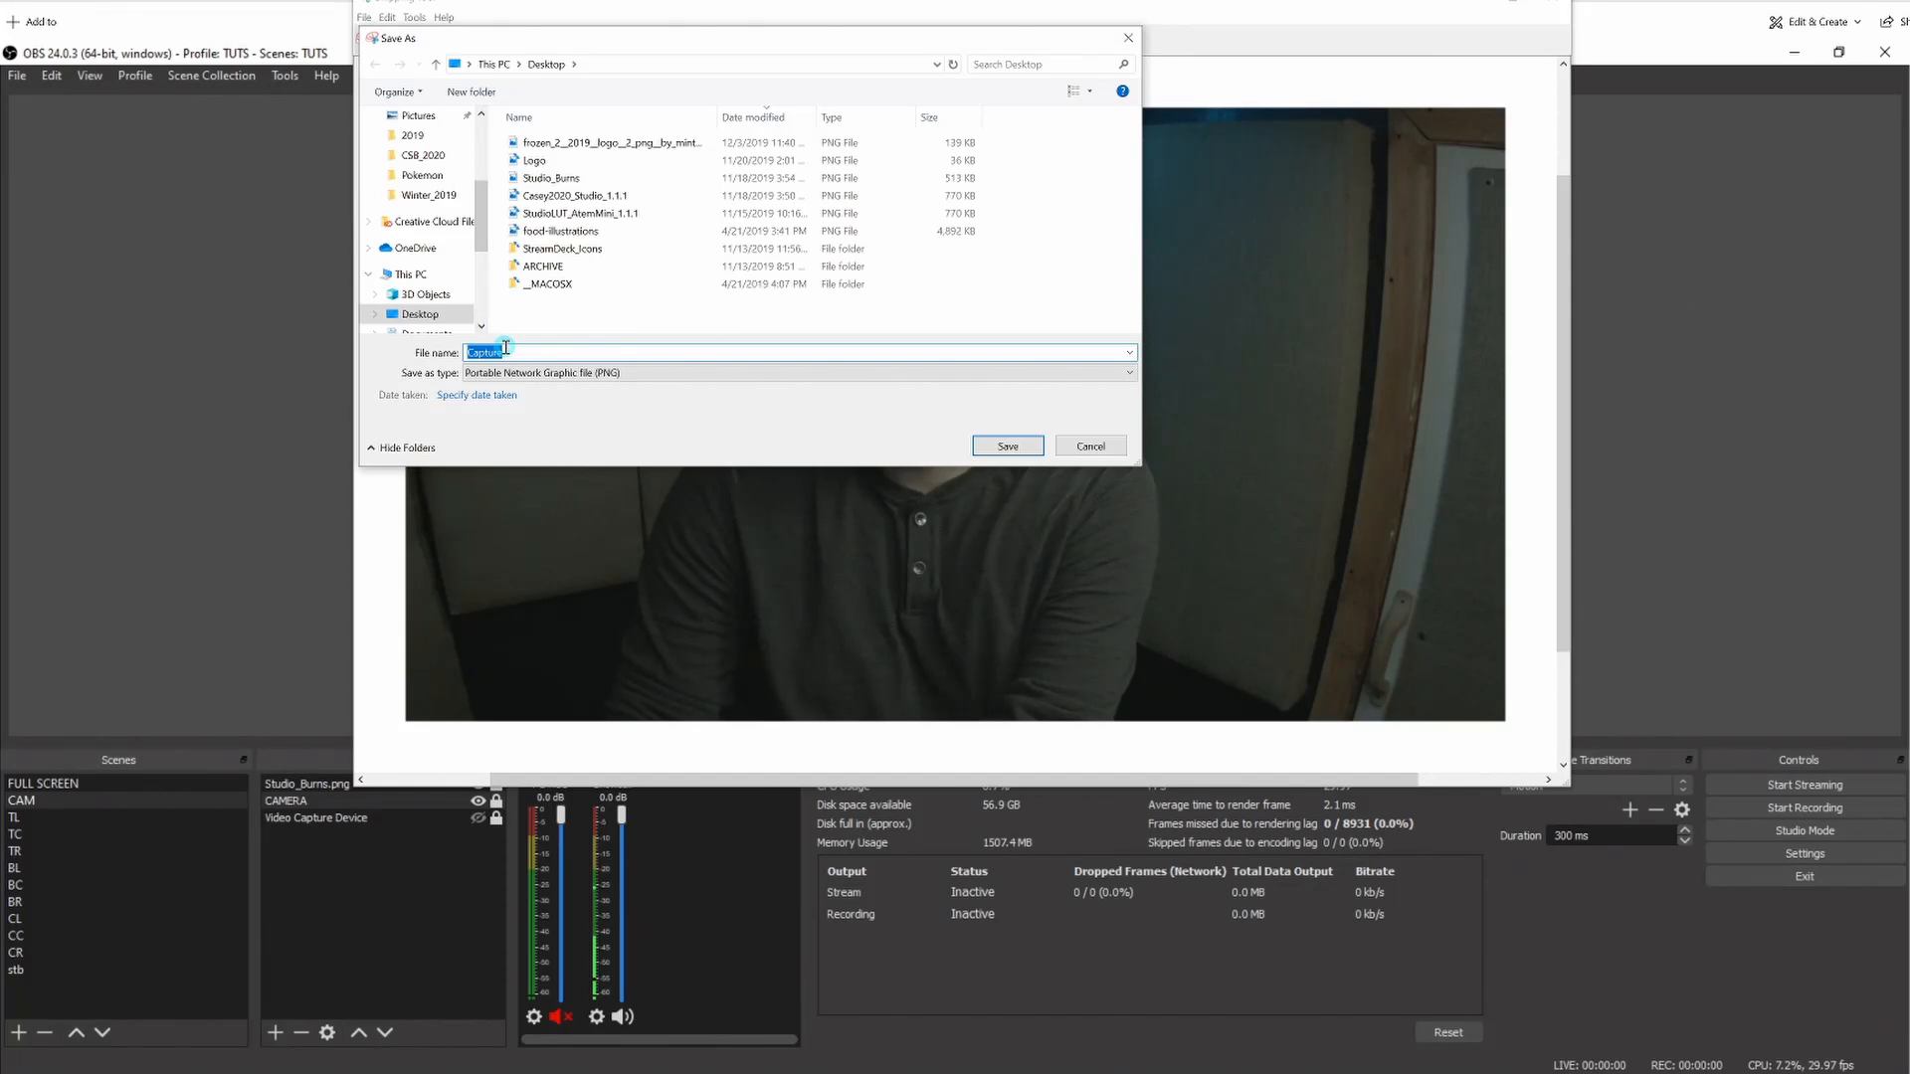
pyautogui.write('Ungrade')
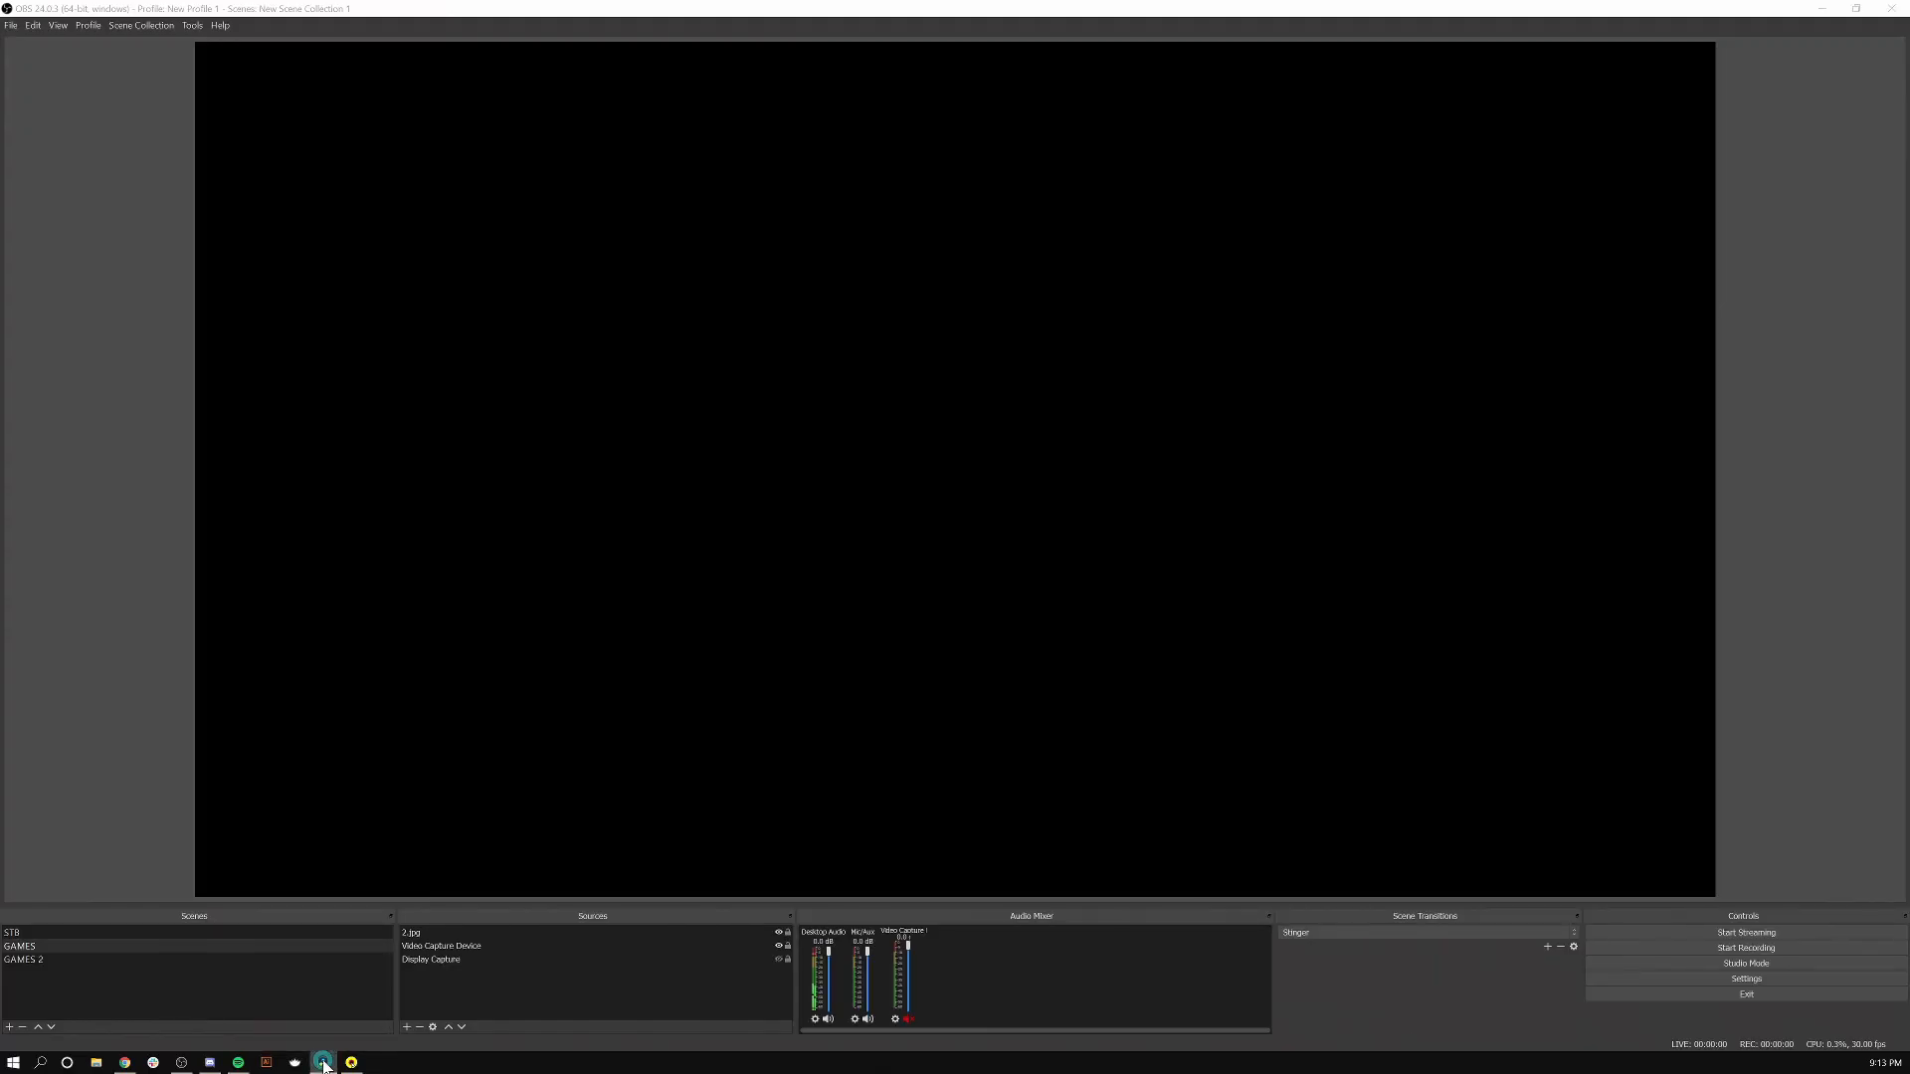
# Switch to DaVinci Resolve's untitled project, then back to OBS Studio
pyautogui.click(322, 1062)
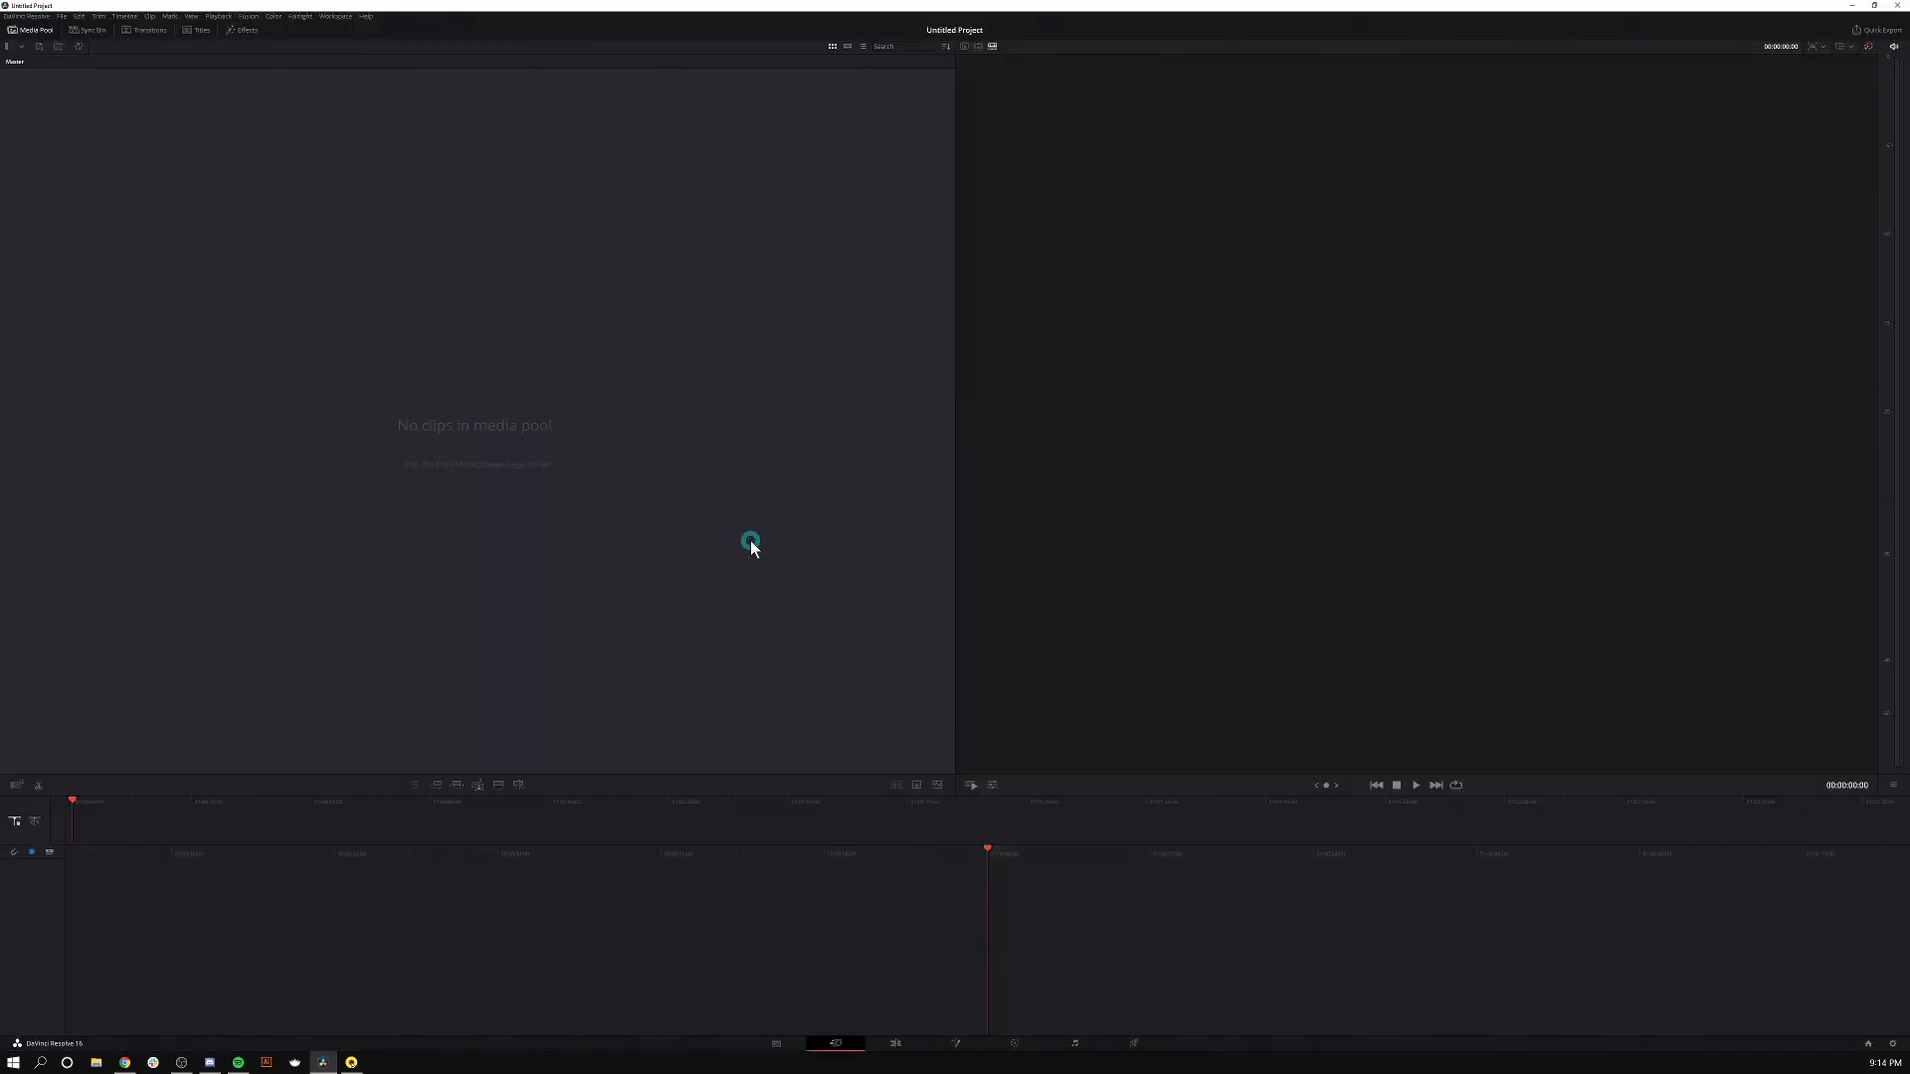
pyautogui.click(95, 1062)
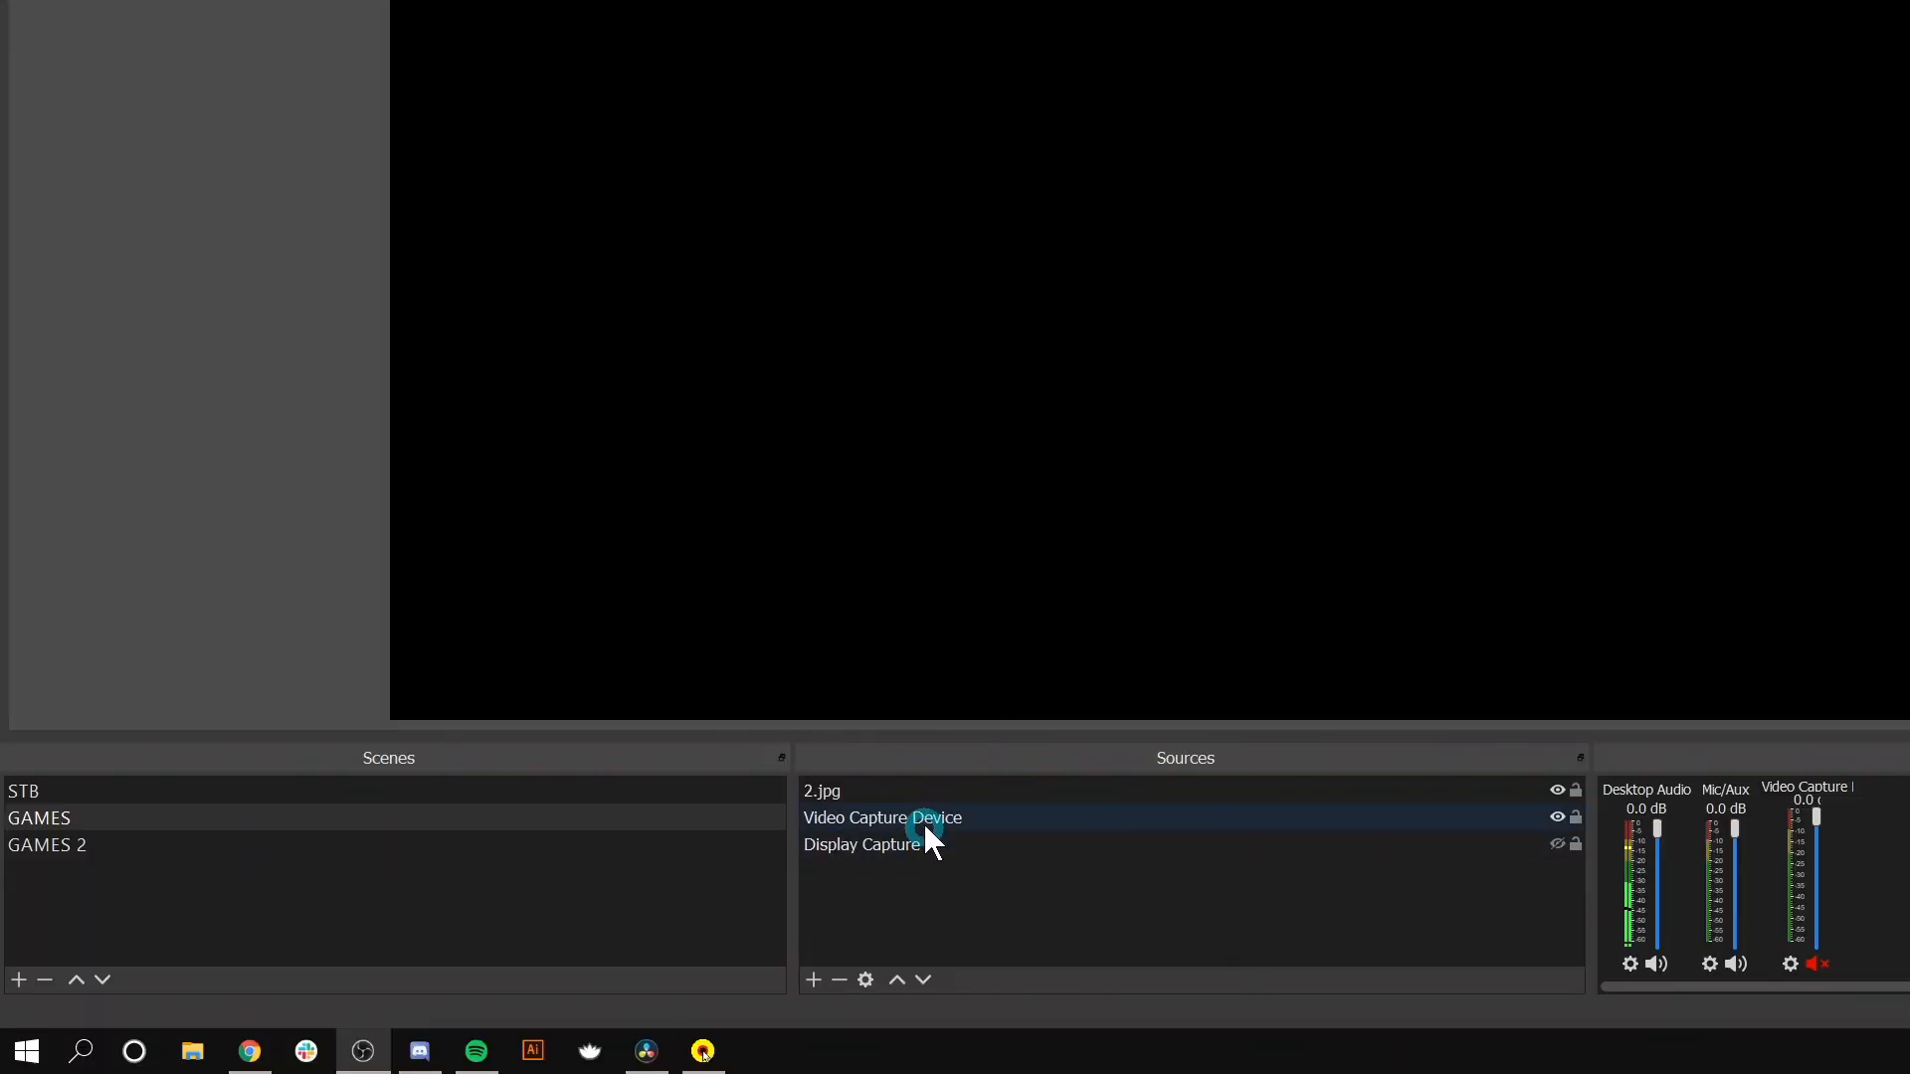
# Add an Apply LUT effect filter to the Video Capture Device source's filters
pyautogui.rightClick(882, 818)
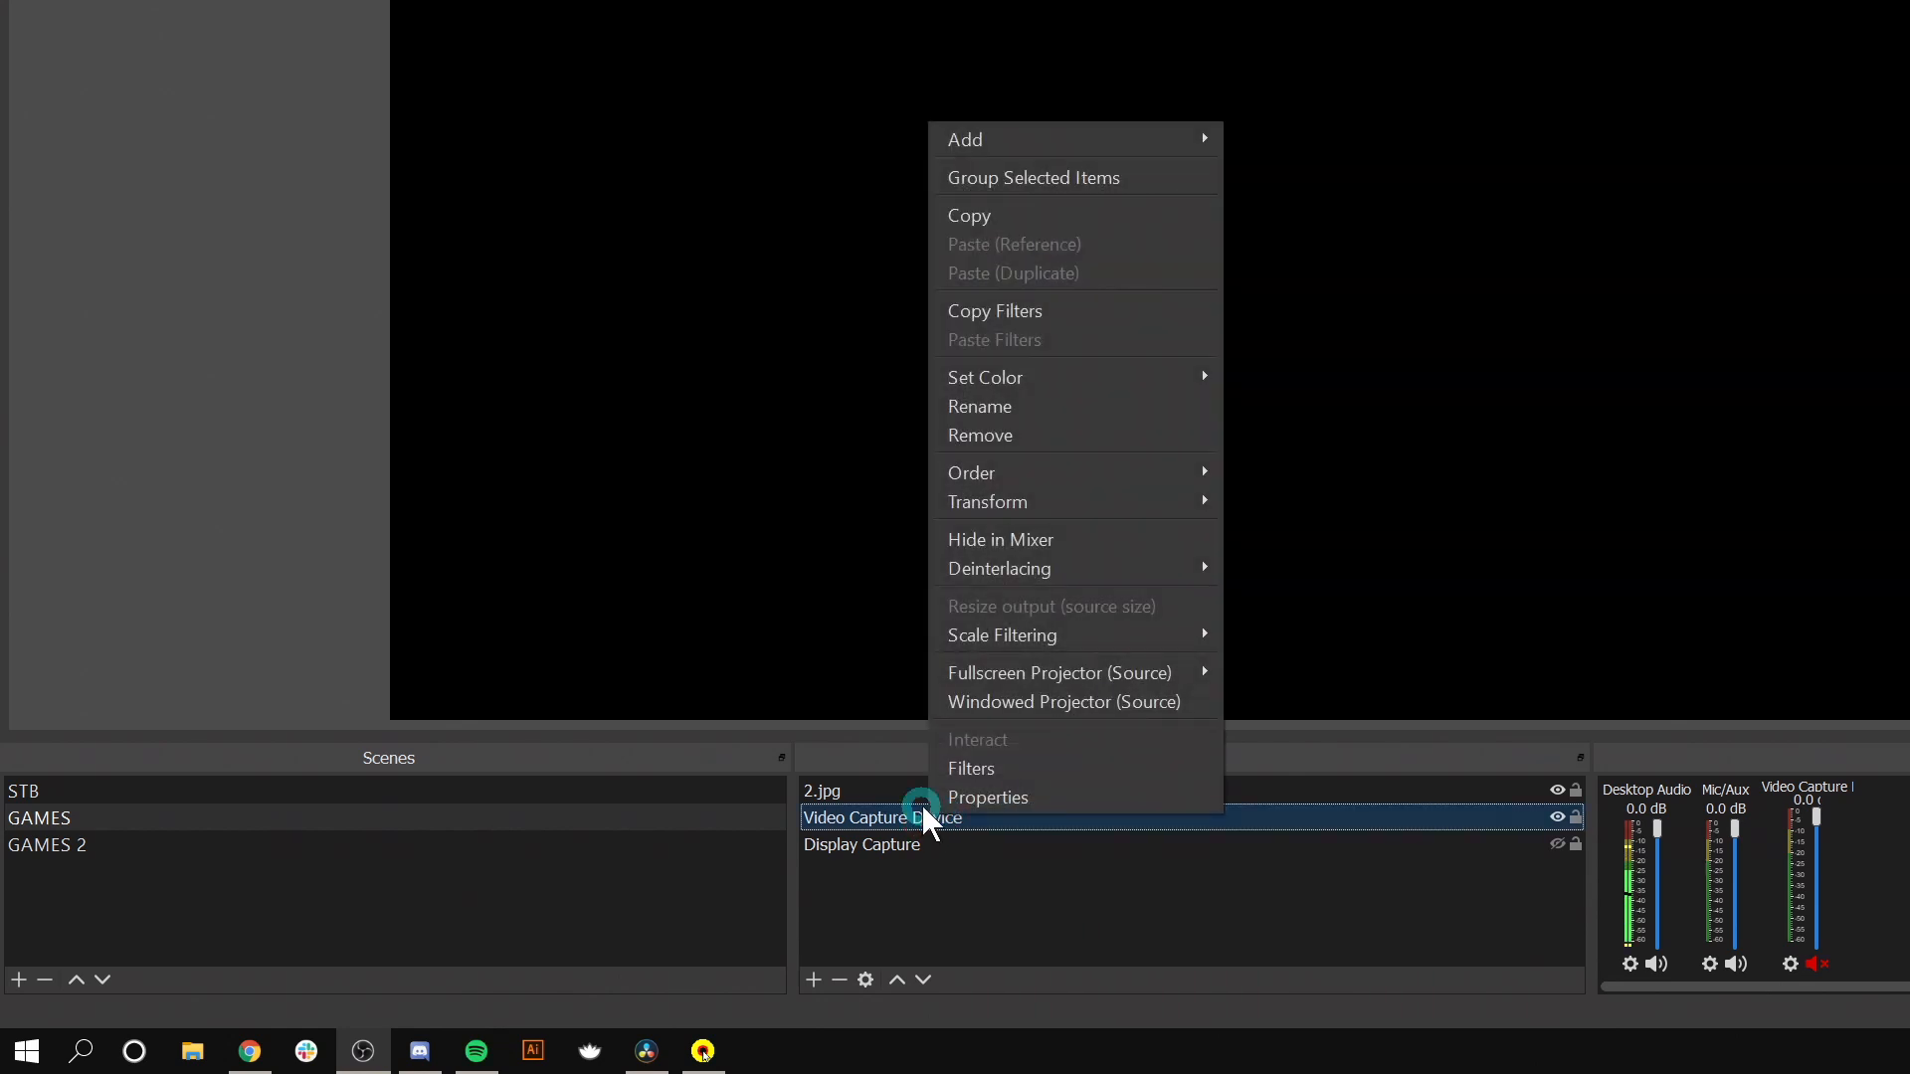
pyautogui.click(971, 768)
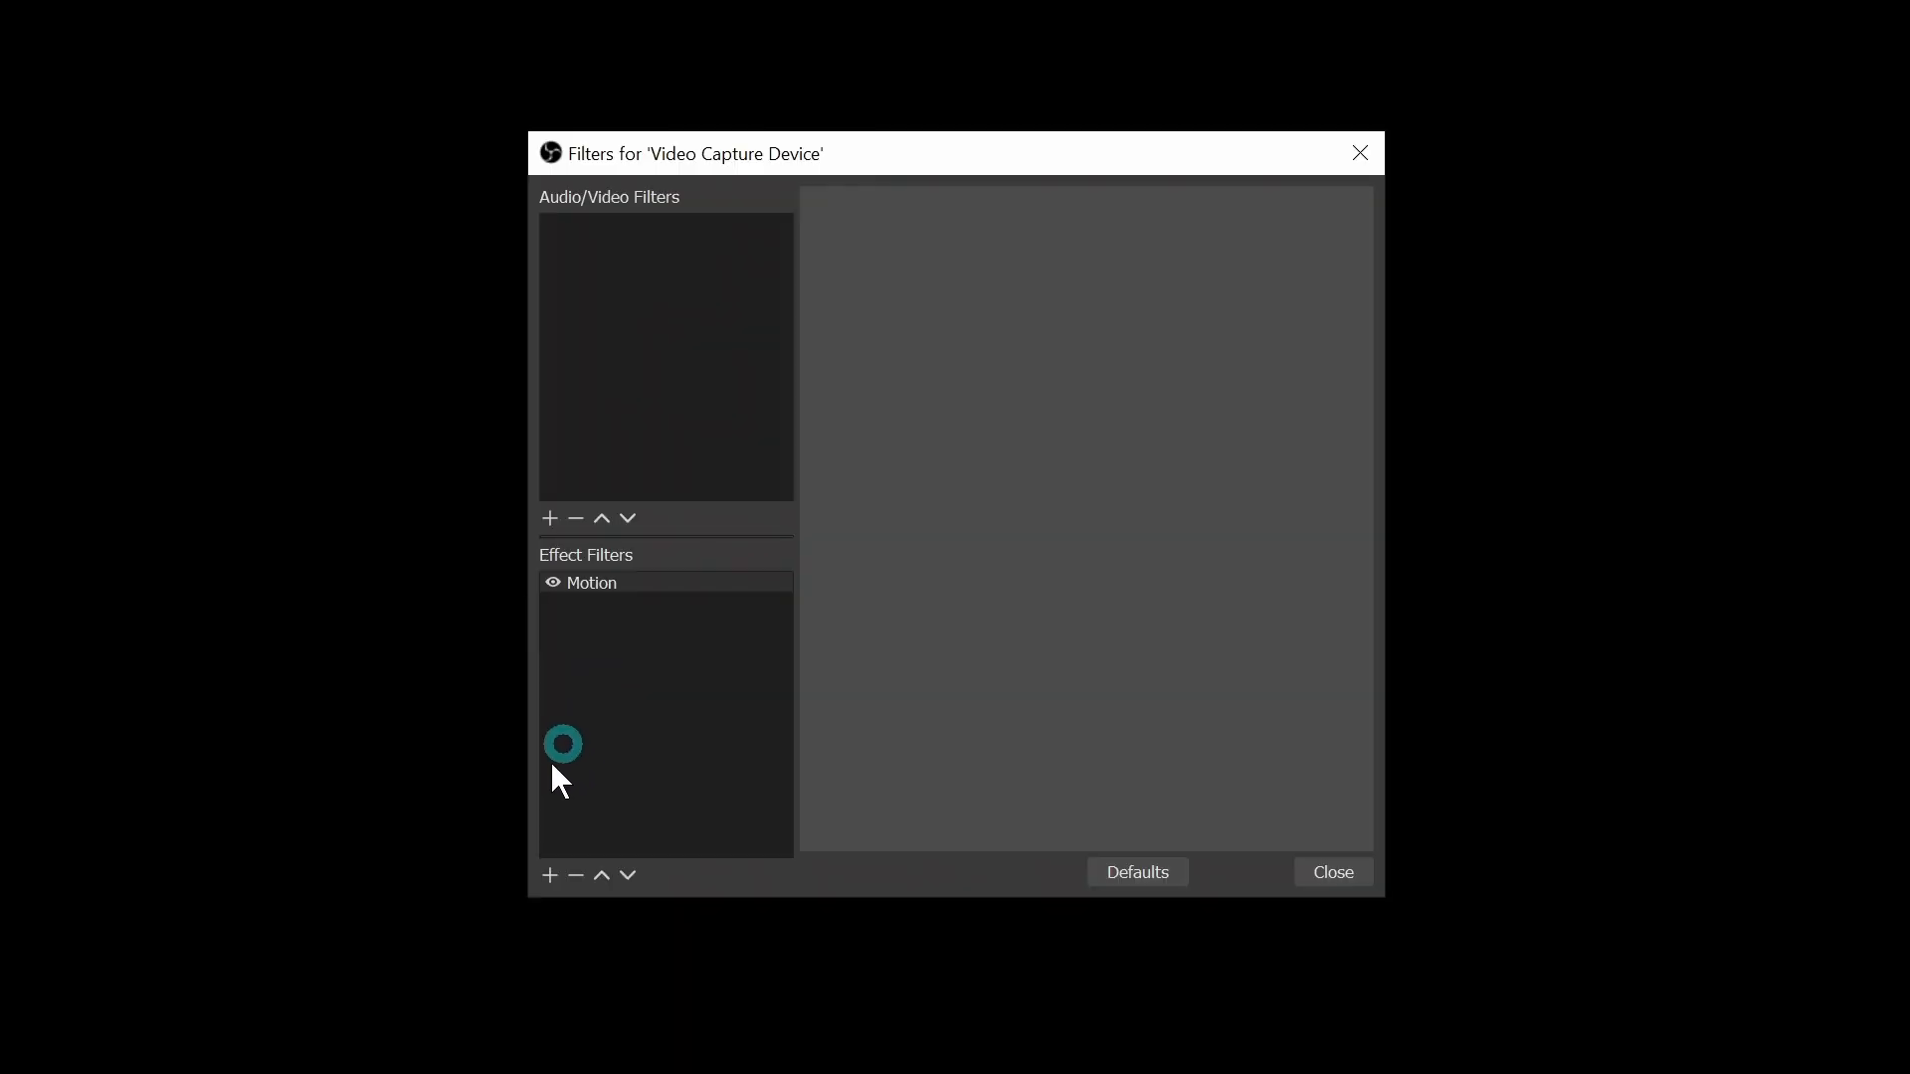
pyautogui.click(549, 876)
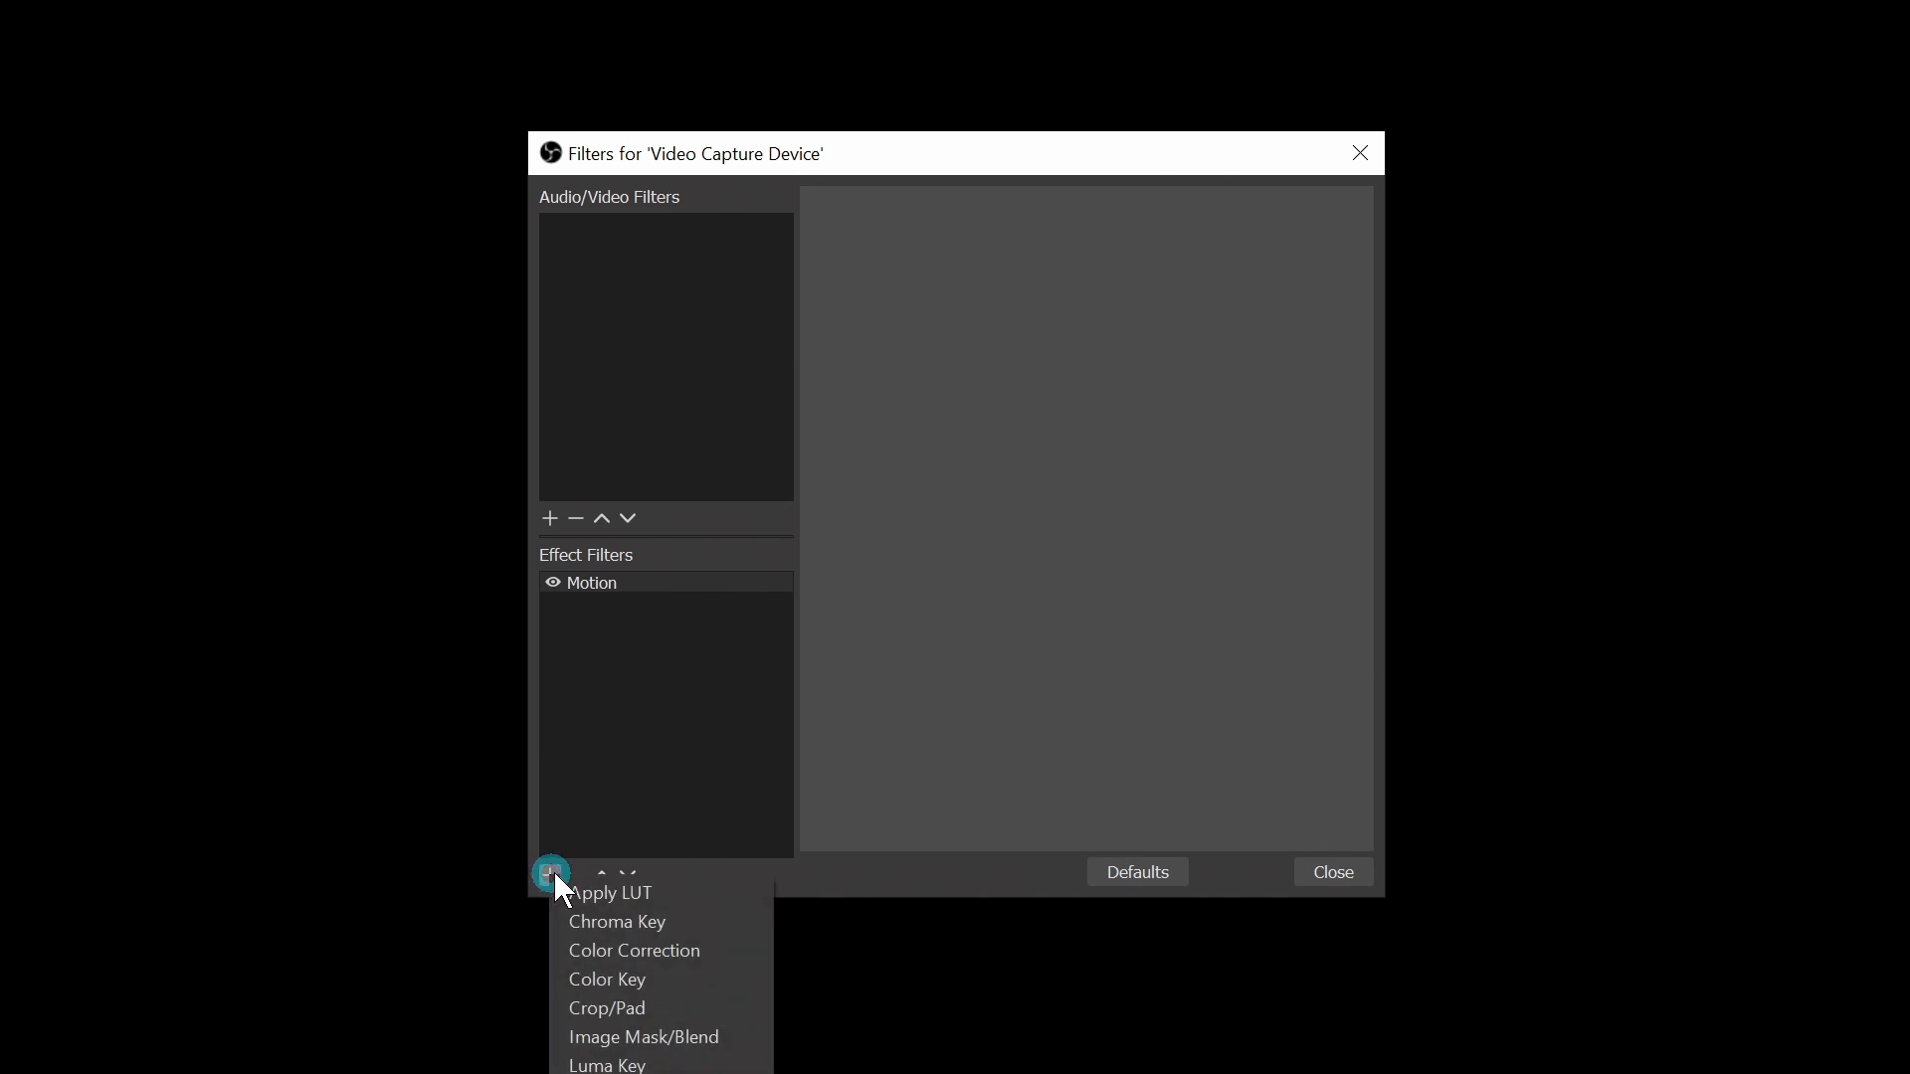
pyautogui.moveTo(661, 893)
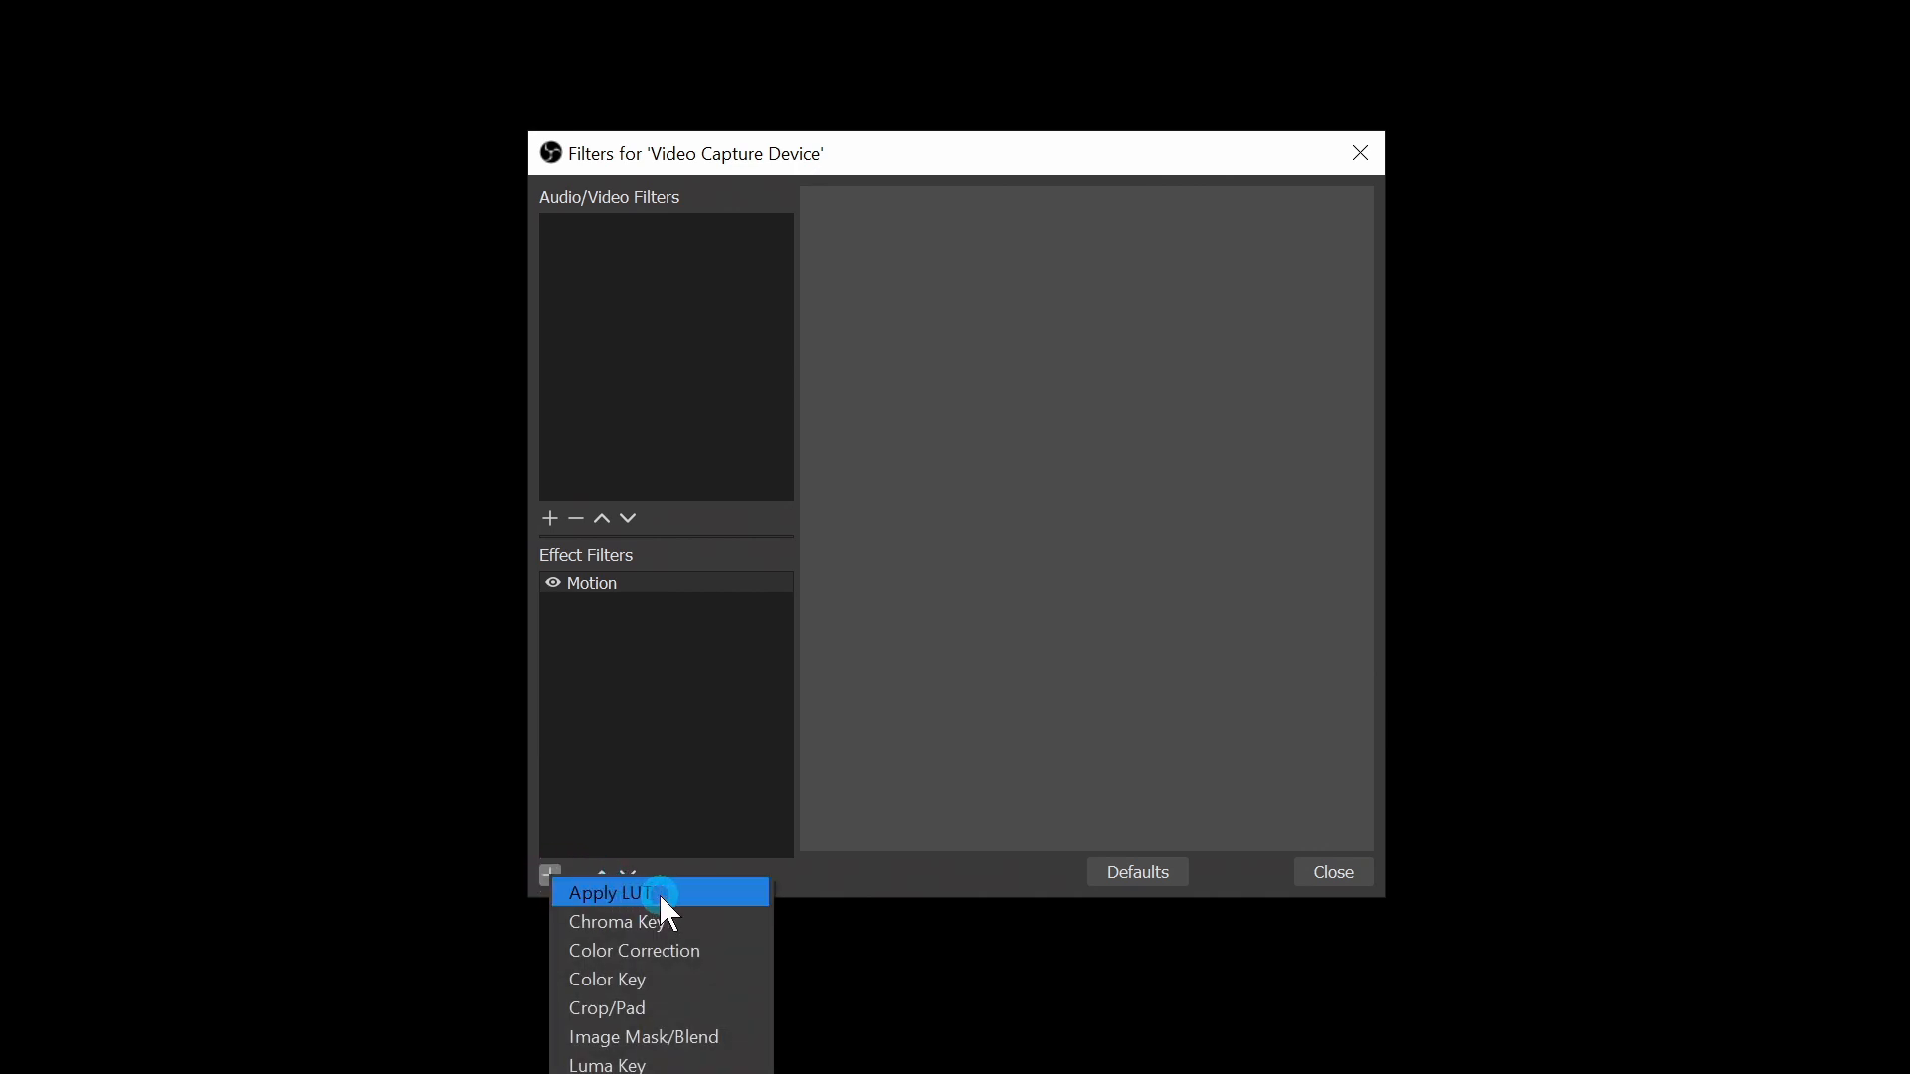
pyautogui.click(612, 893)
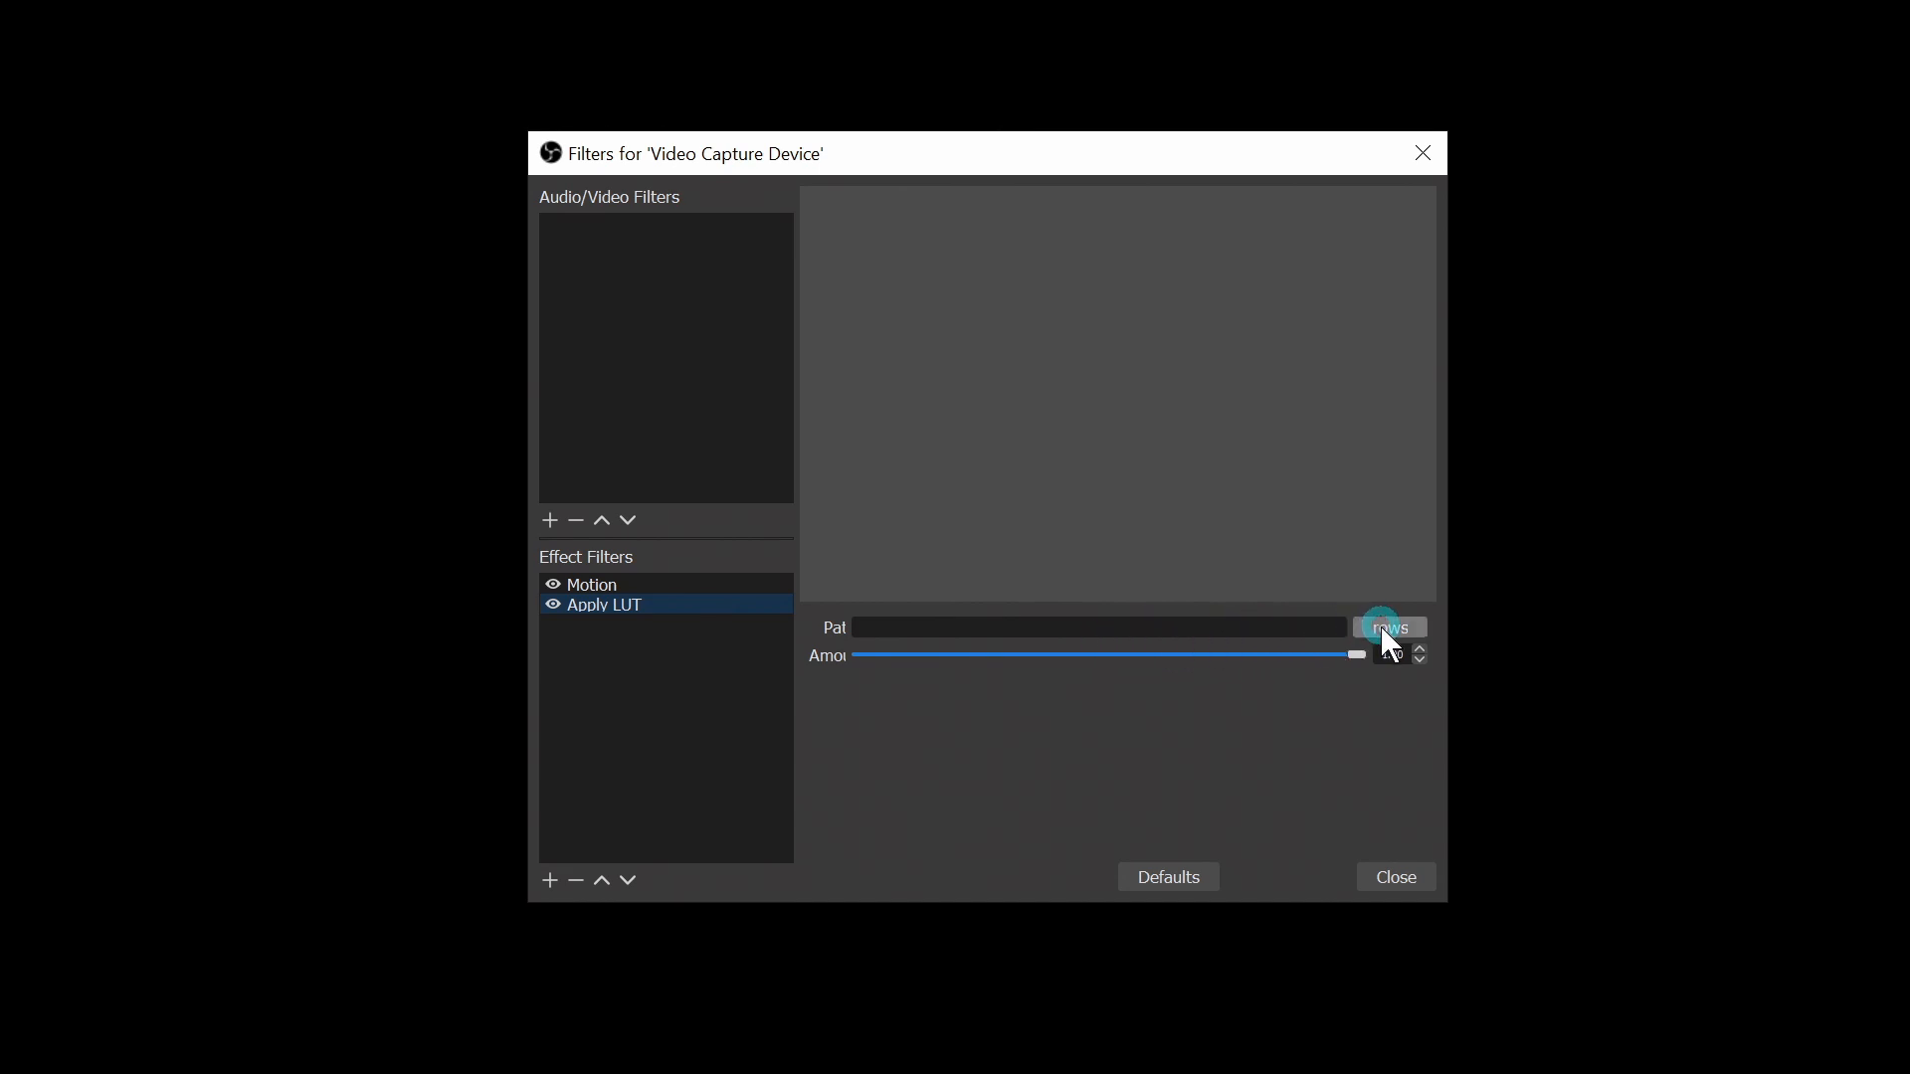
# From the LUT browser, copy original.png from the OBS LUTs folder onto the Desktop
pyautogui.click(1389, 626)
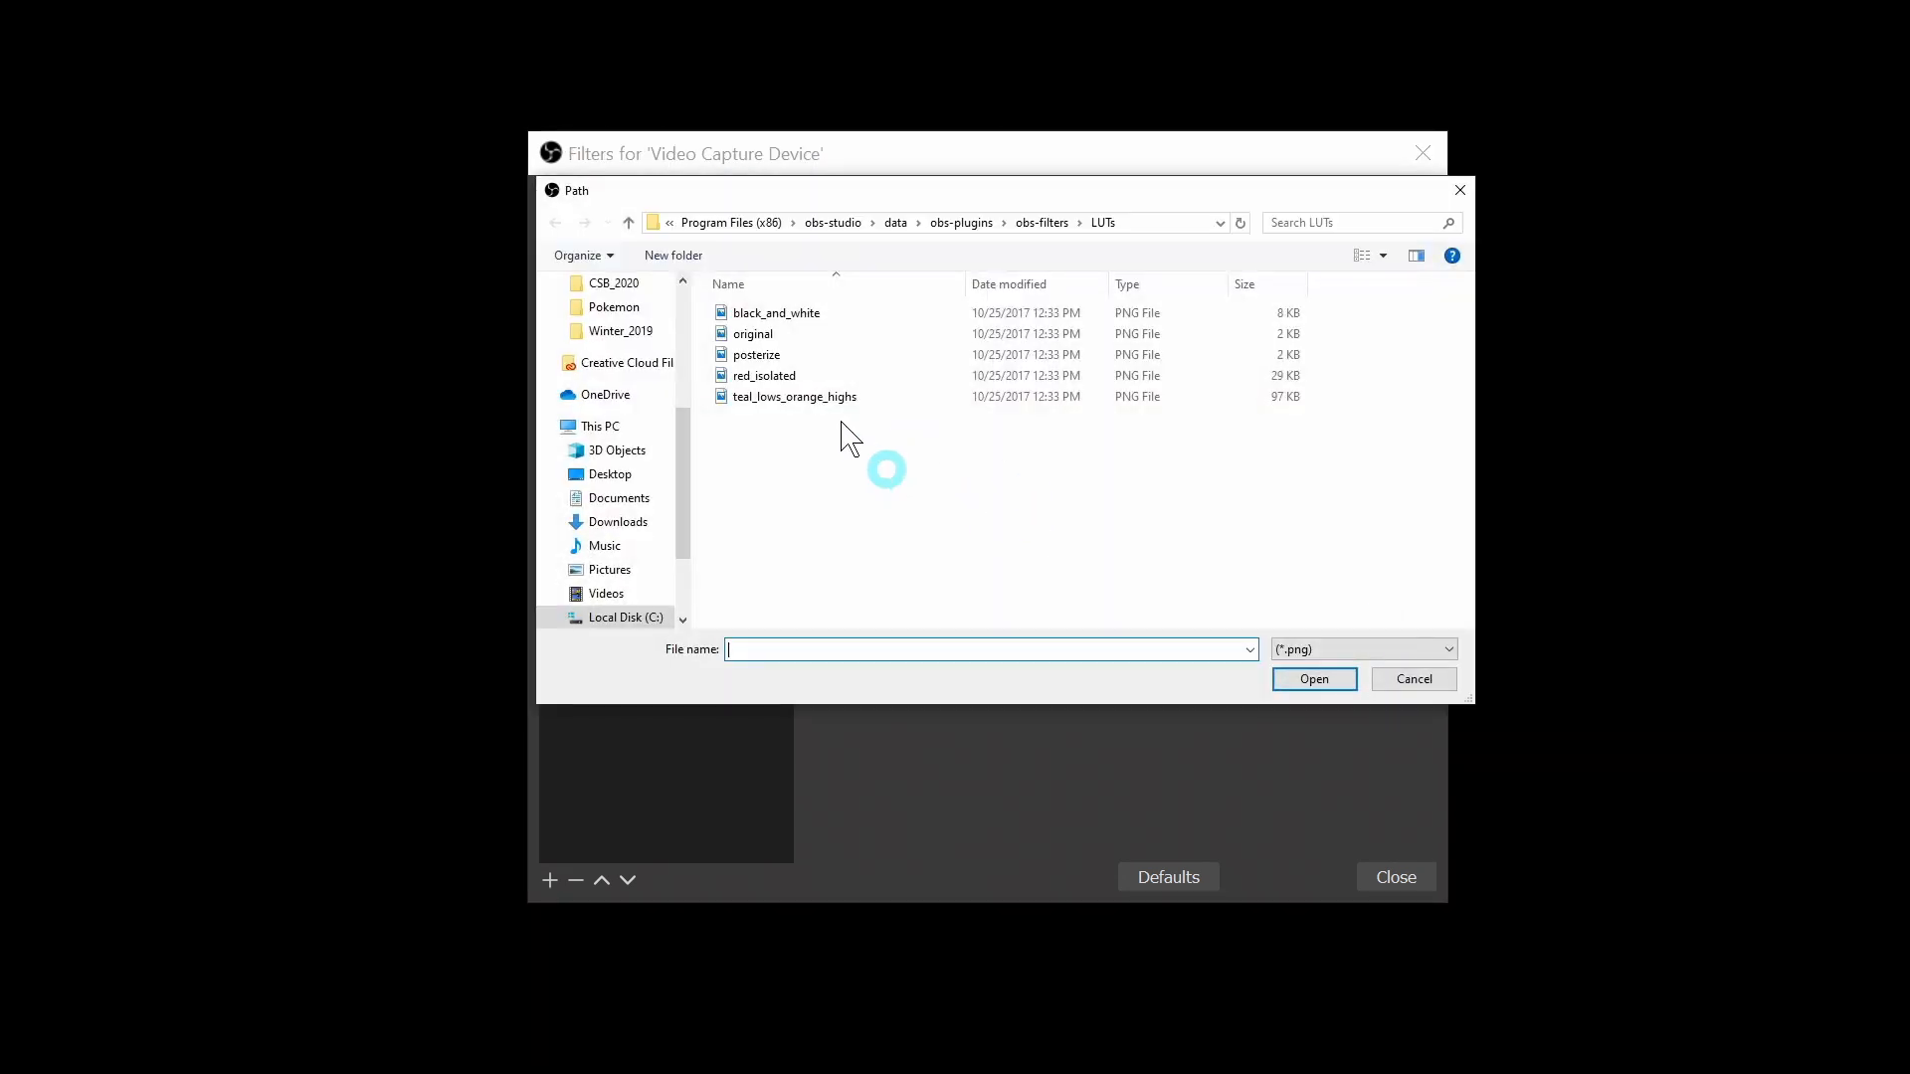
pyautogui.moveTo(793, 396)
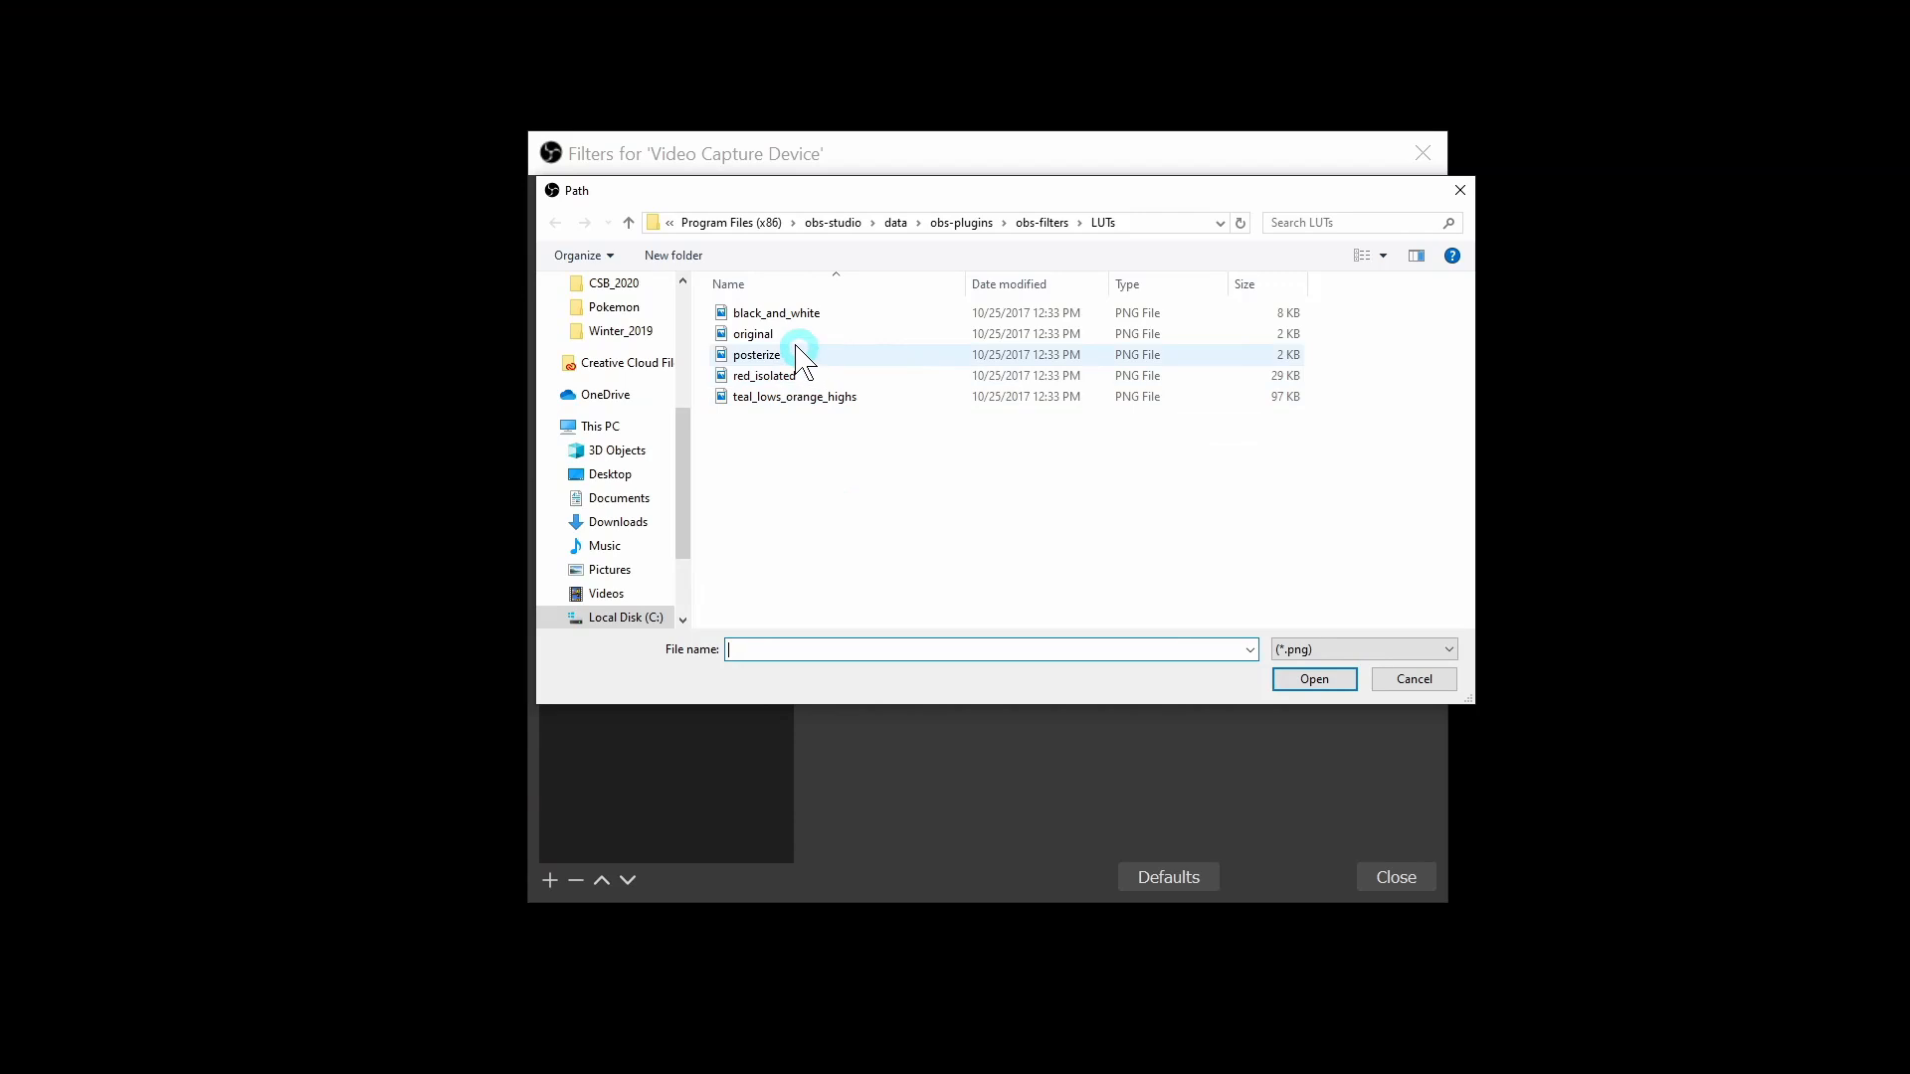
pyautogui.click(752, 334)
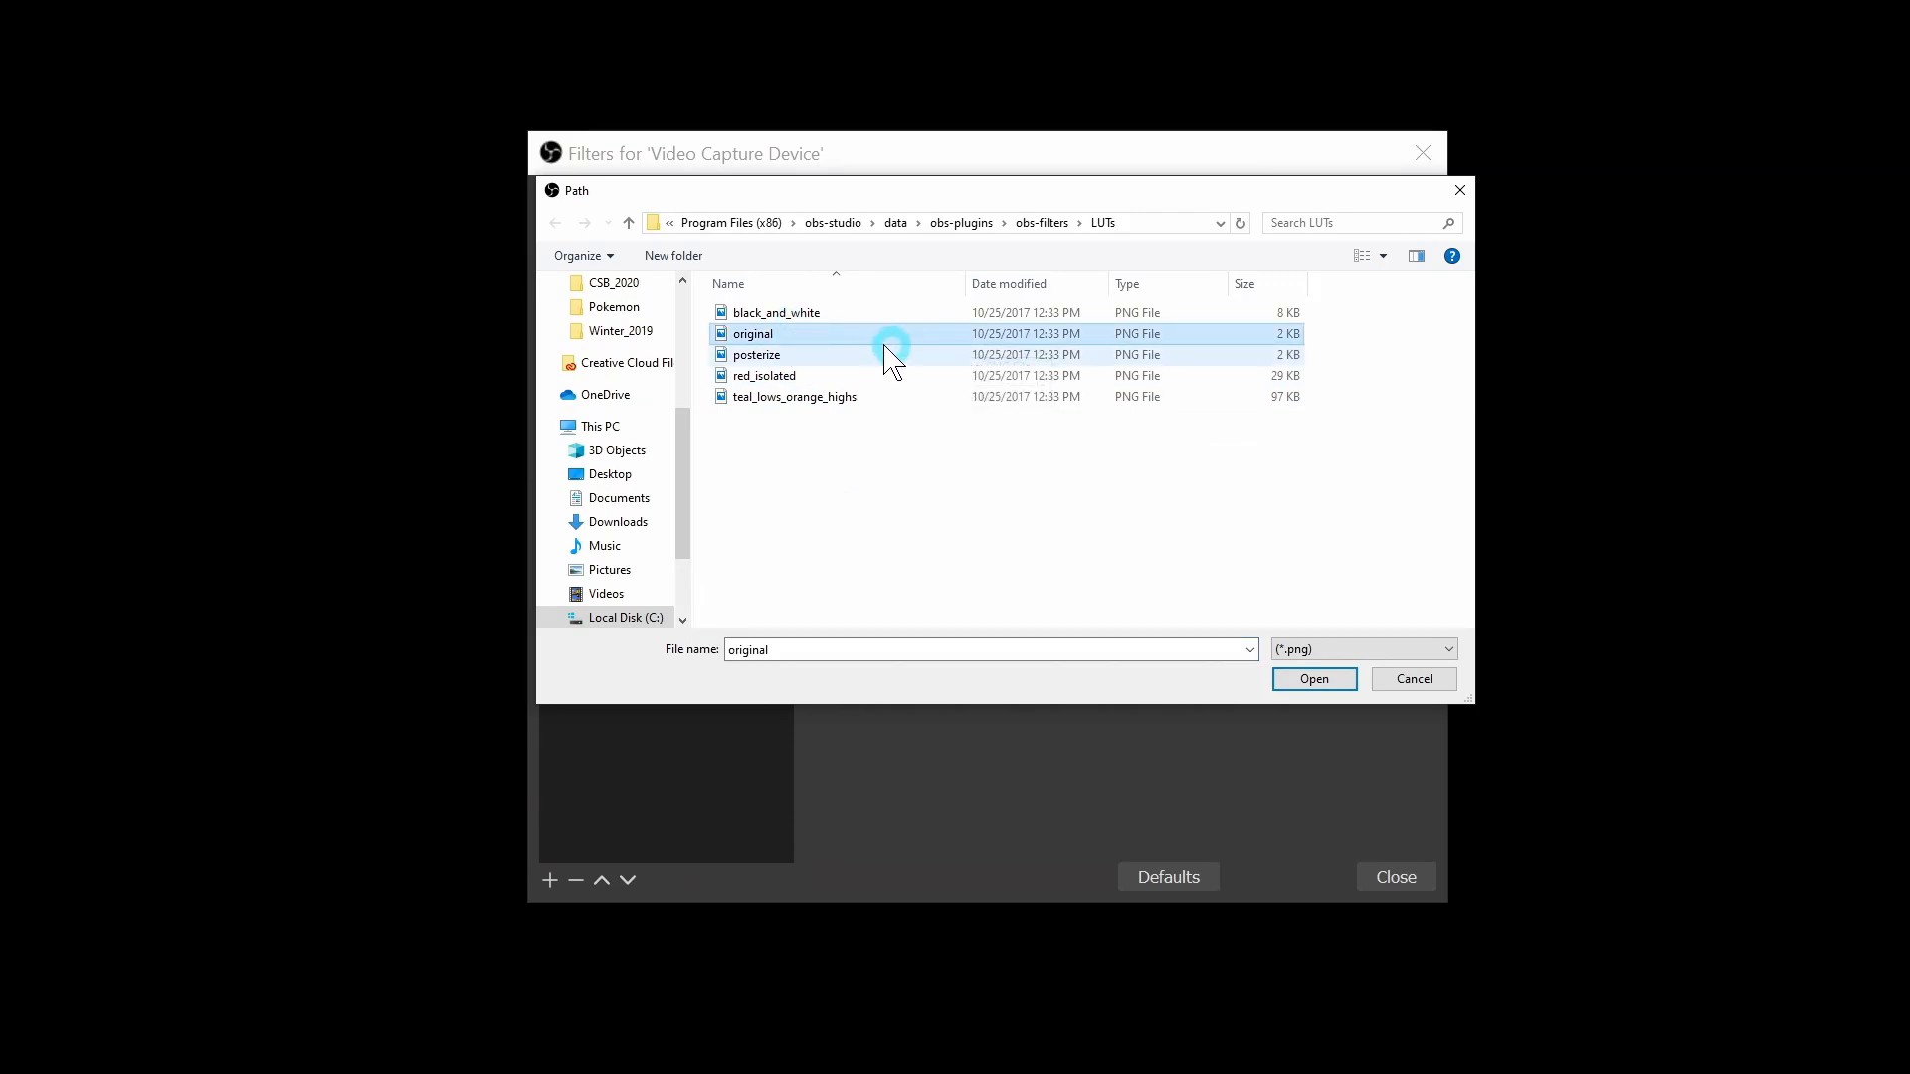
pyautogui.moveTo(730, 487)
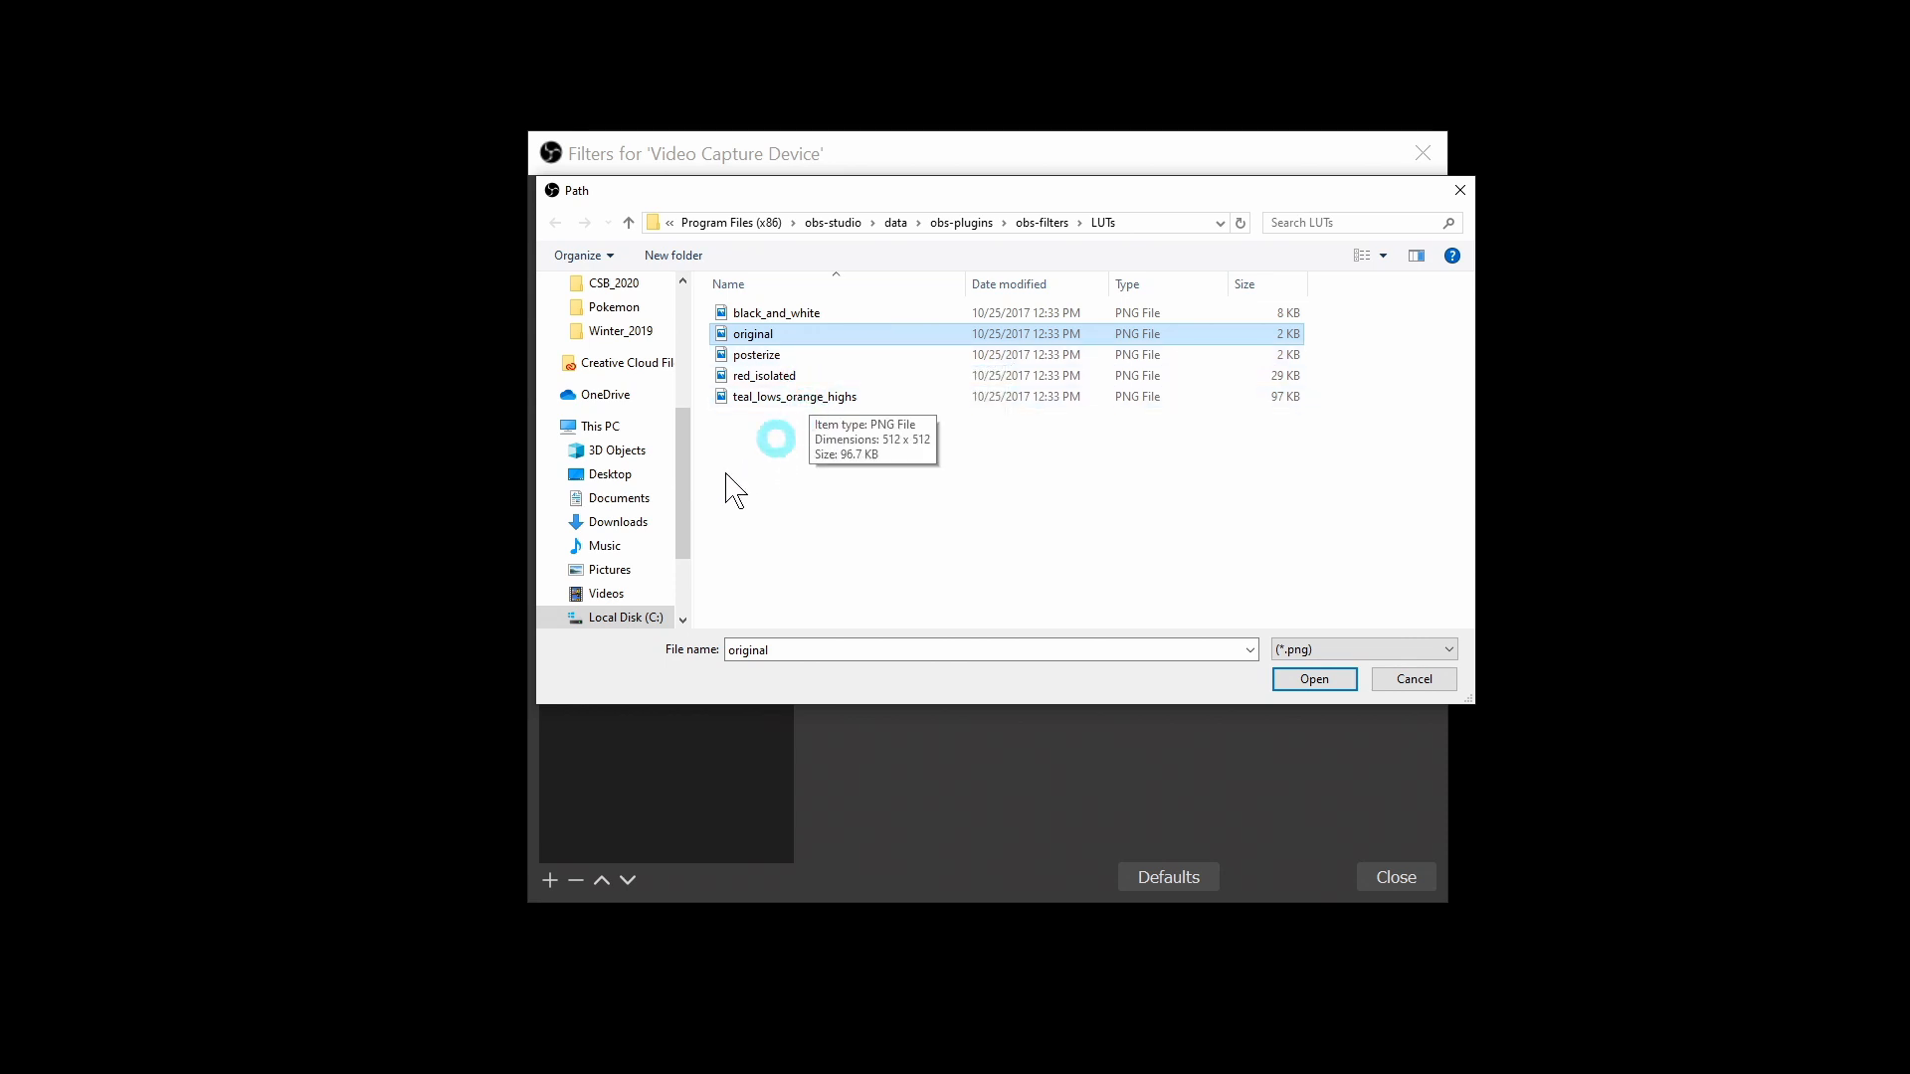
pyautogui.click(611, 473)
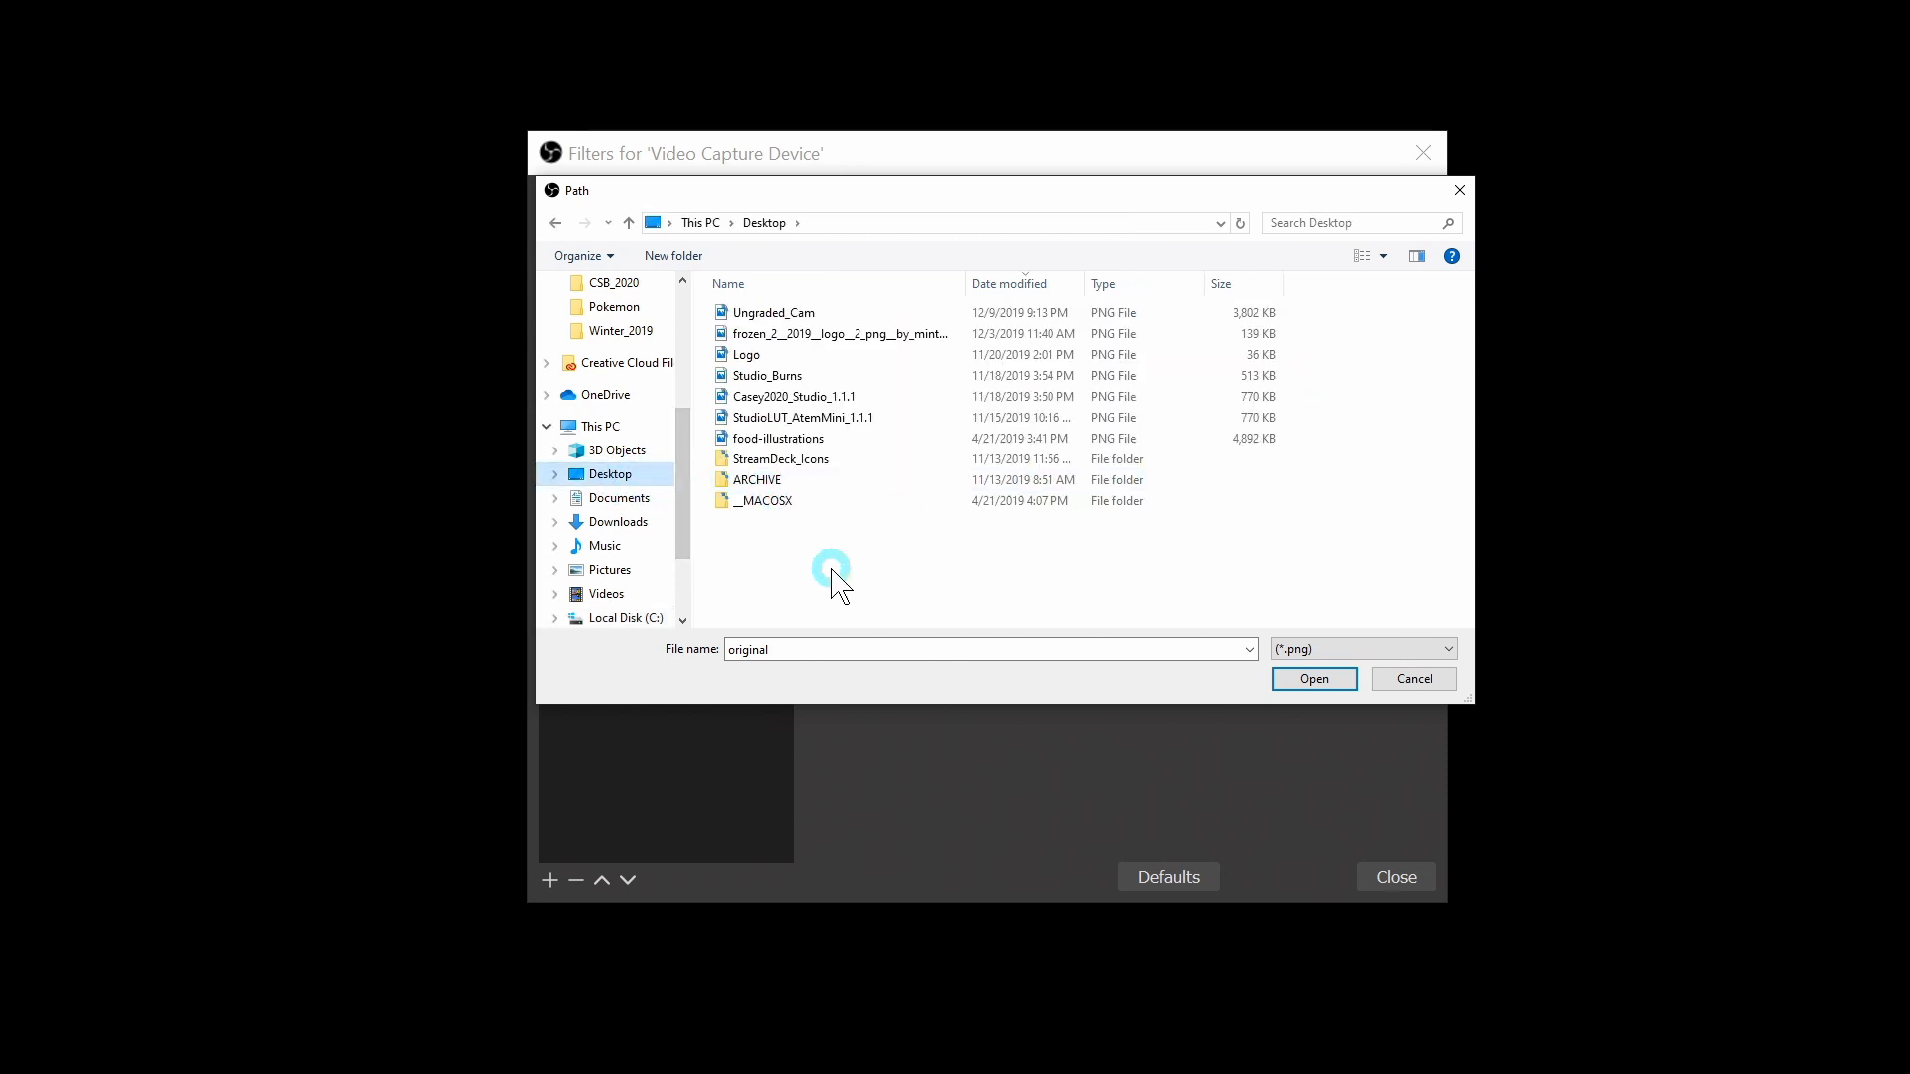
pyautogui.click(754, 521)
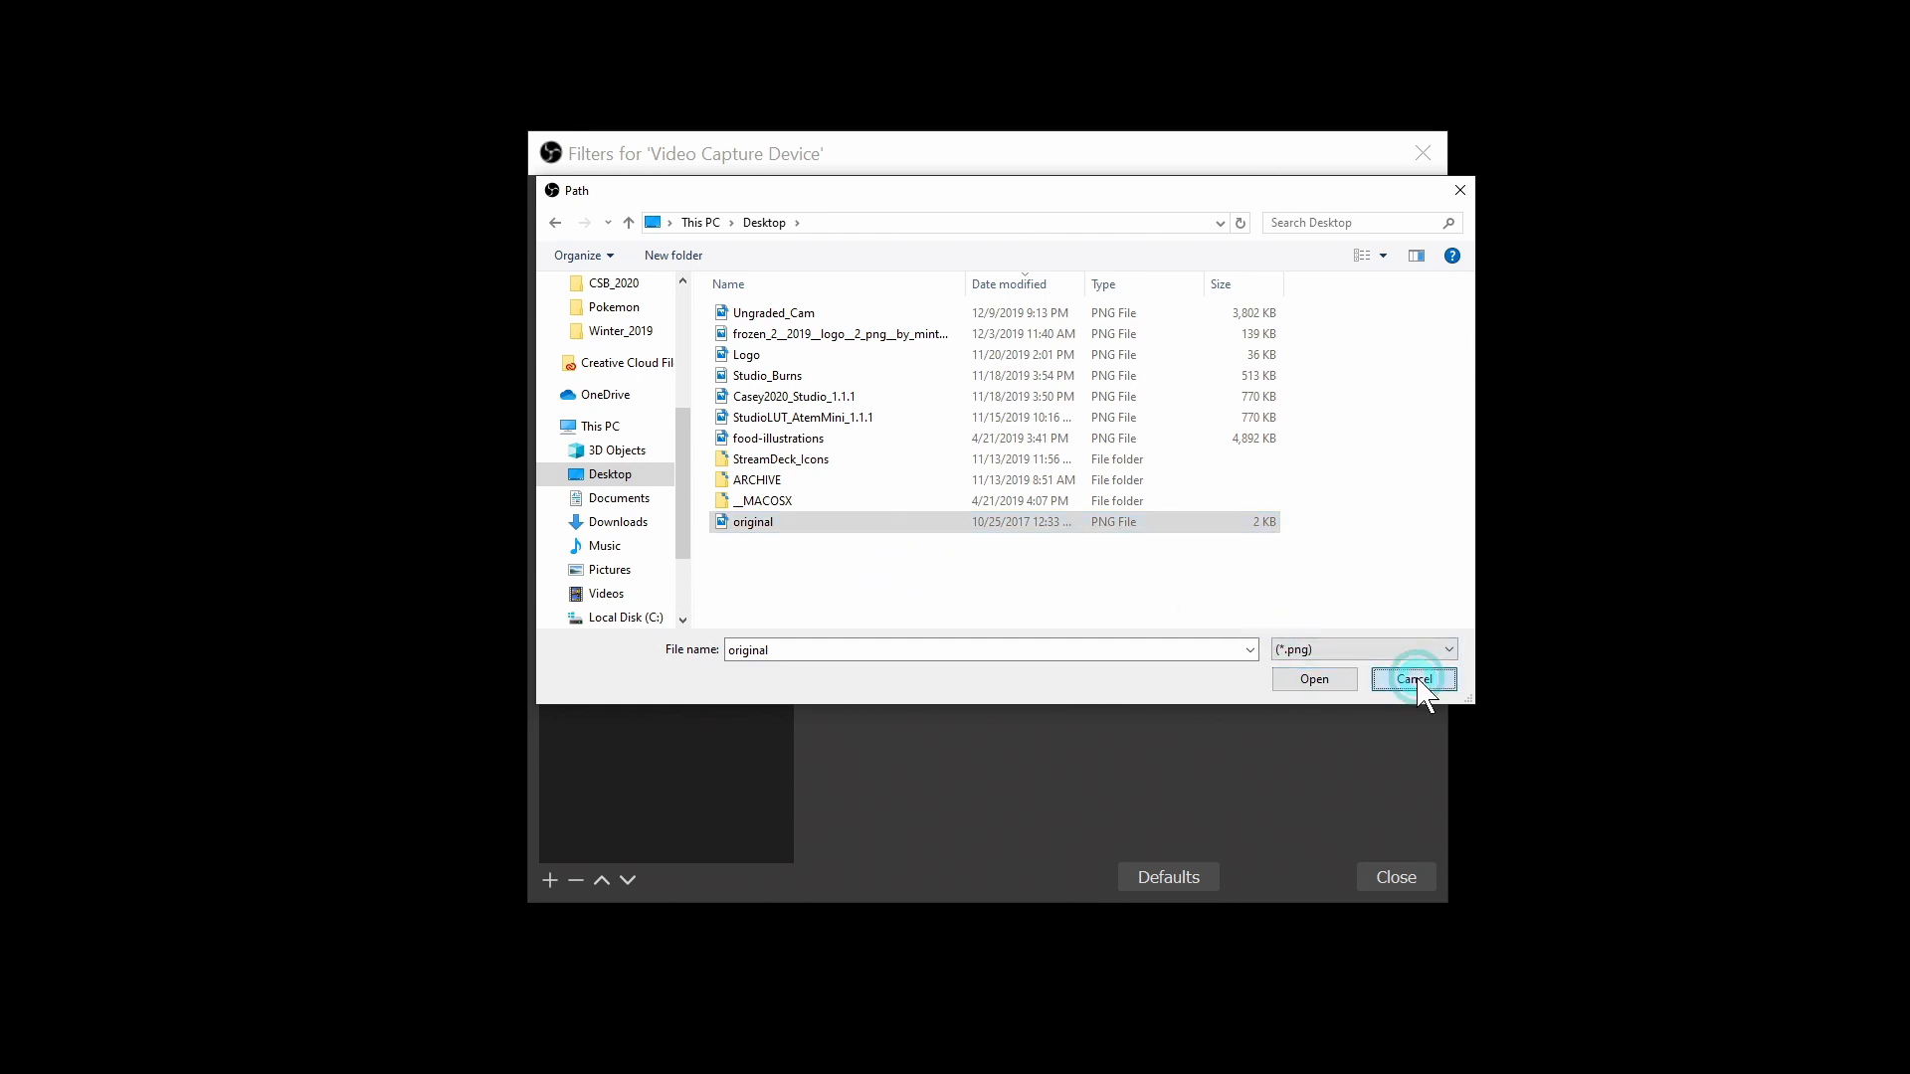
# Cancel the LUT picker and import original.png into Resolve's media pool with the snapshot on a timeline
pyautogui.click(1412, 678)
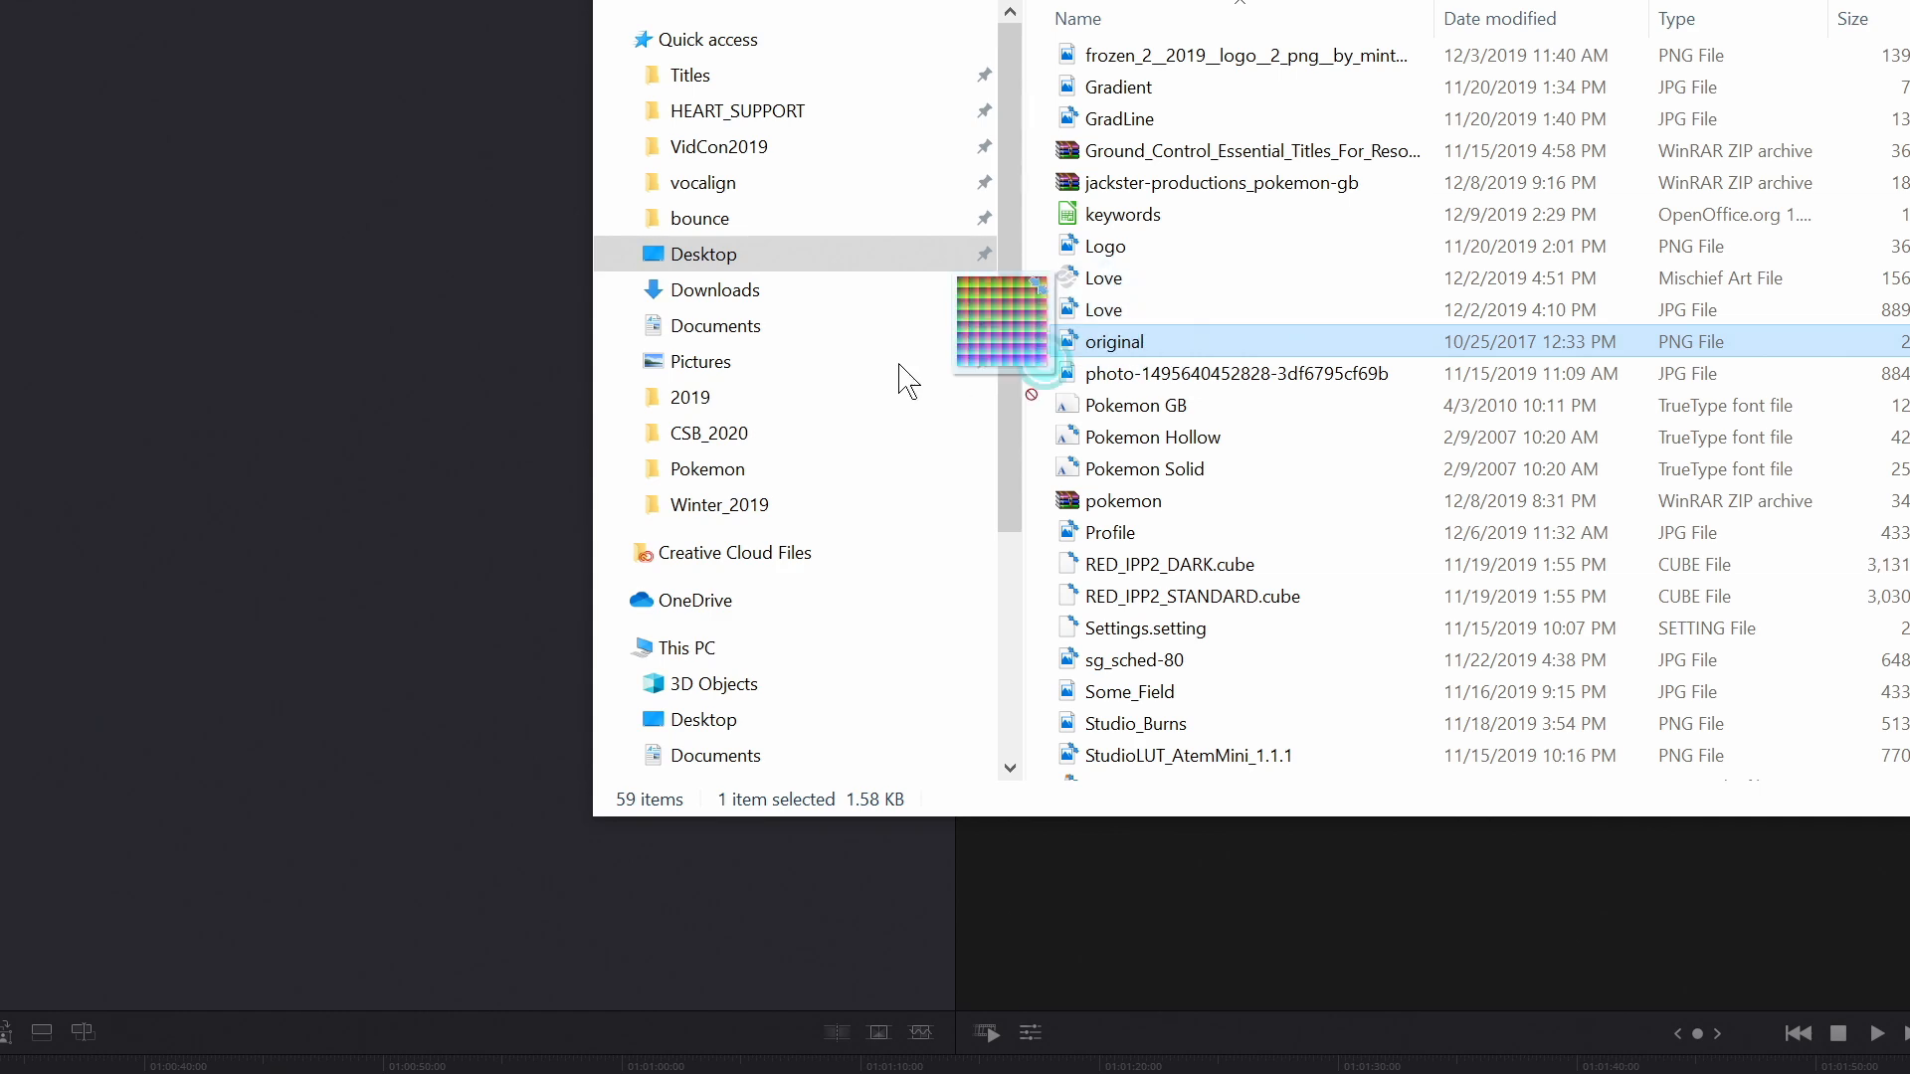
pyautogui.moveTo(1002, 322); pyautogui.dragTo(213, 183)
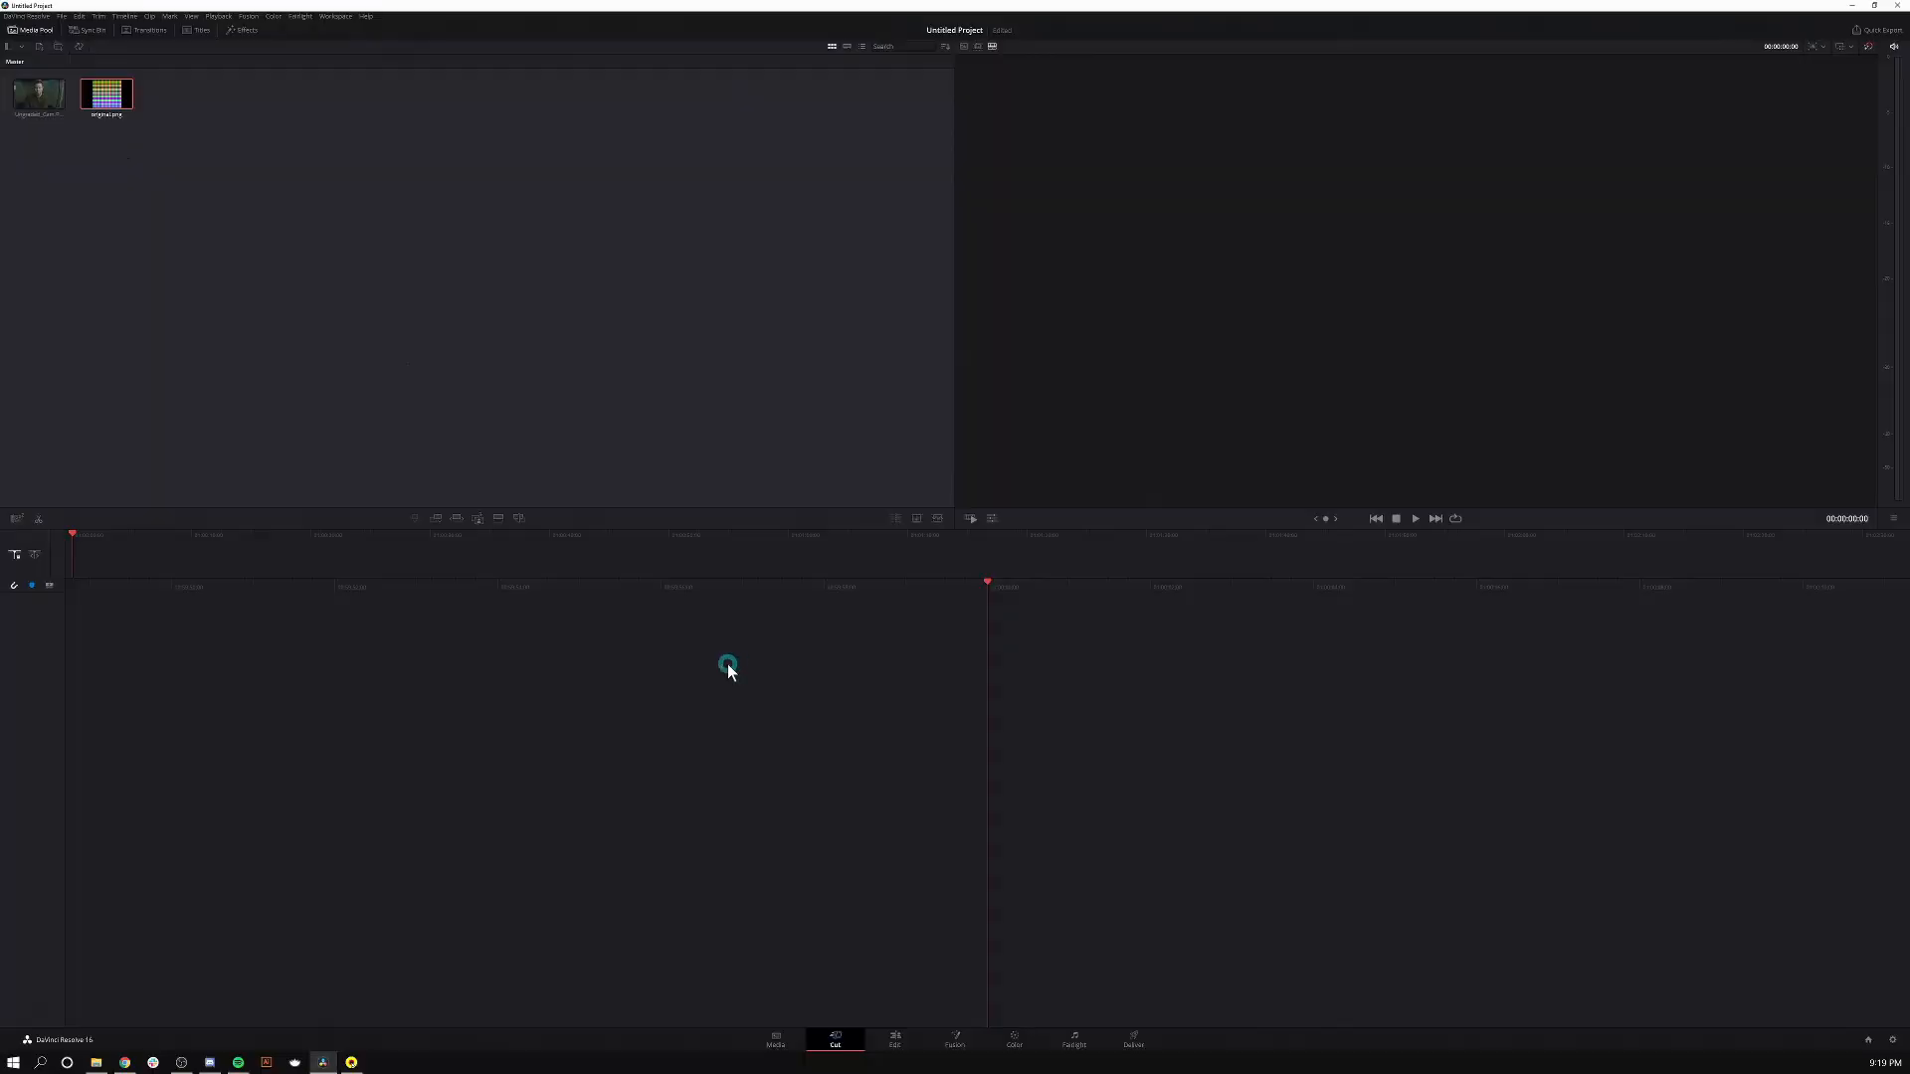
pyautogui.click(36, 94)
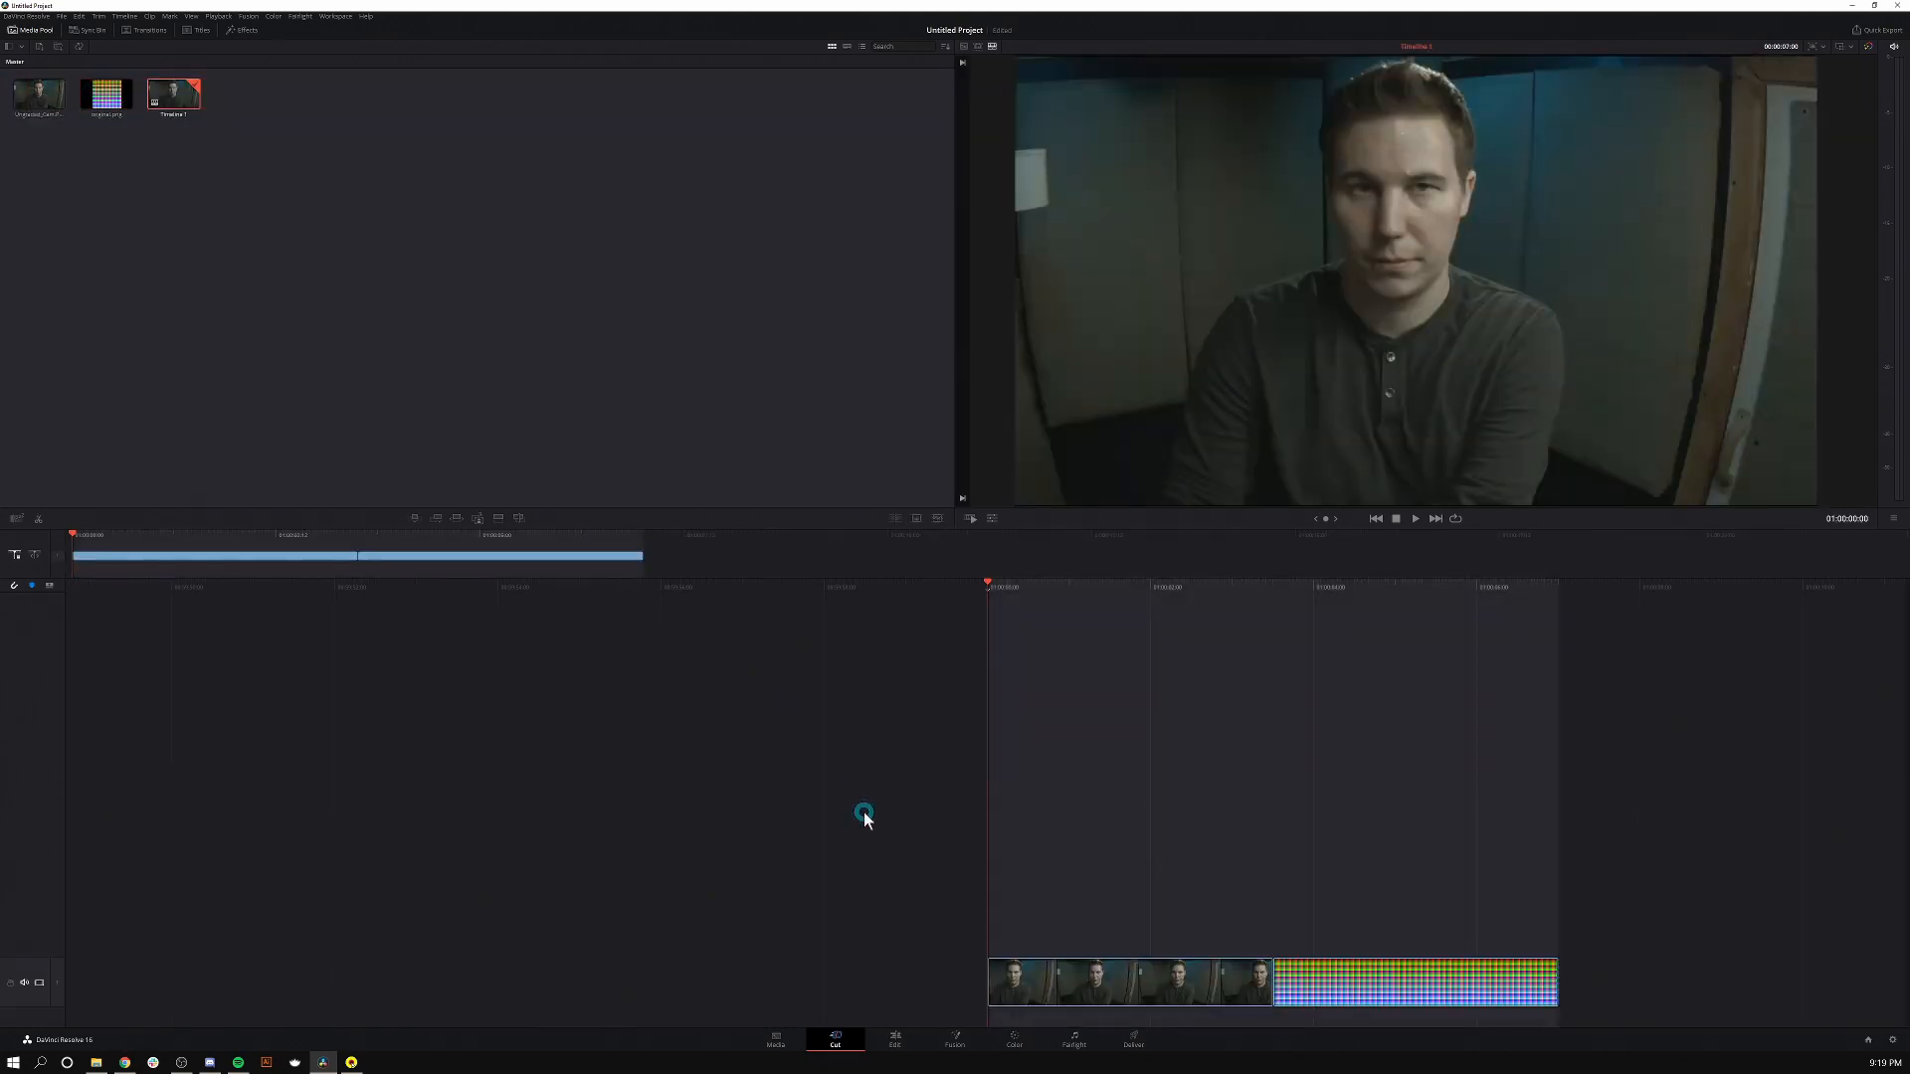
pyautogui.moveTo(1235, 935)
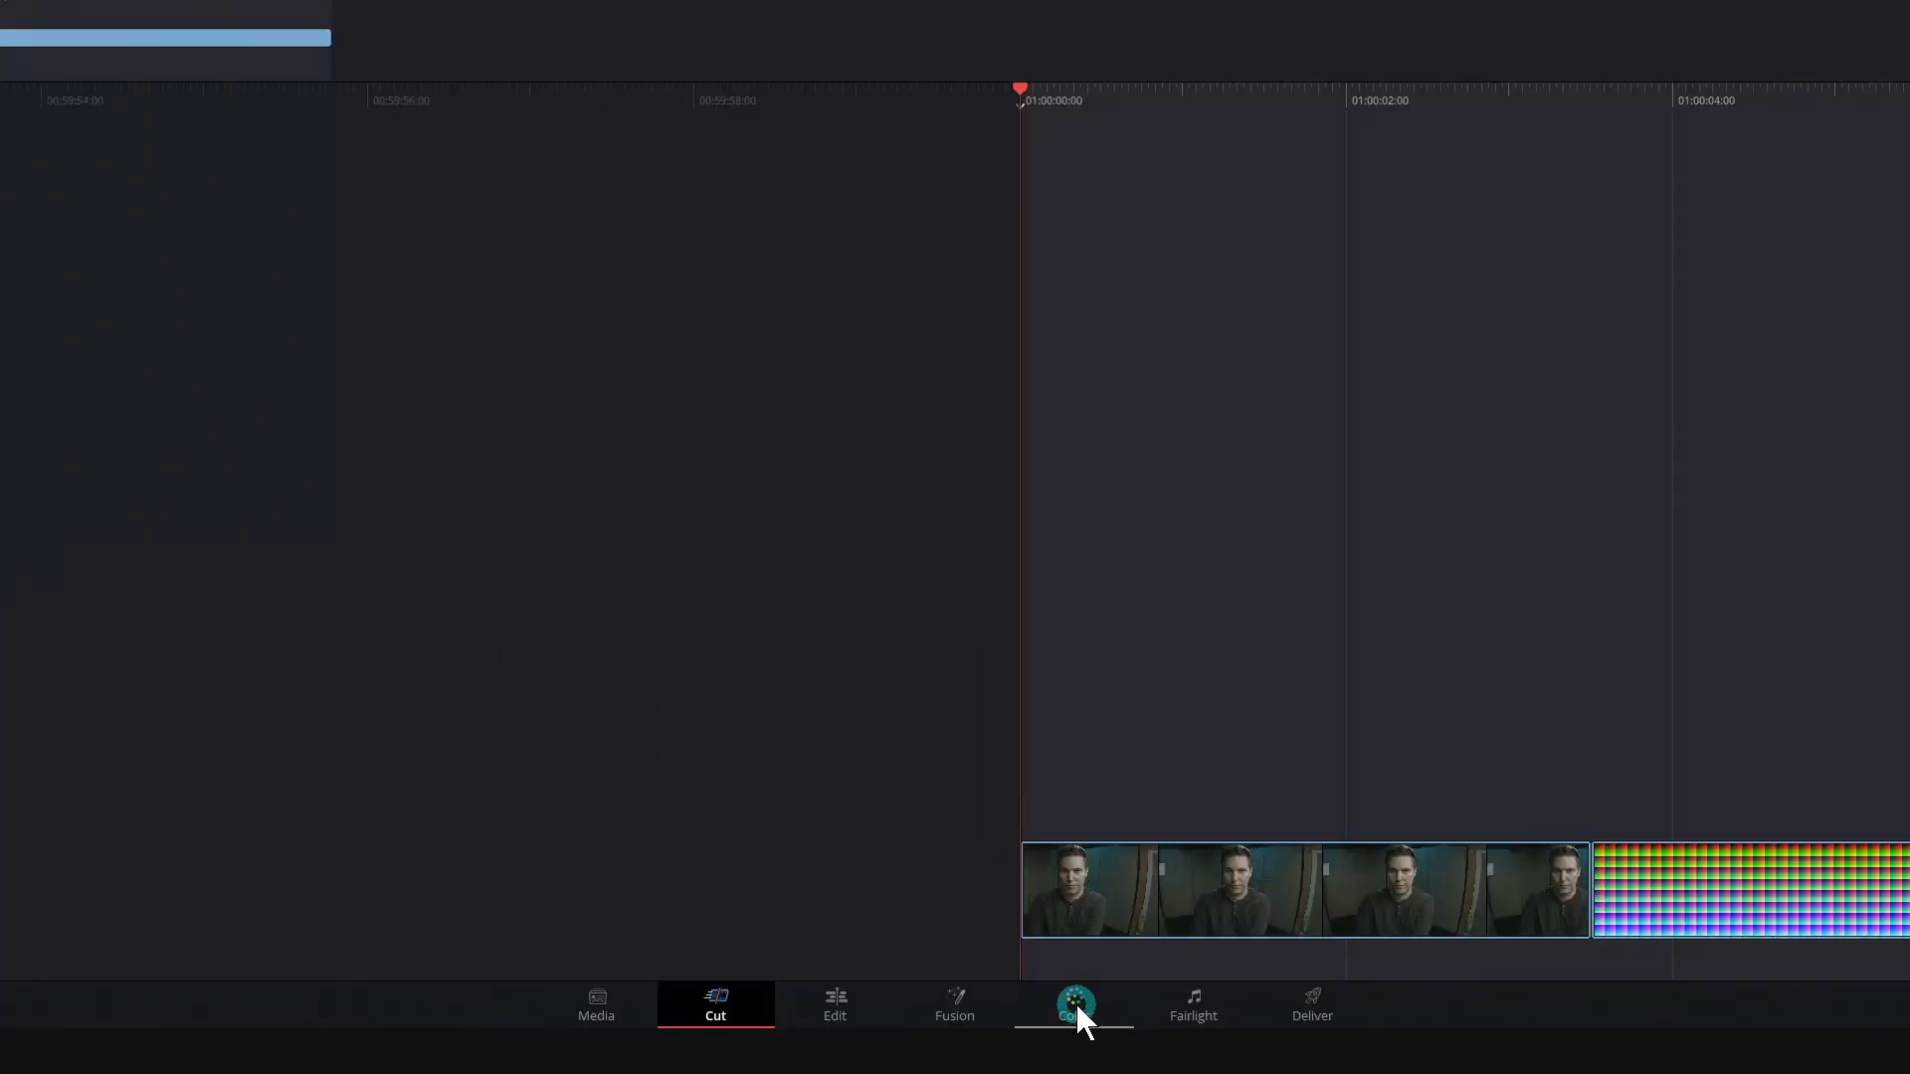
# On the Color page, grade the webcam clip brighter and warmer with Curves
pyautogui.click(1072, 999)
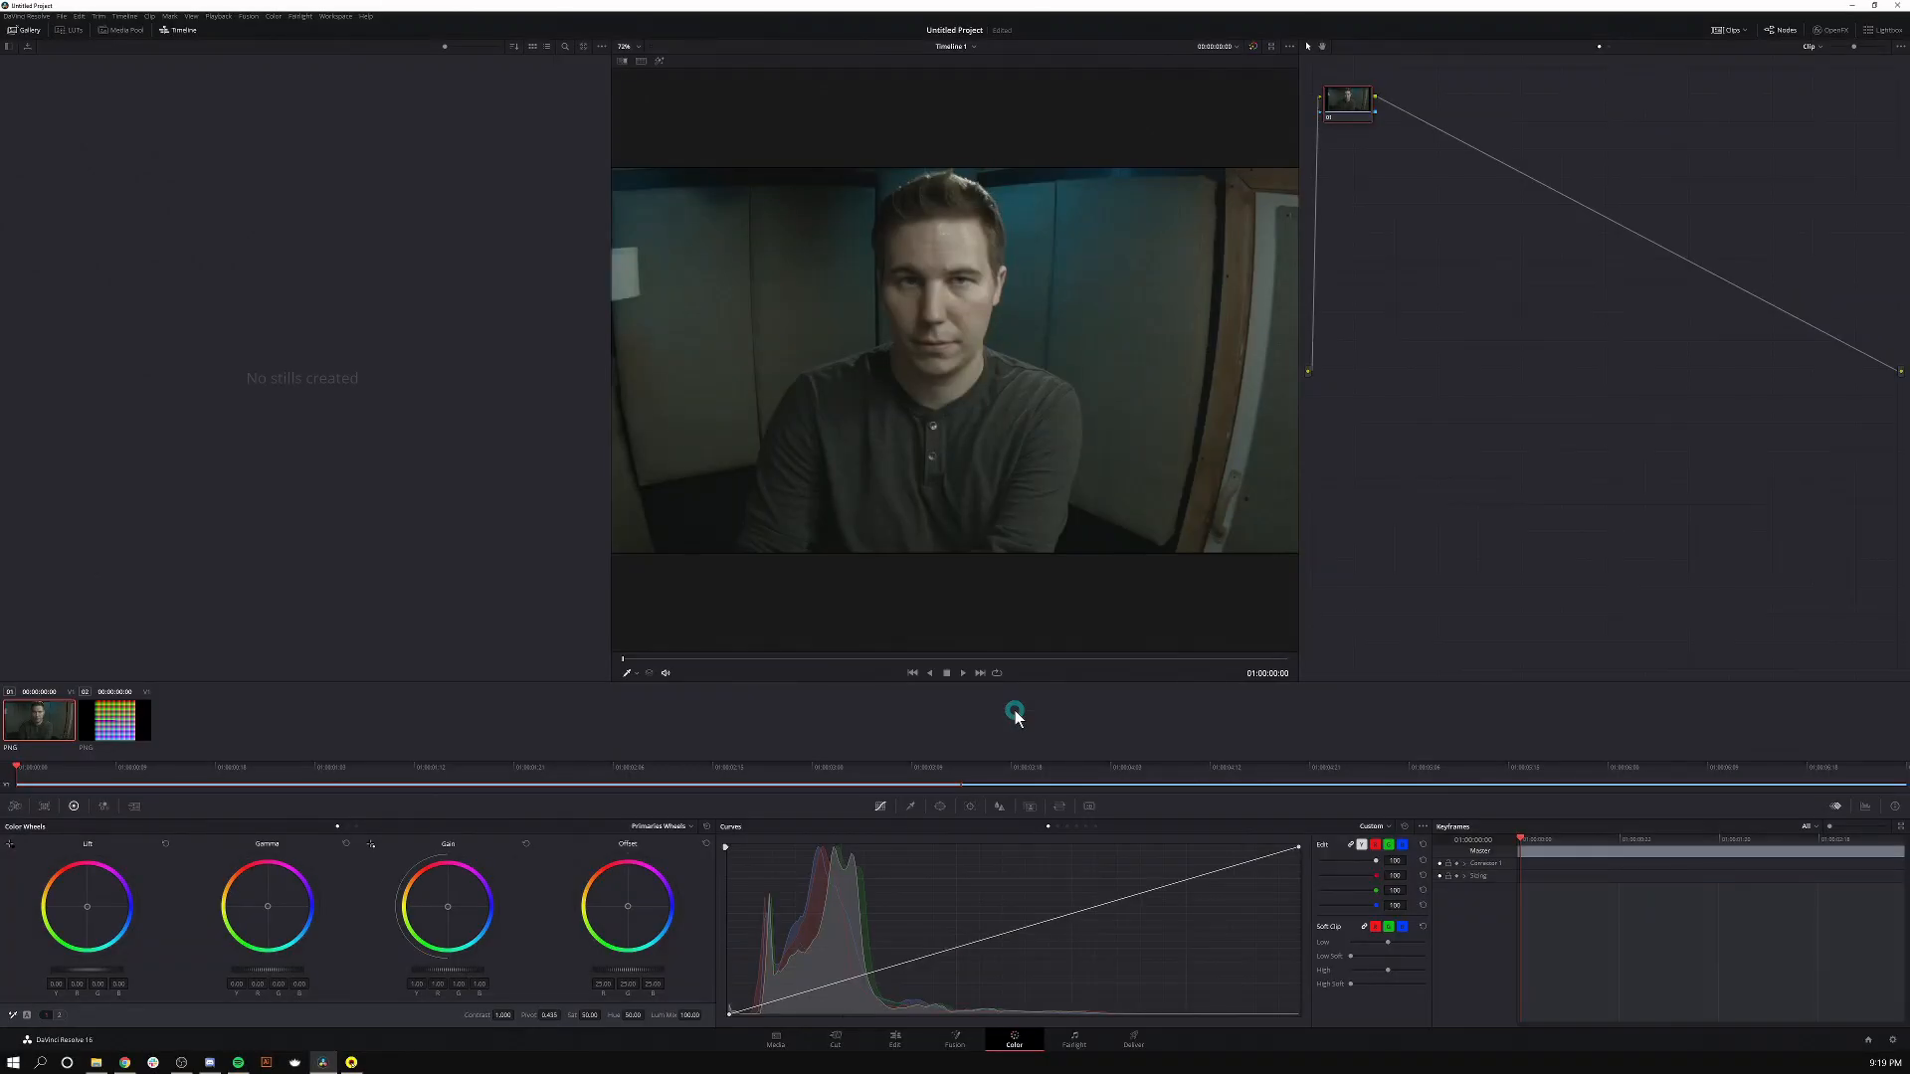
pyautogui.moveTo(907, 523)
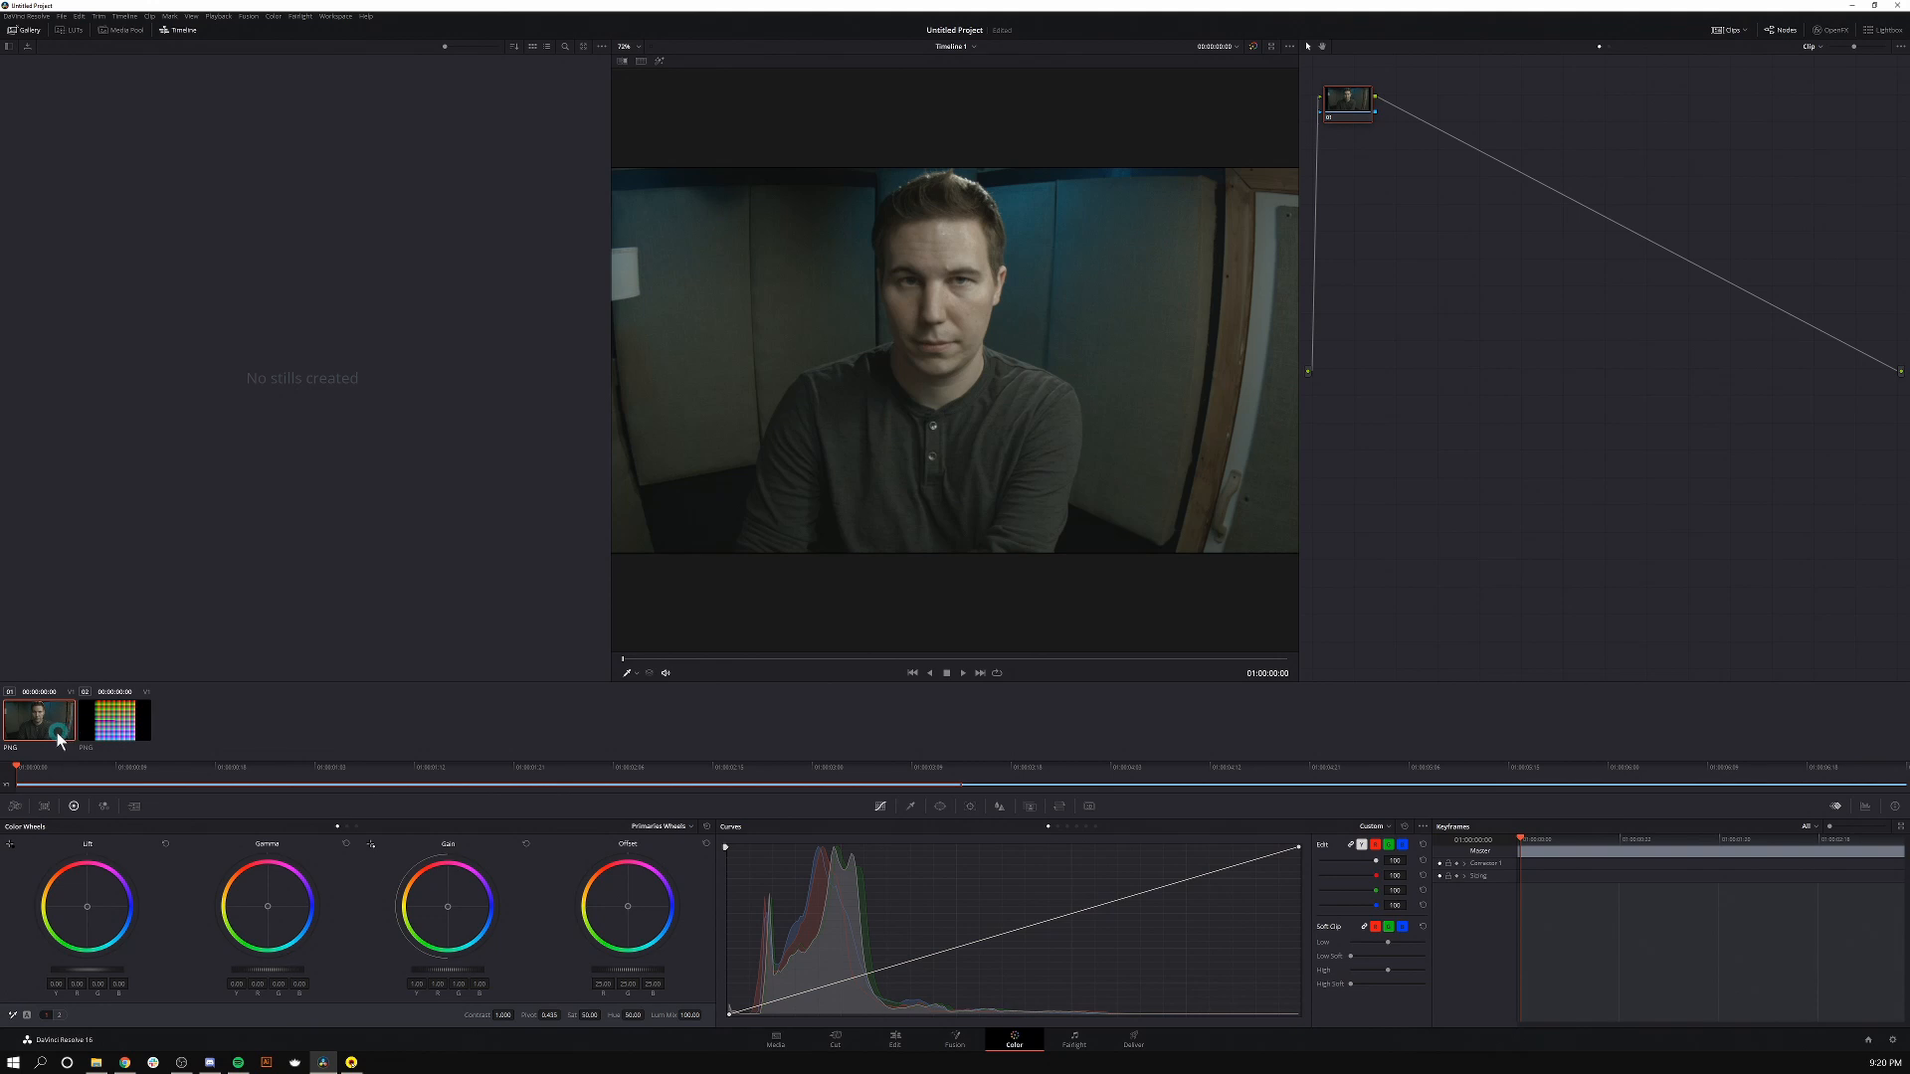
pyautogui.click(1866, 806)
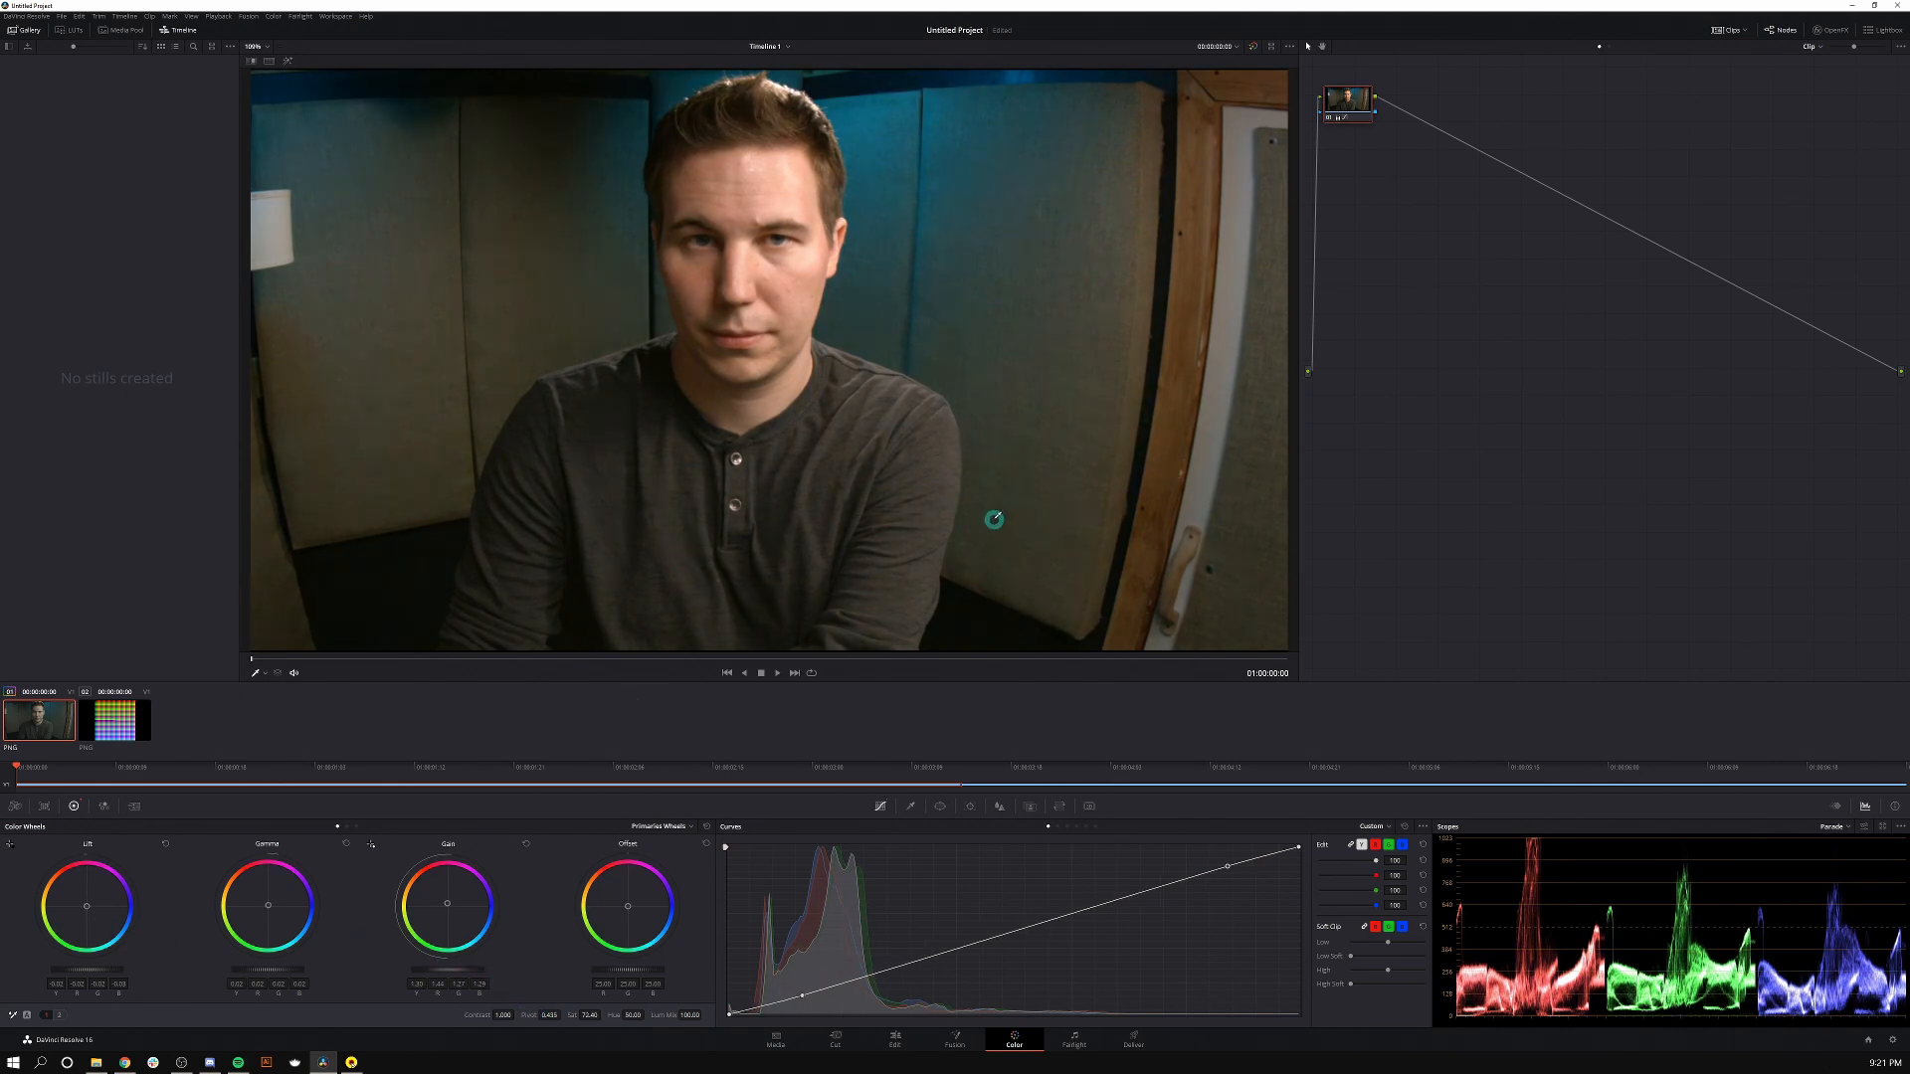
pyautogui.moveTo(853, 425)
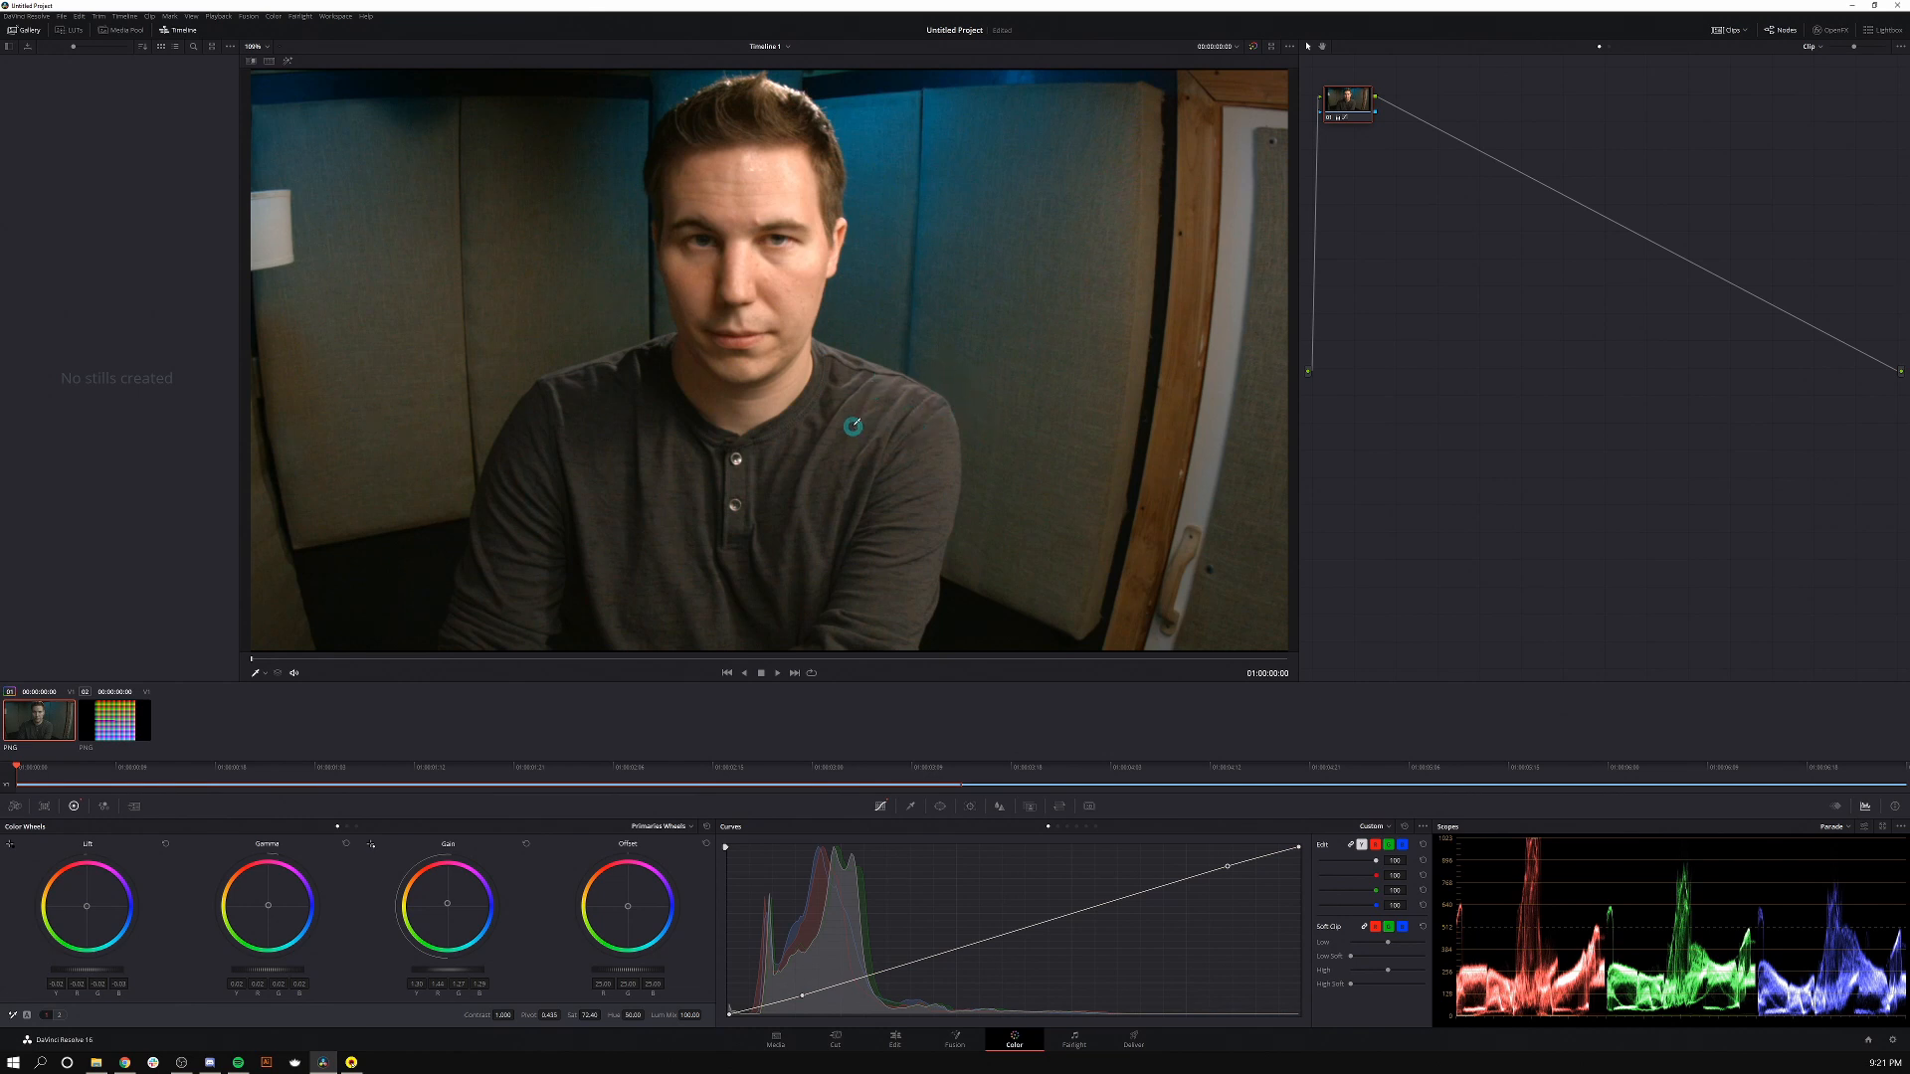
# Copy the webcam clip's curves grade onto the colour-grid LUT image clip
pyautogui.click(117, 718)
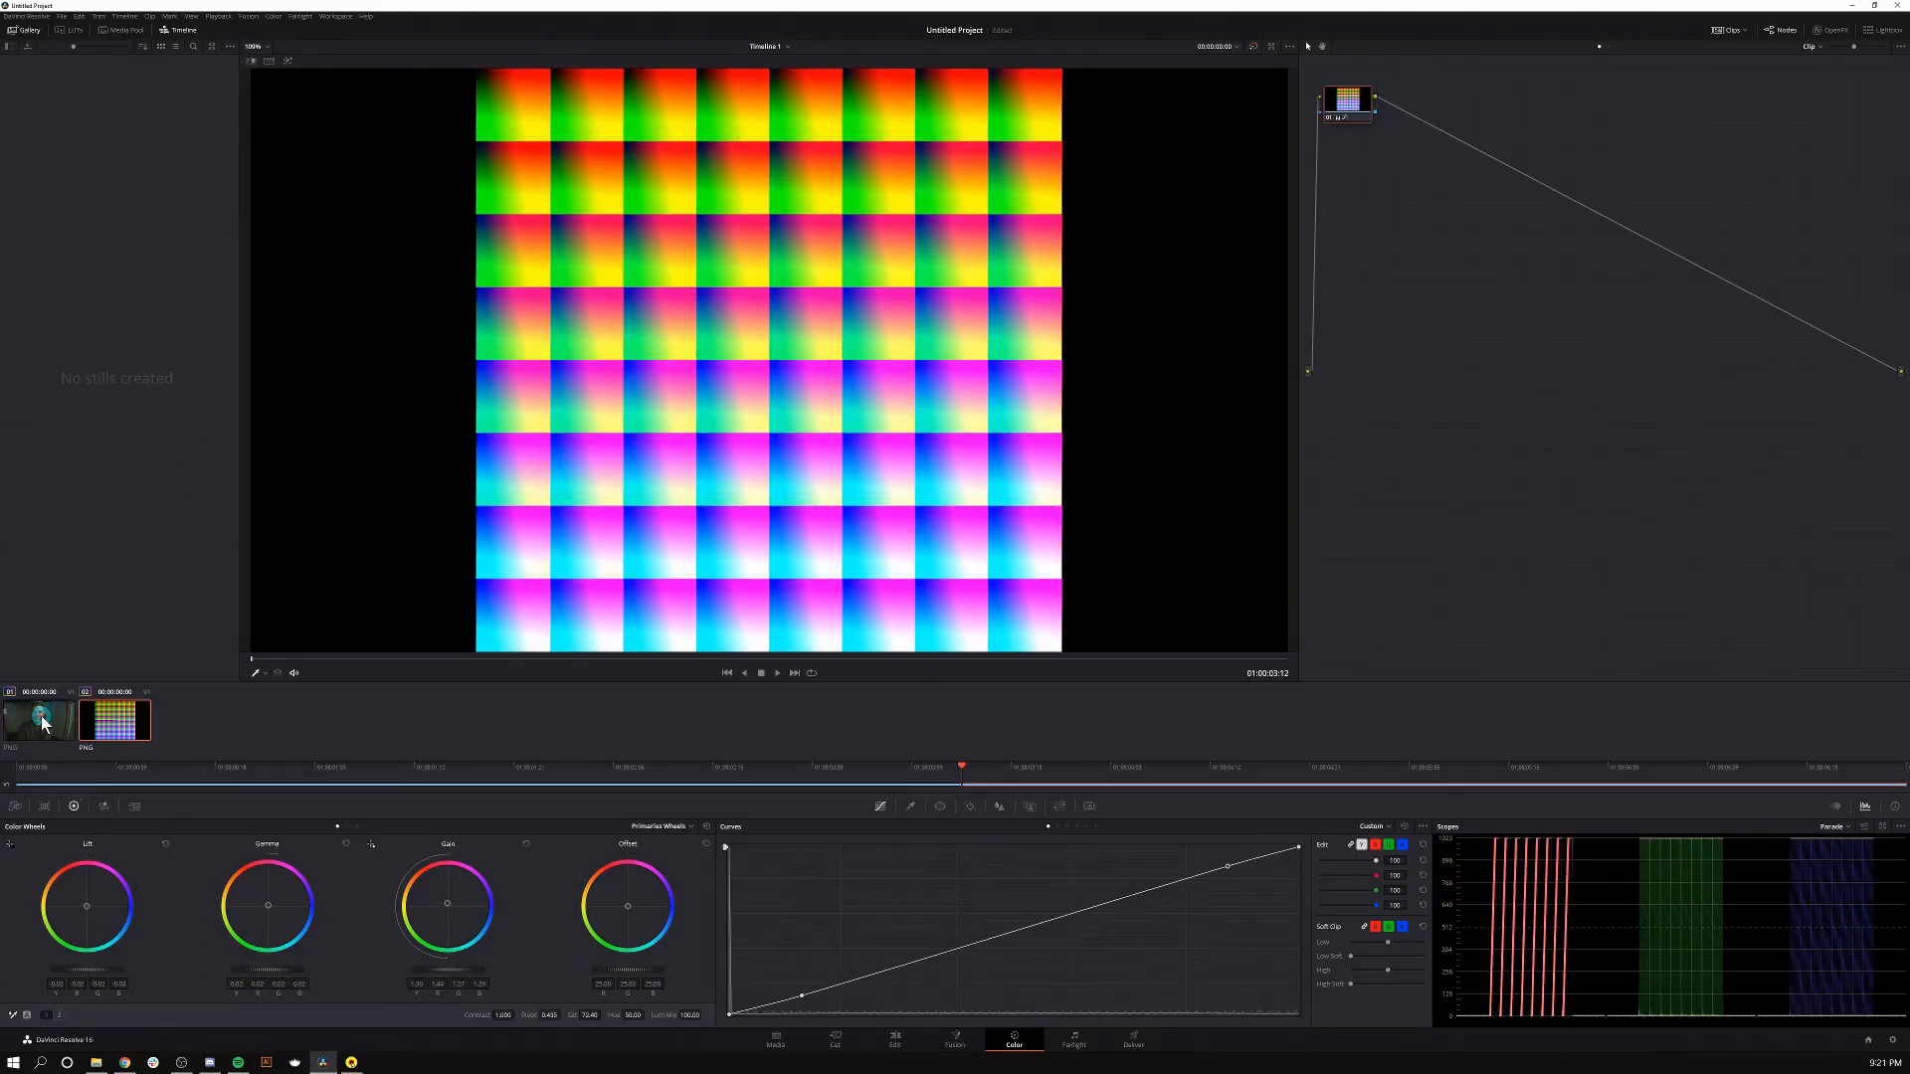
pyautogui.click(36, 718)
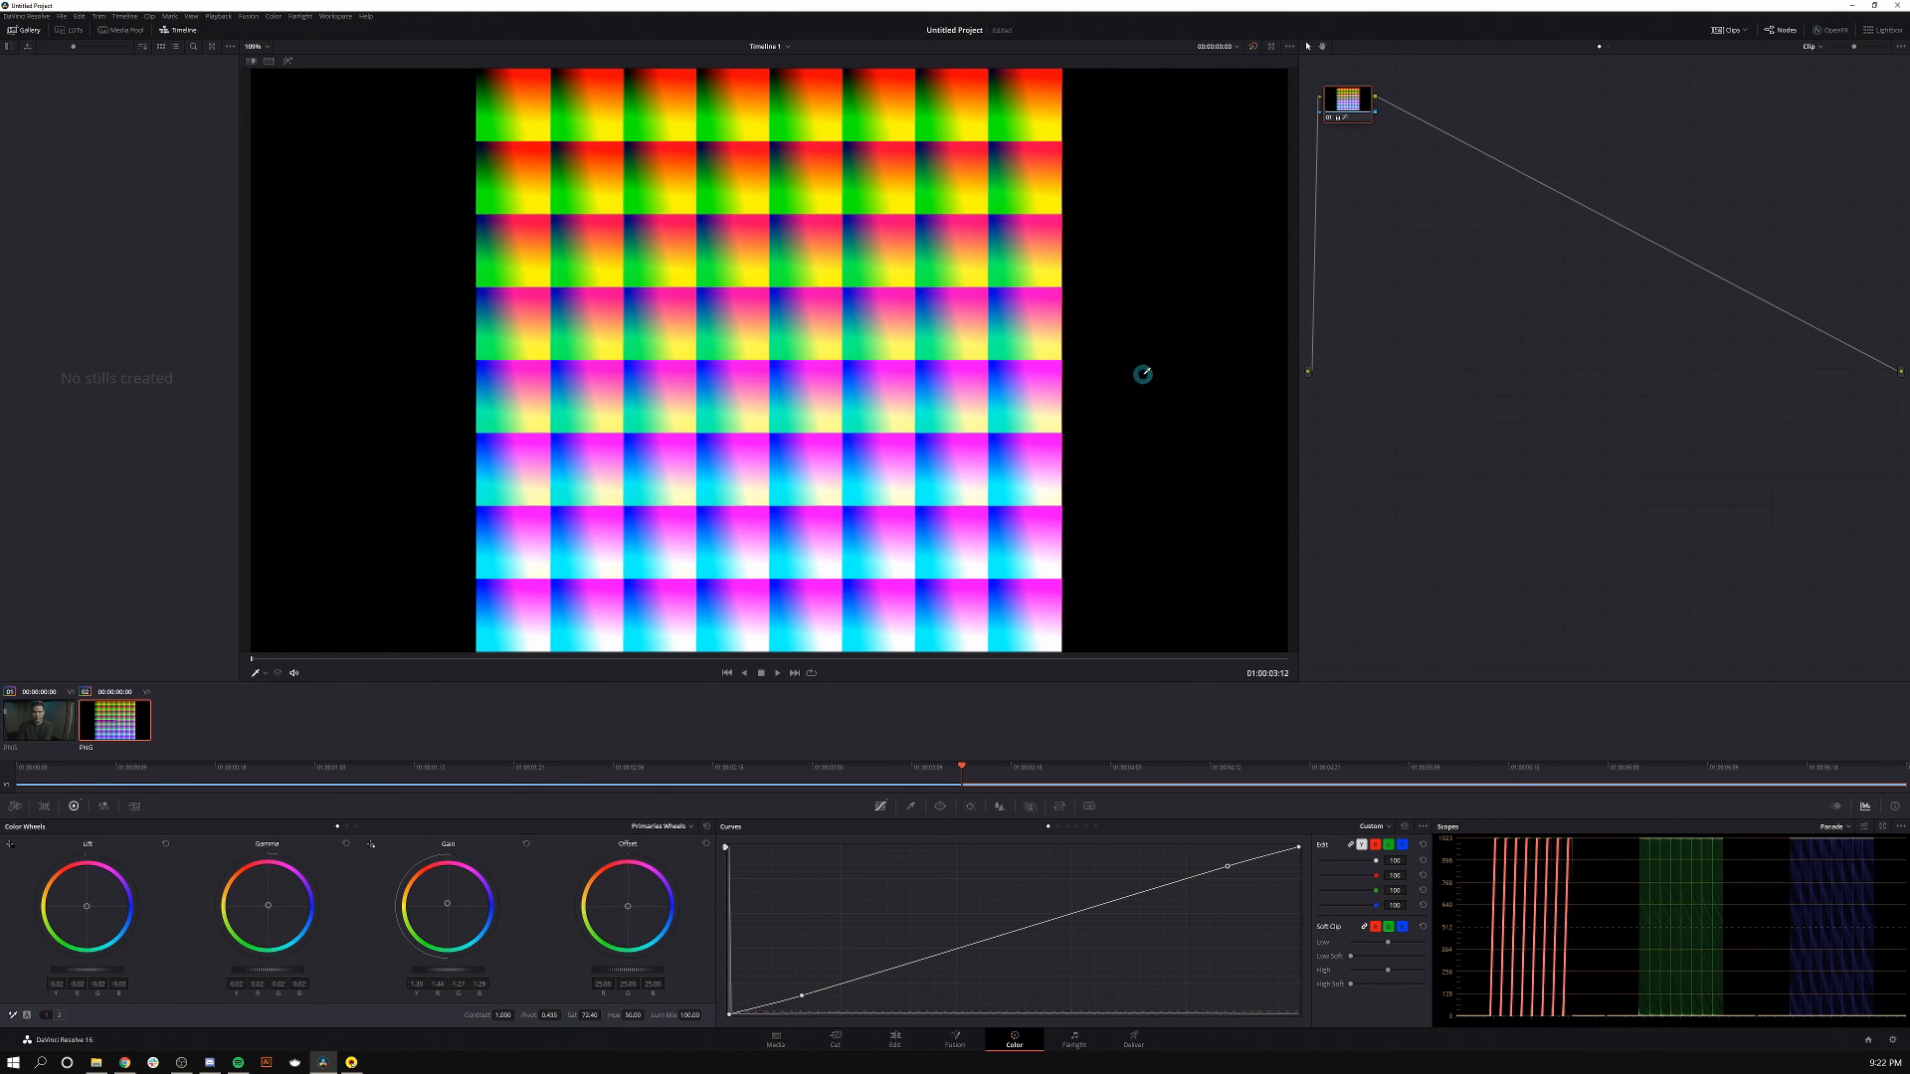
pyautogui.moveTo(1124, 404)
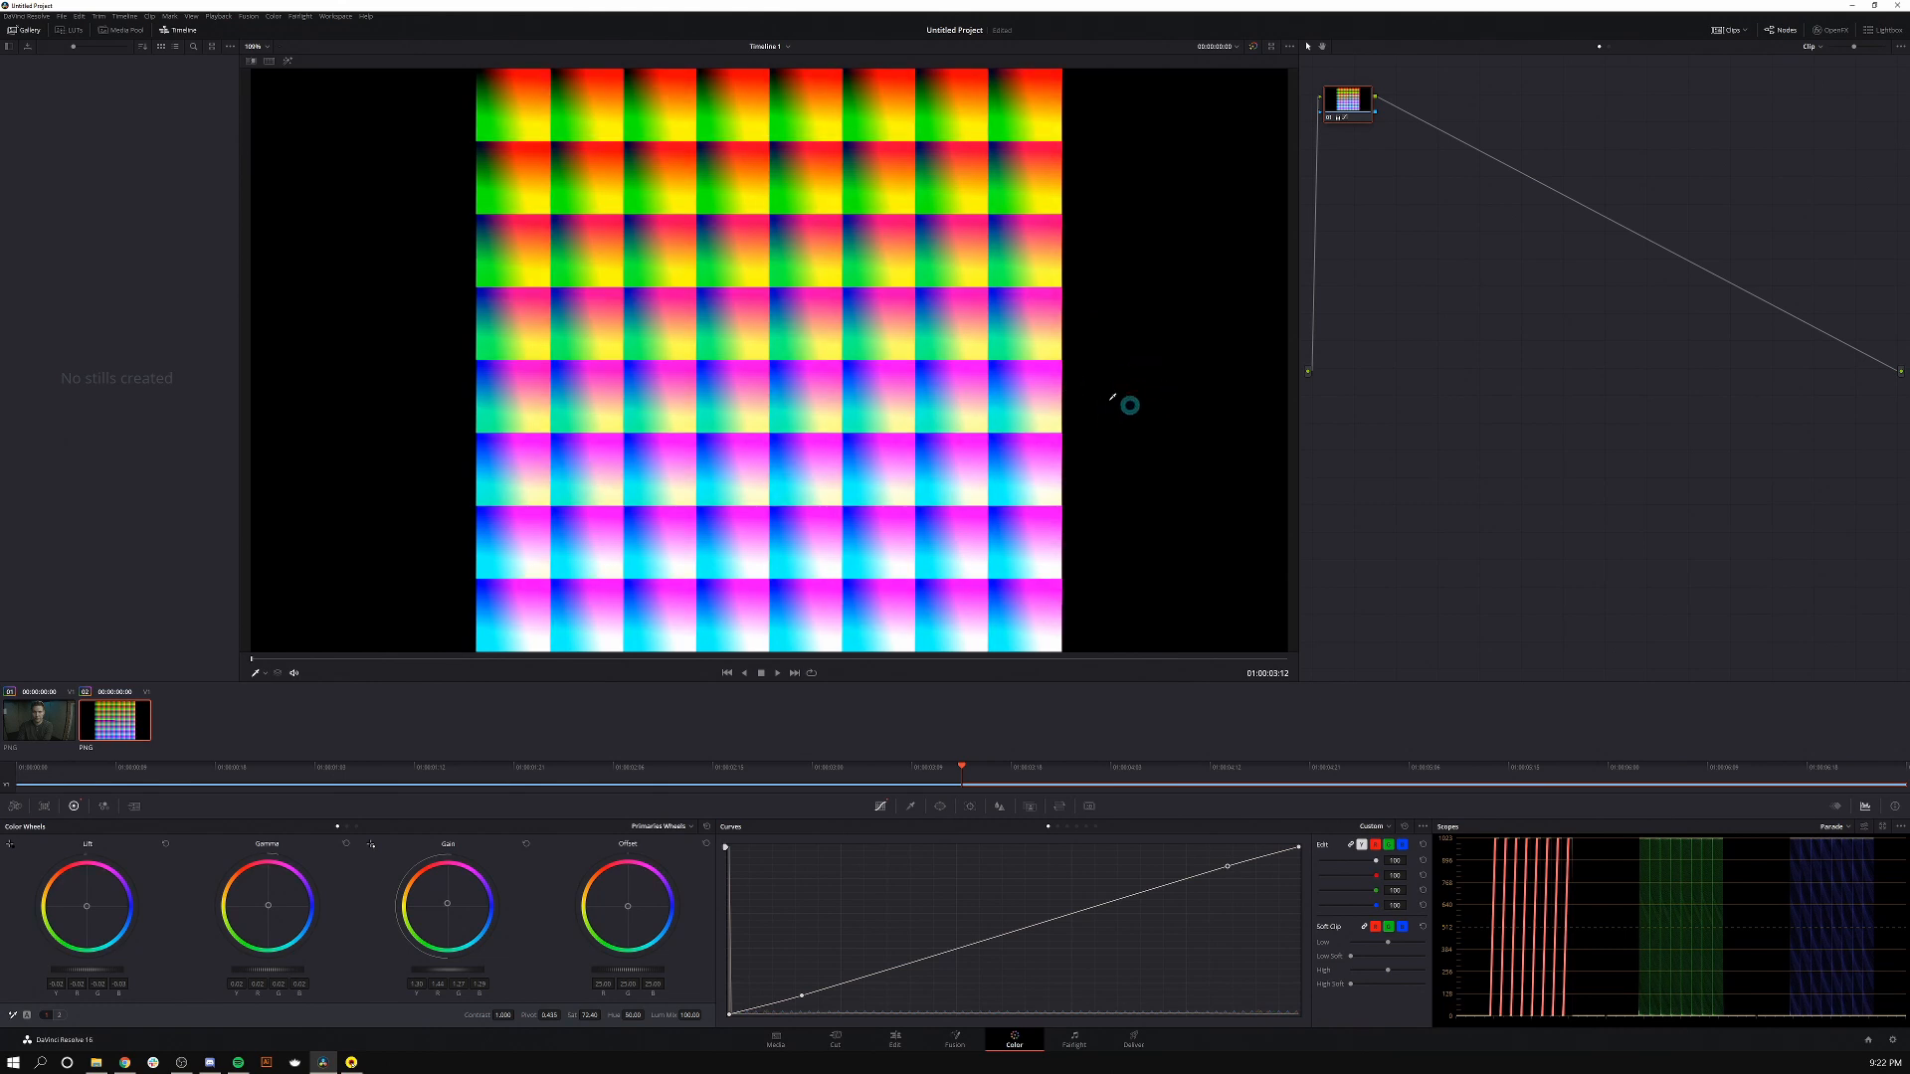
pyautogui.moveTo(1192, 410)
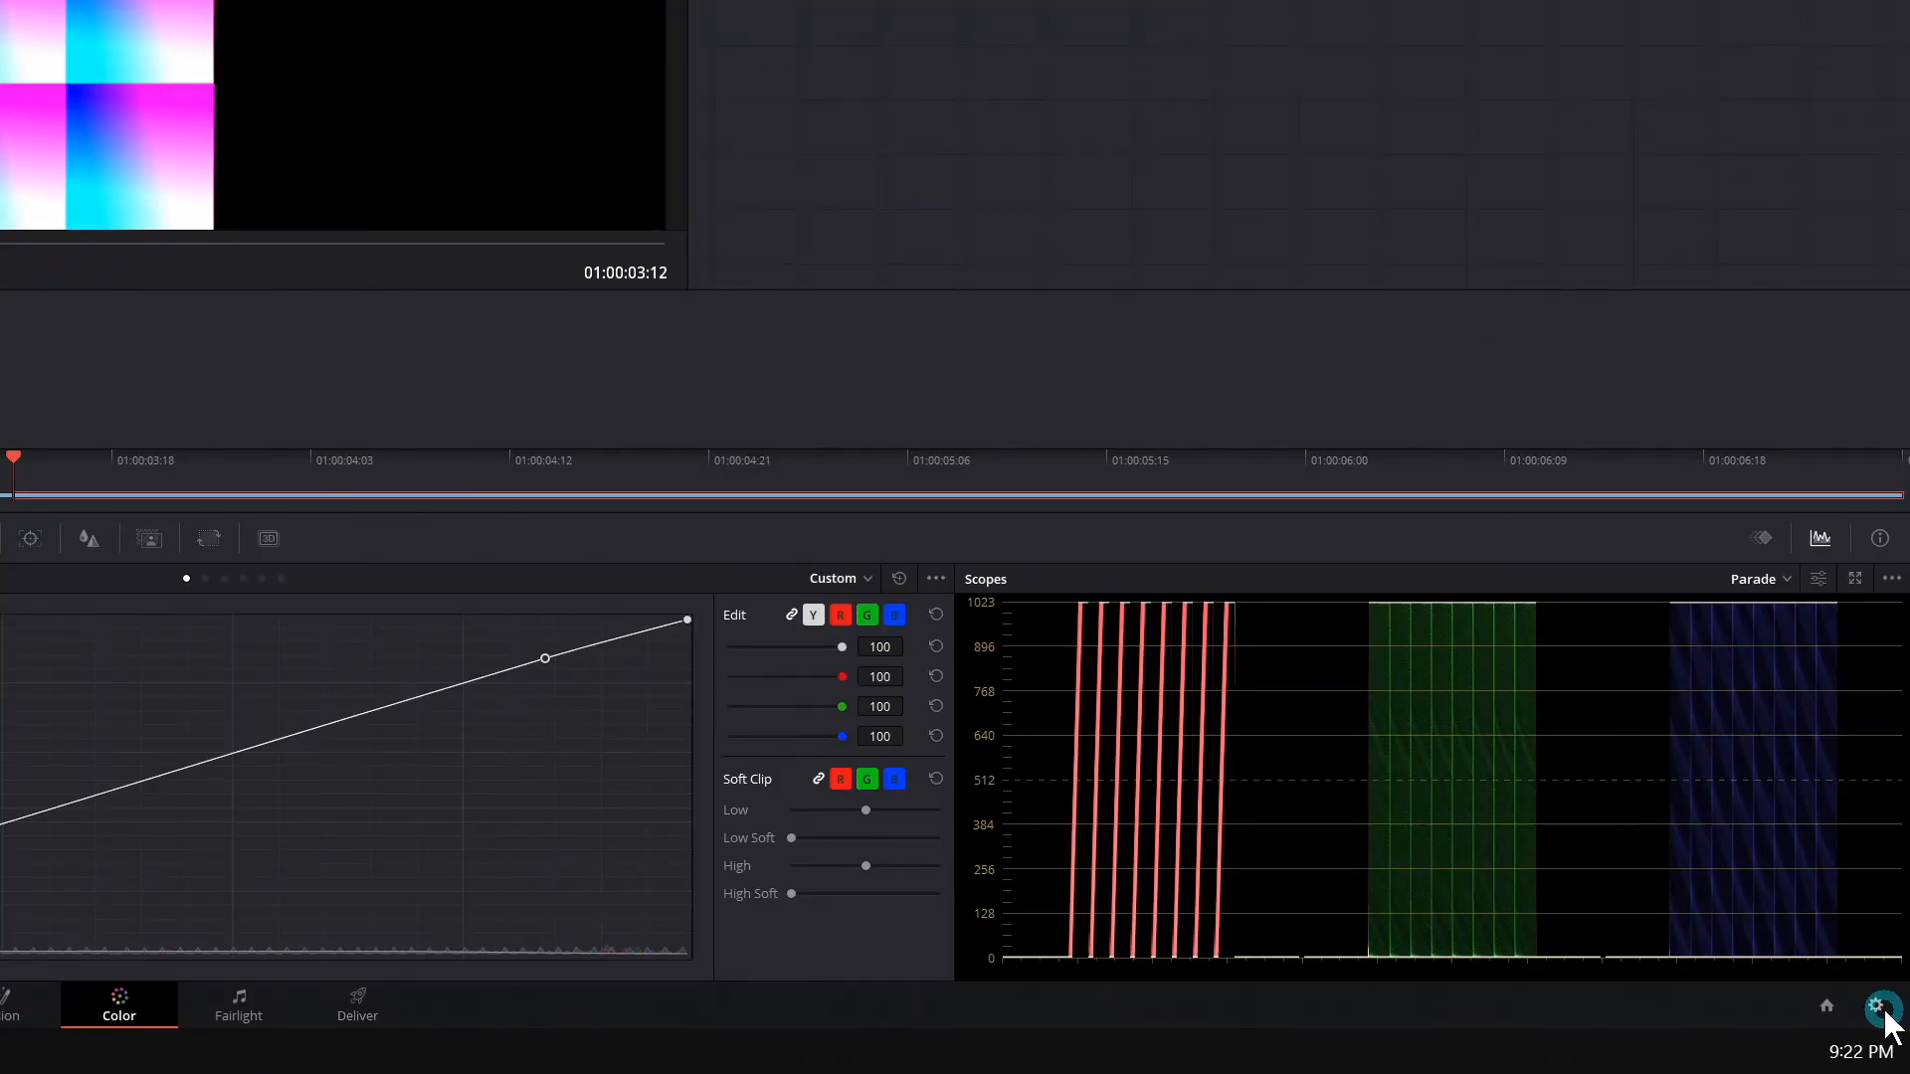
# Grab a still of the graded colour-grid frame into the gallery
pyautogui.click(1880, 1005)
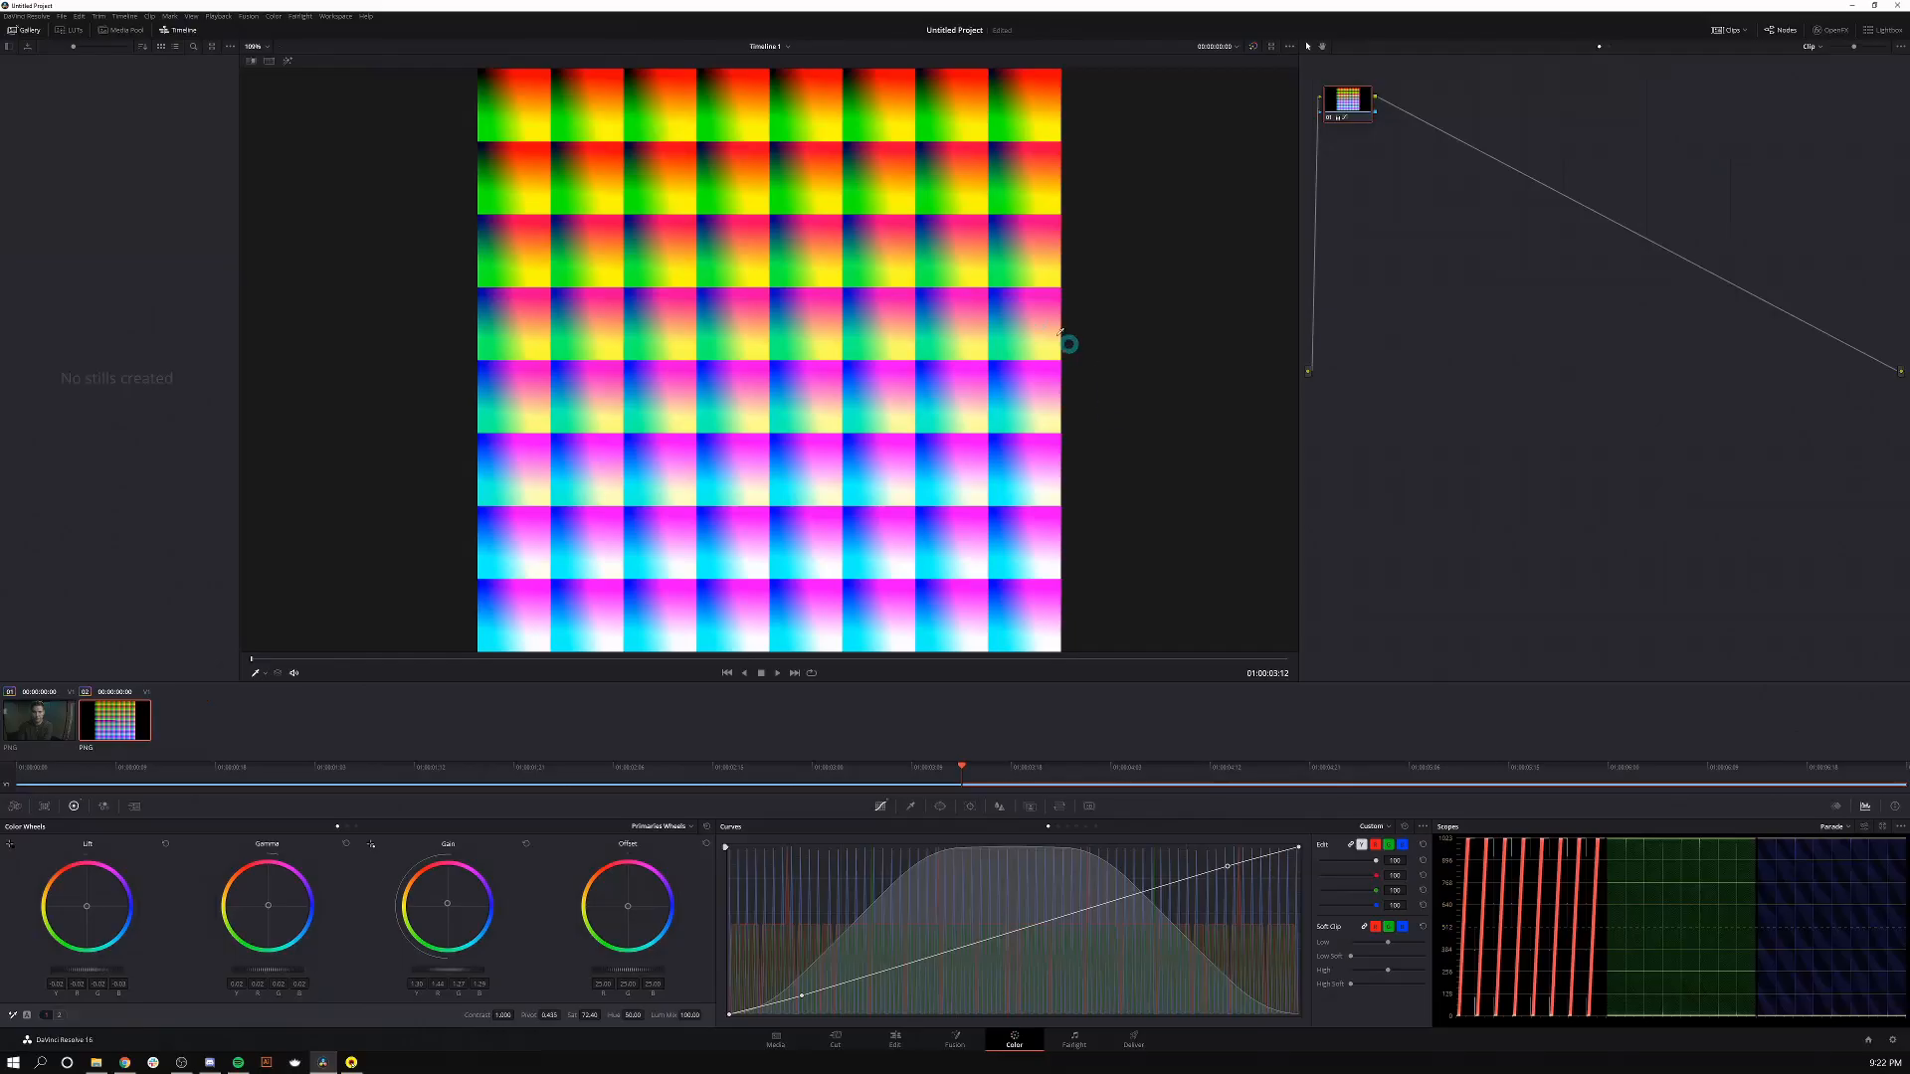
pyautogui.rightClick(1034, 326)
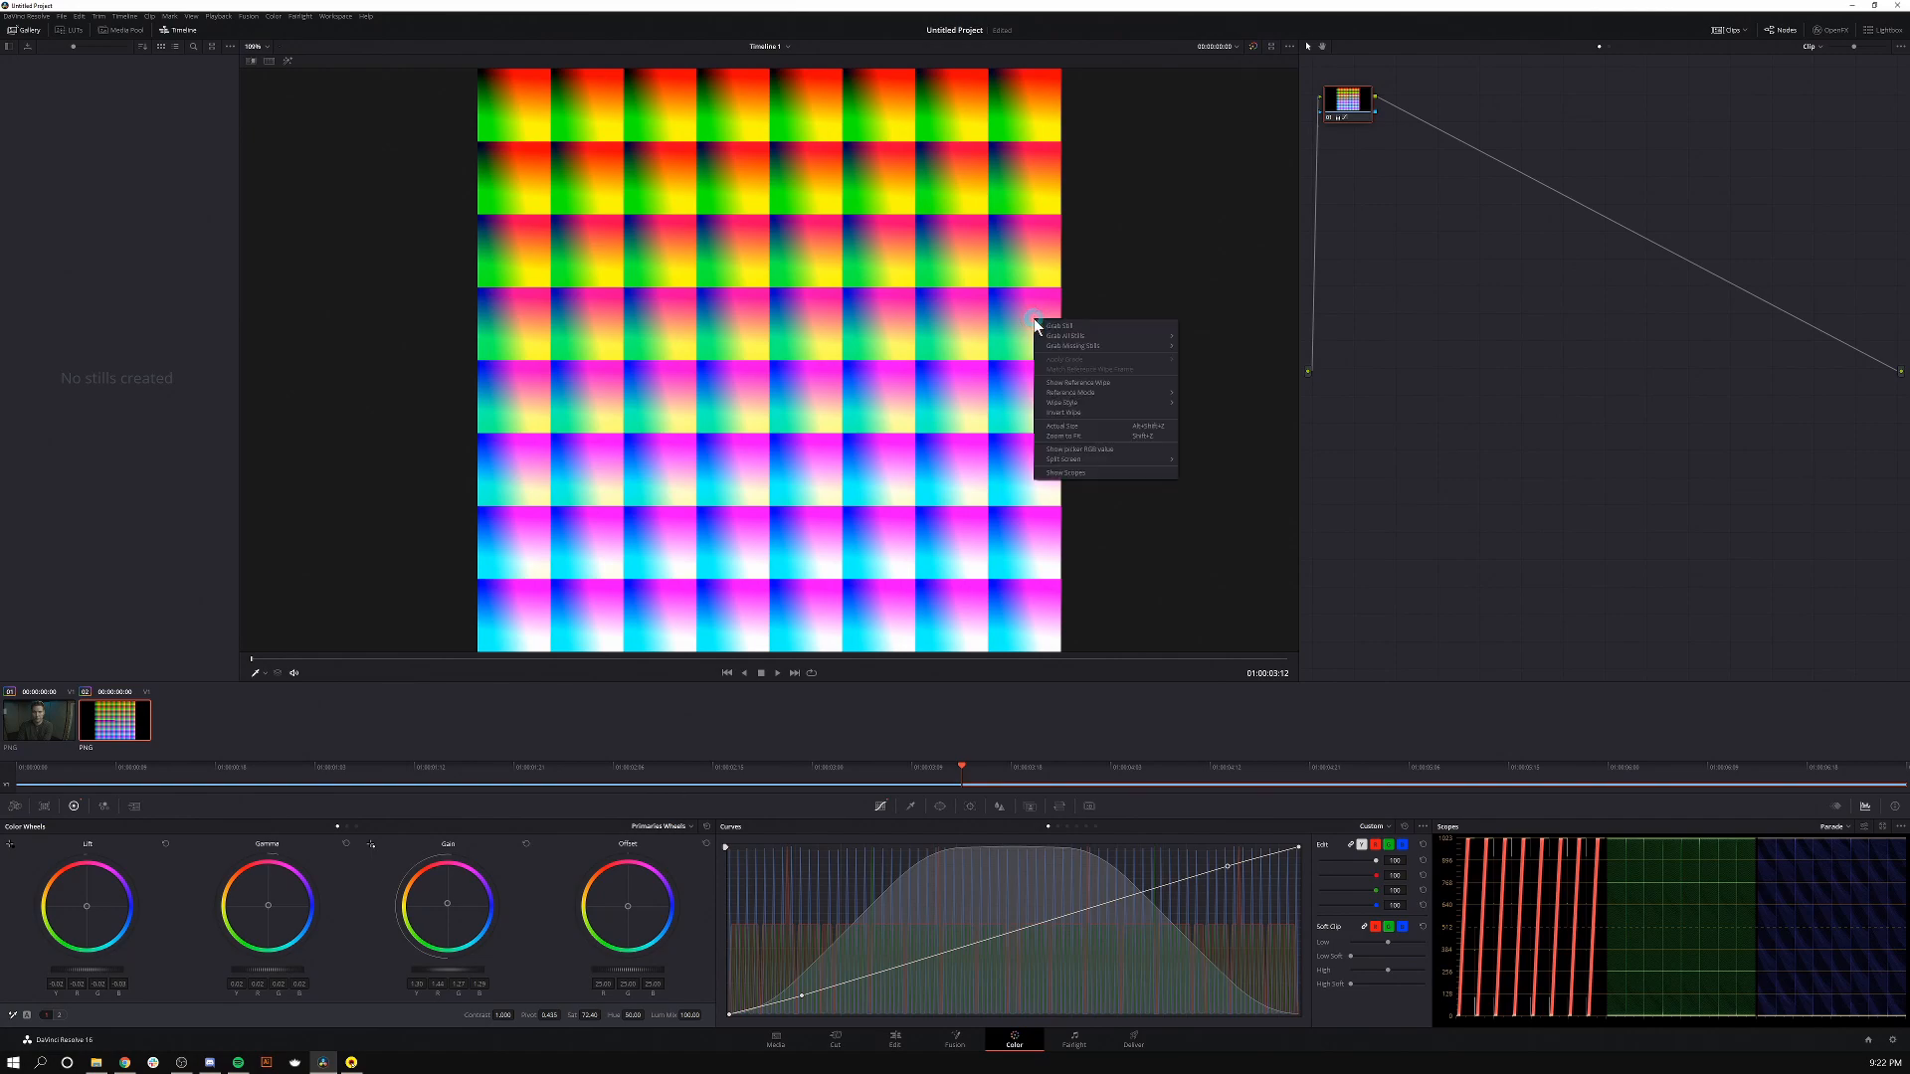
pyautogui.click(1061, 326)
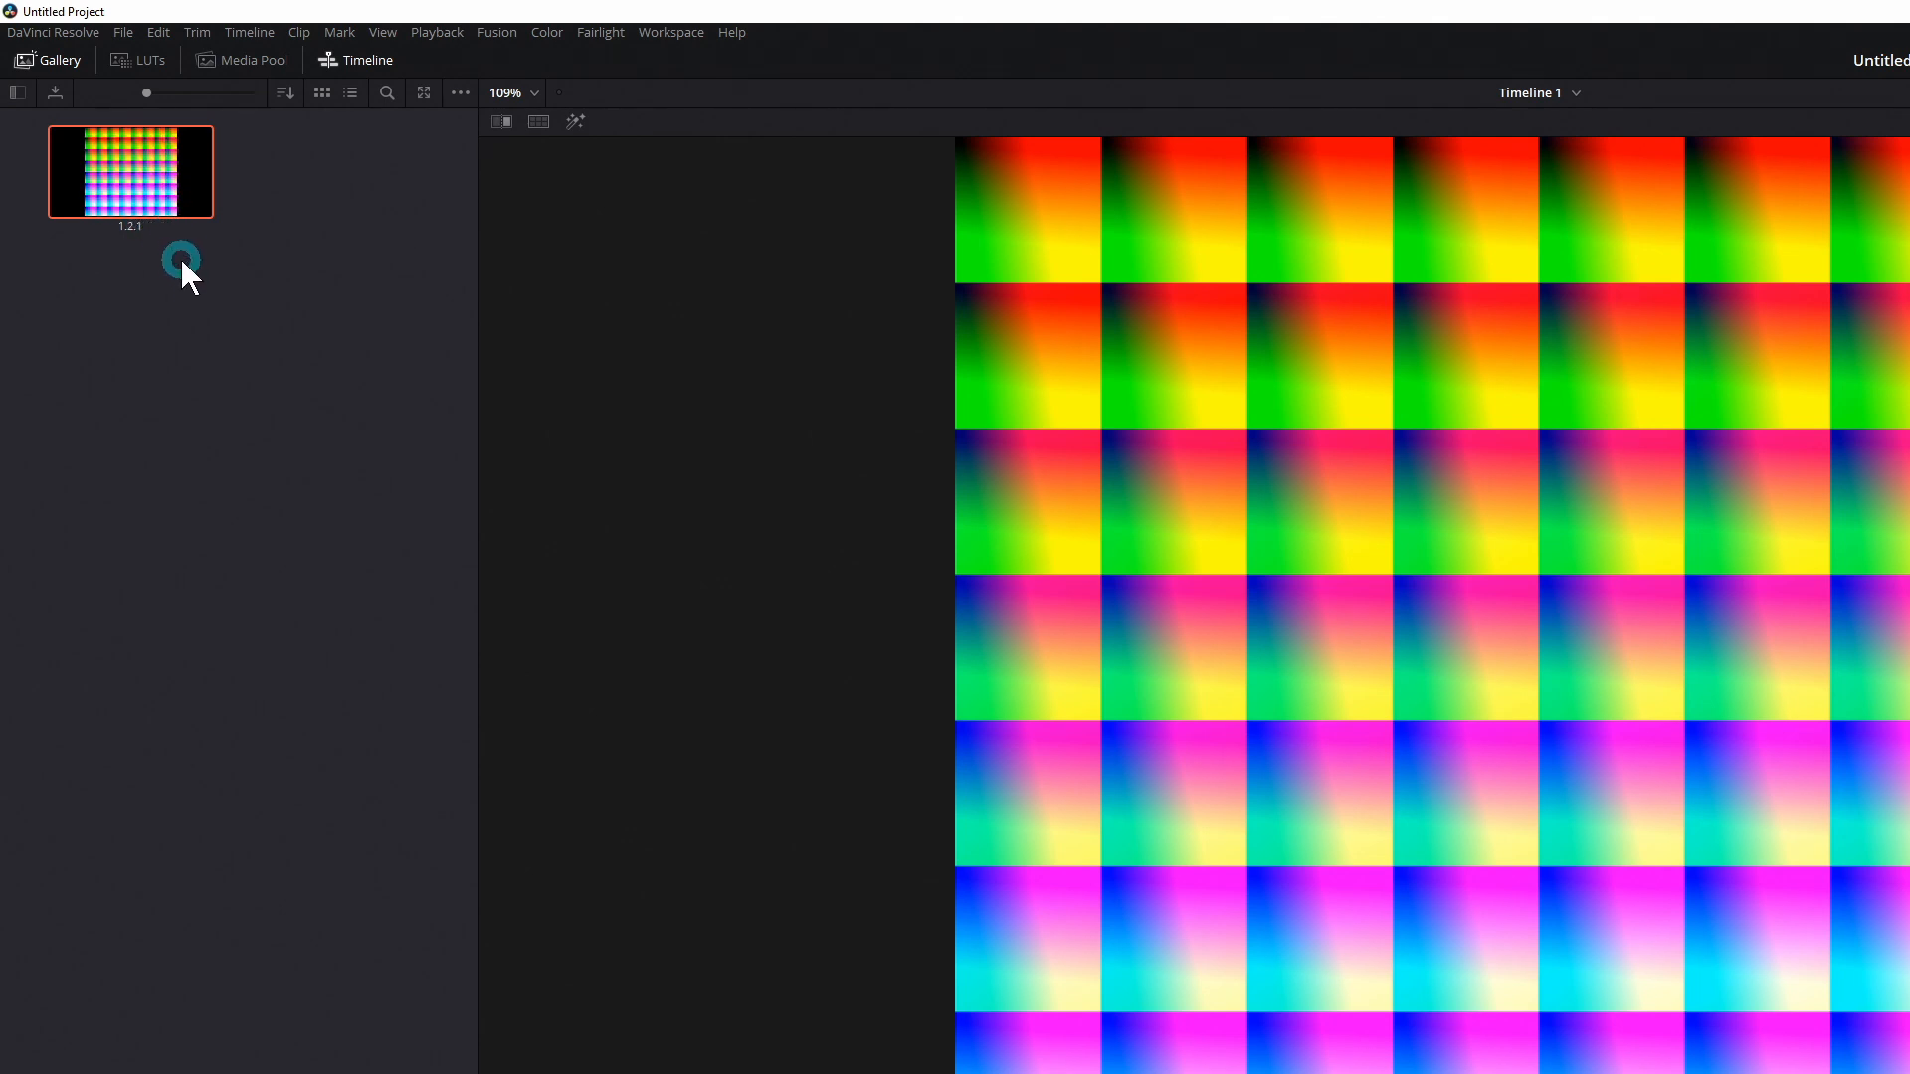
# Export the grid still to the Desktop as a PNG named CamCorrection
pyautogui.rightClick(131, 171)
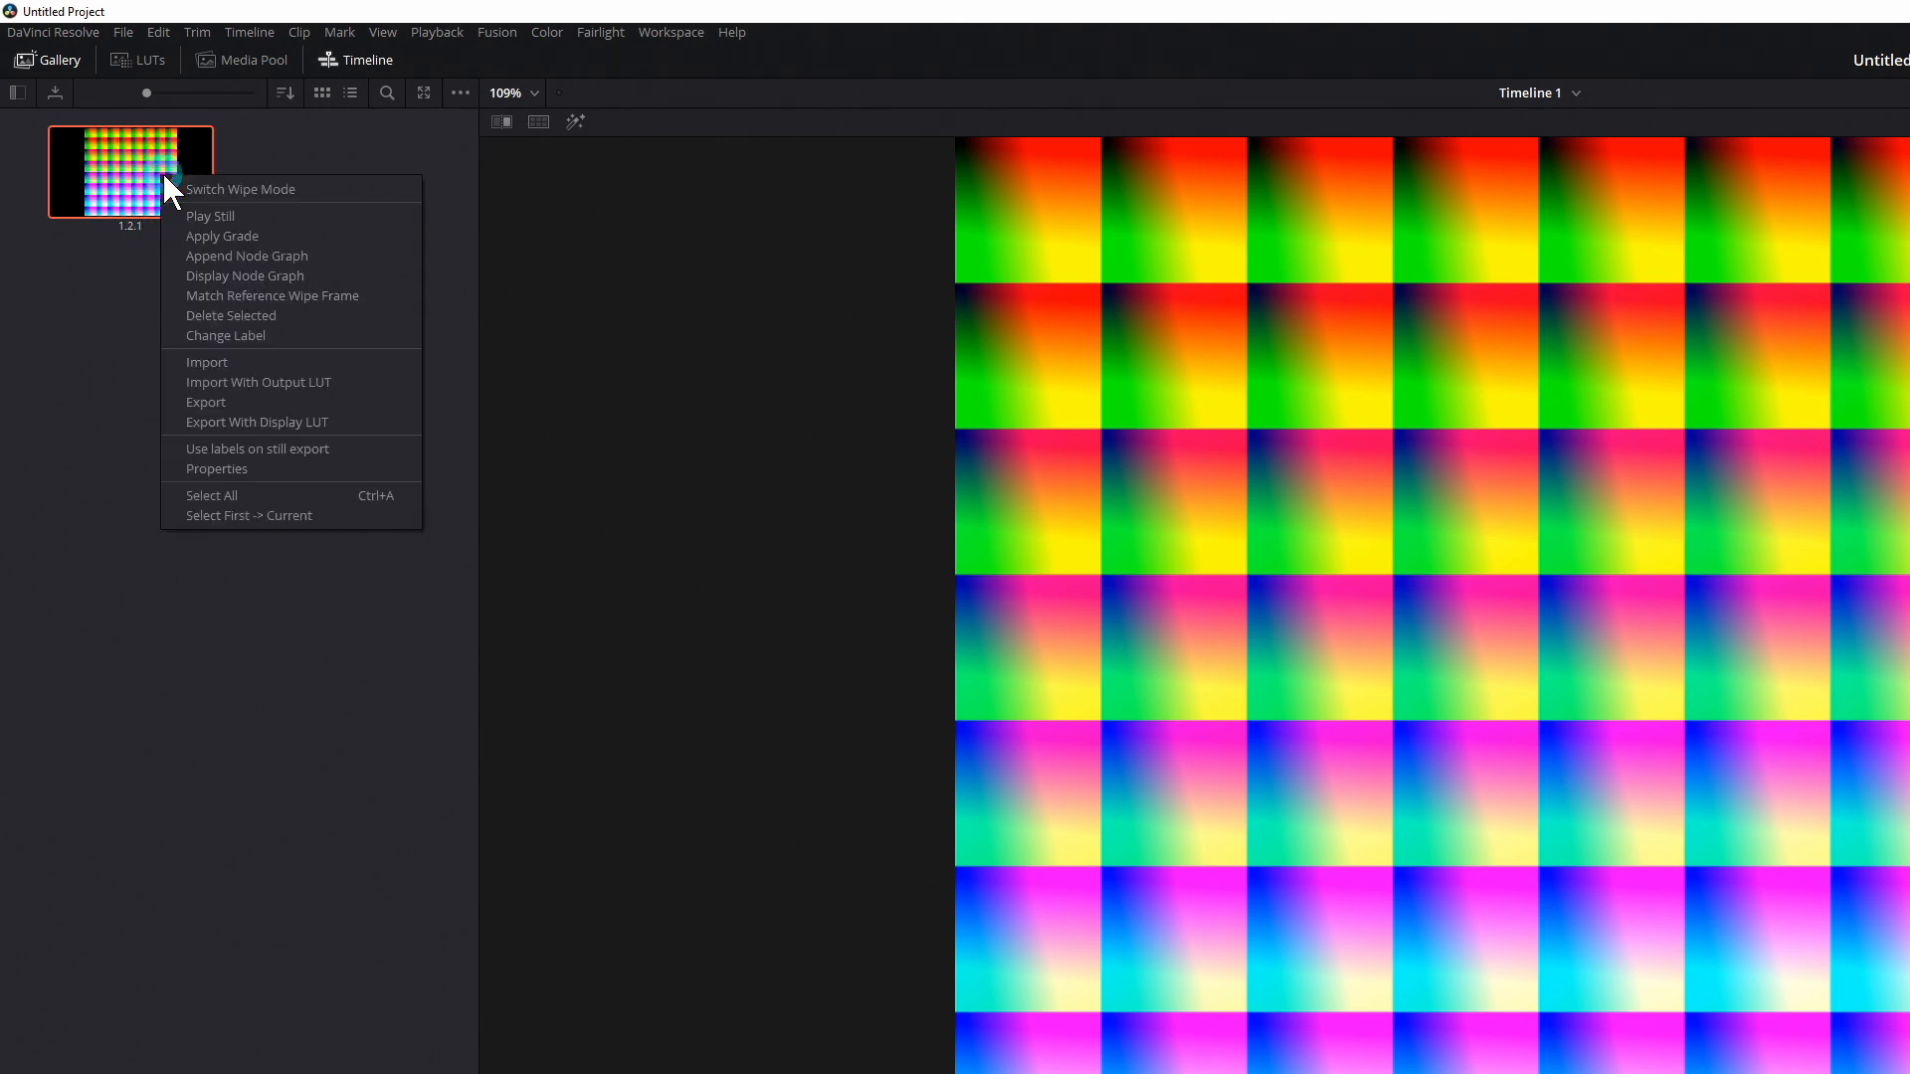
pyautogui.moveTo(205, 401)
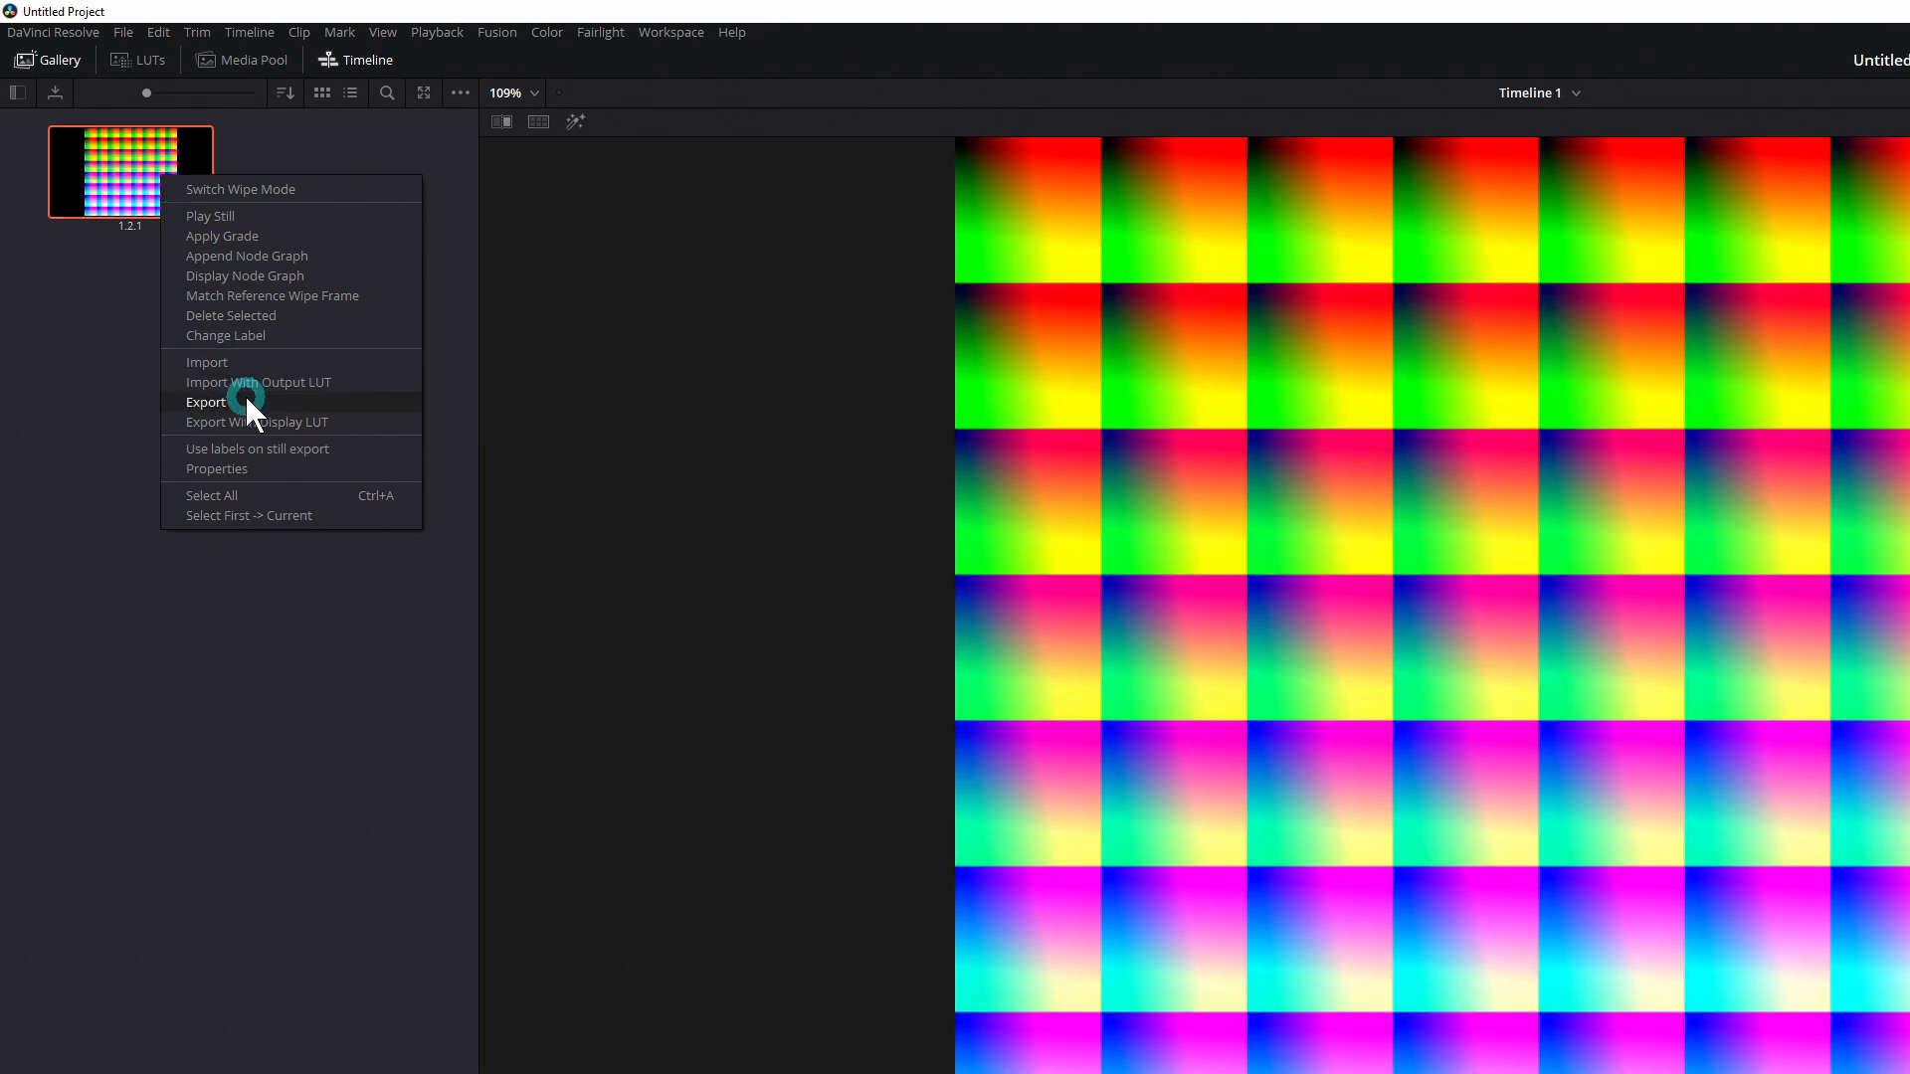
pyautogui.click(207, 402)
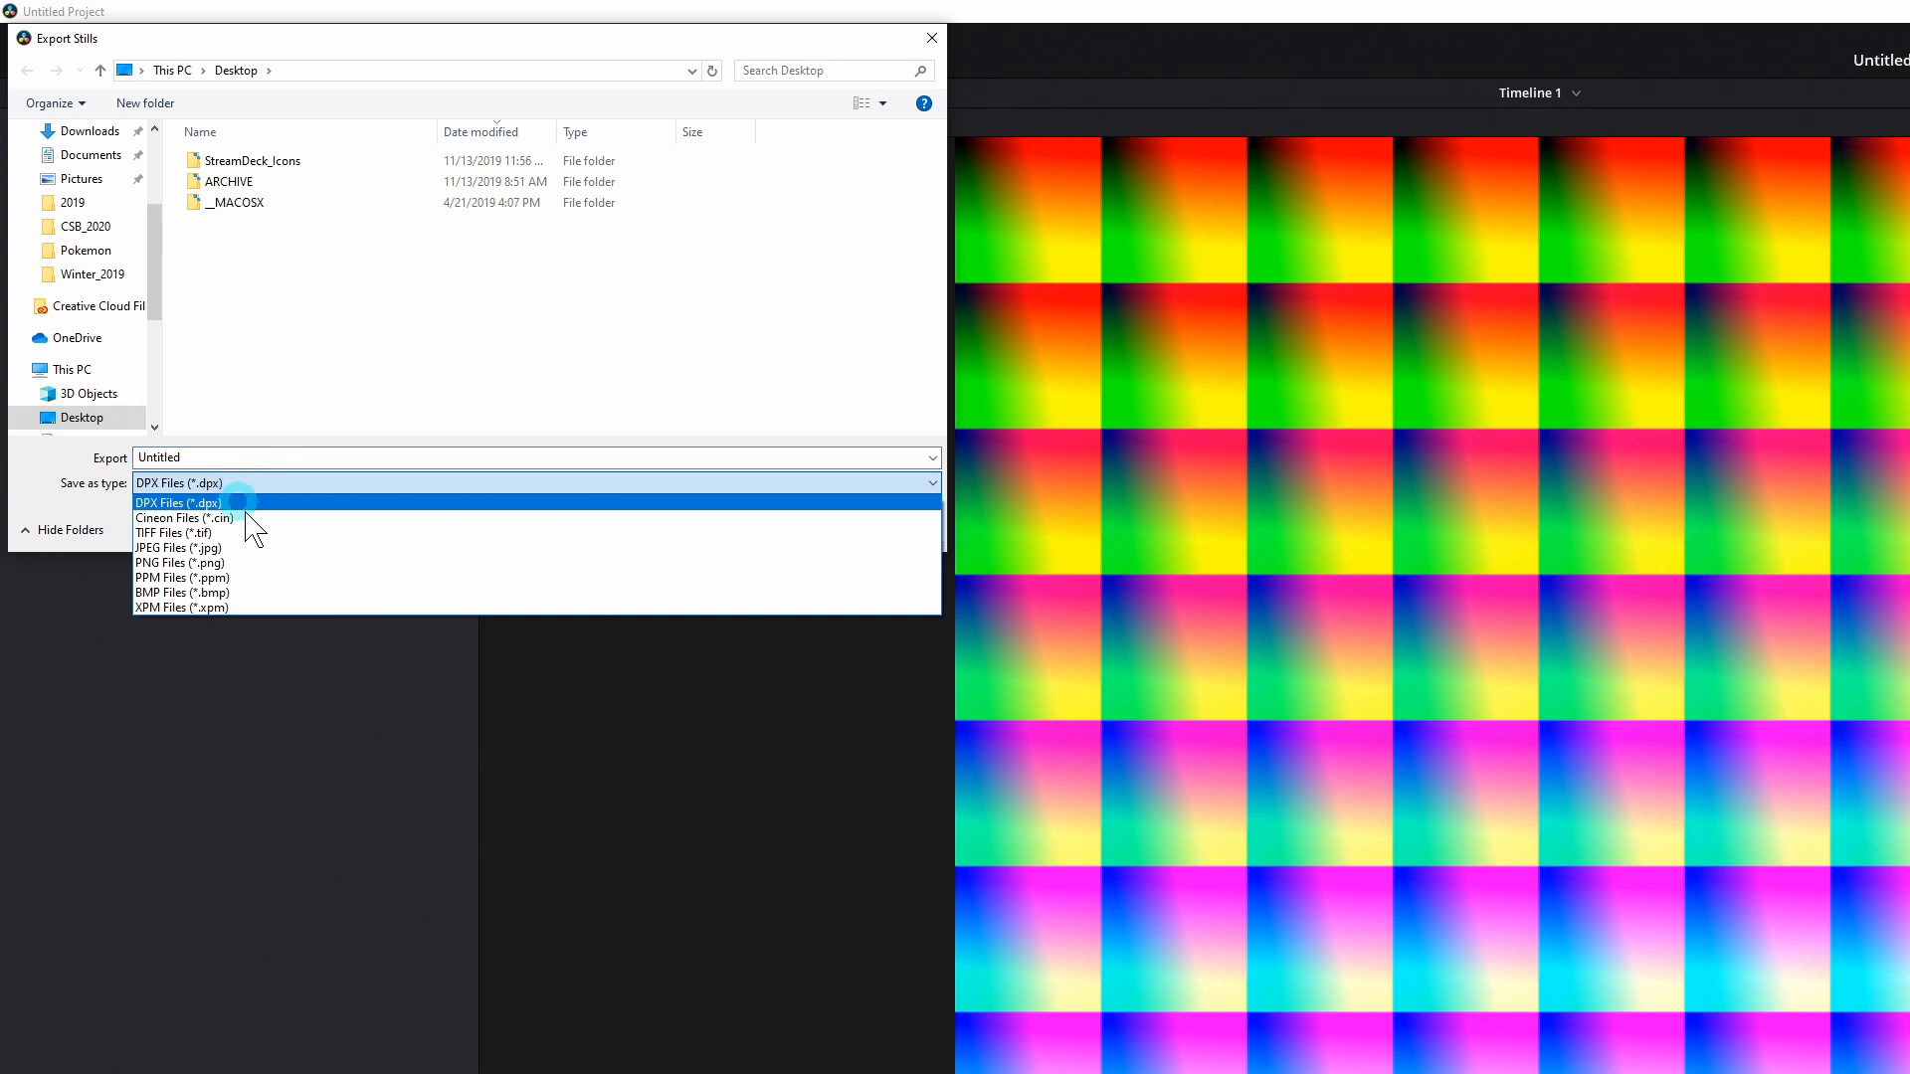
pyautogui.click(177, 563)
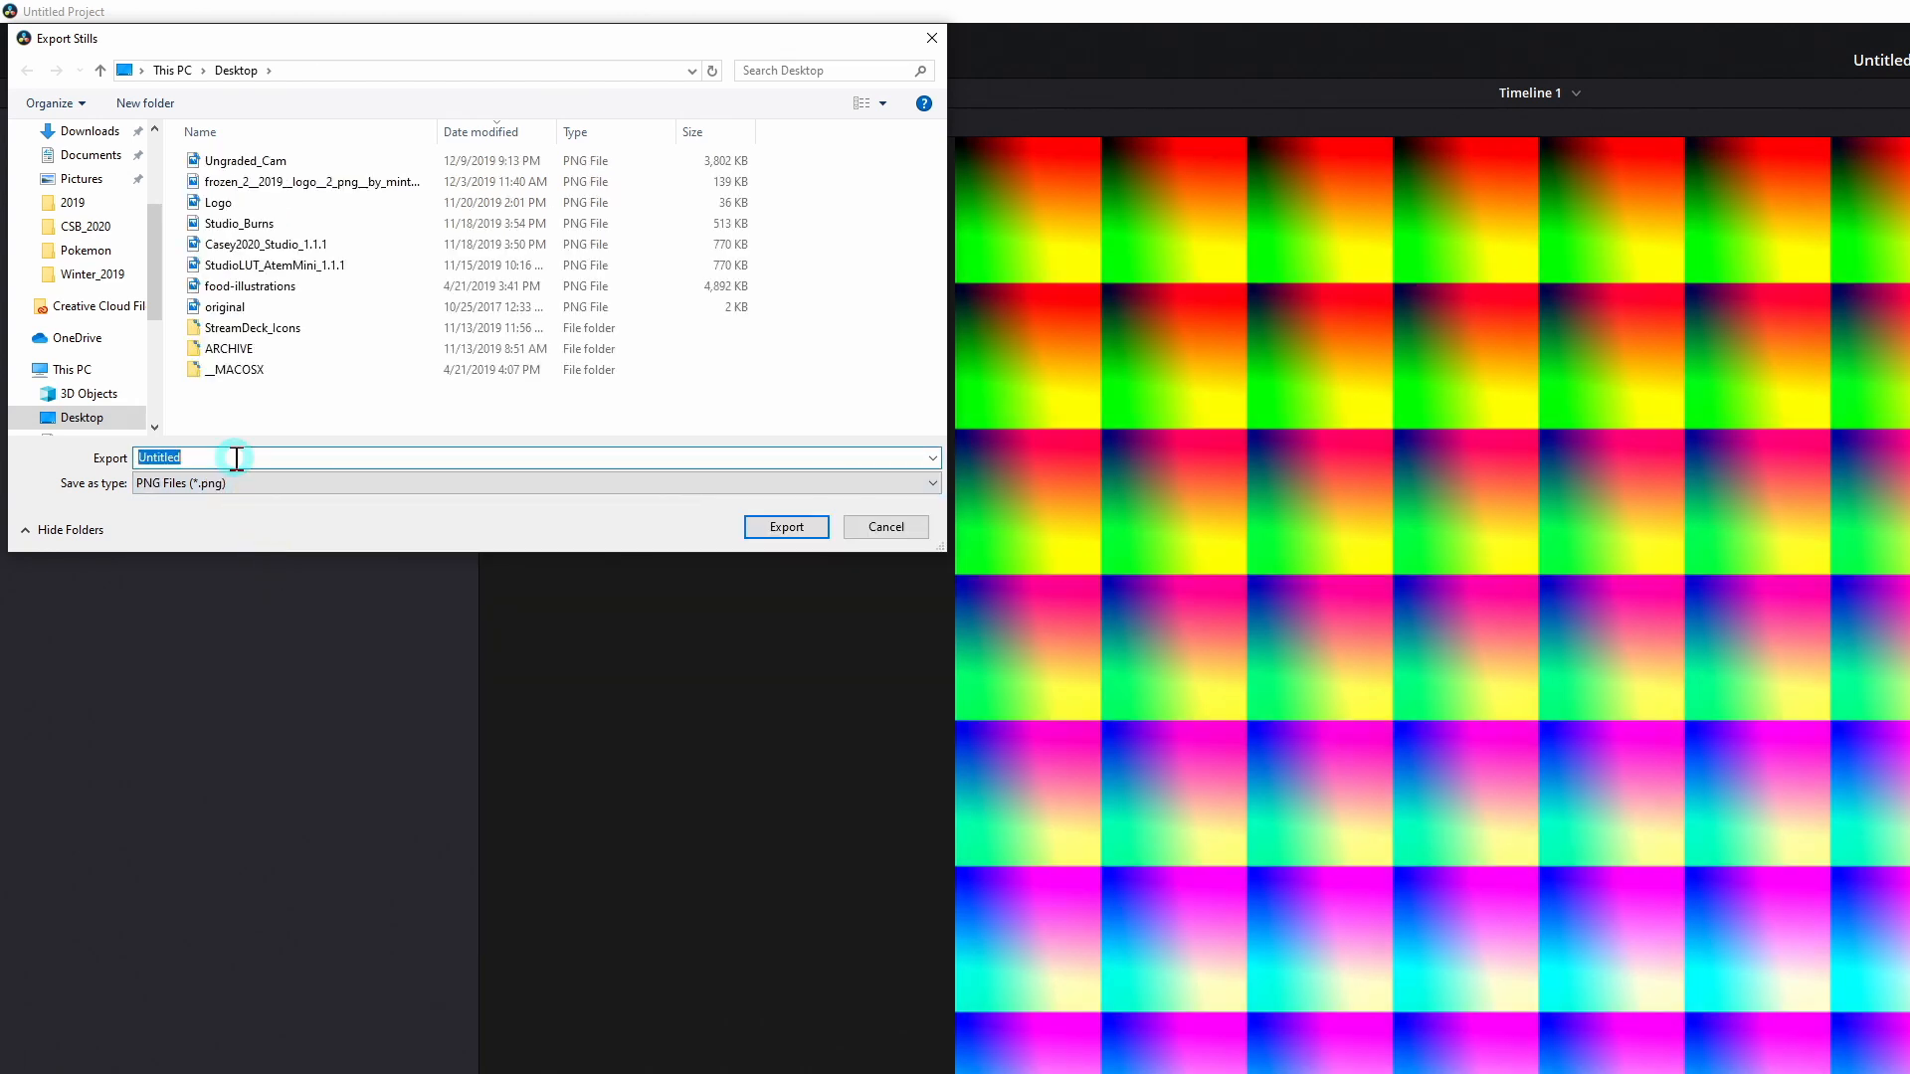
pyautogui.write('CamC')
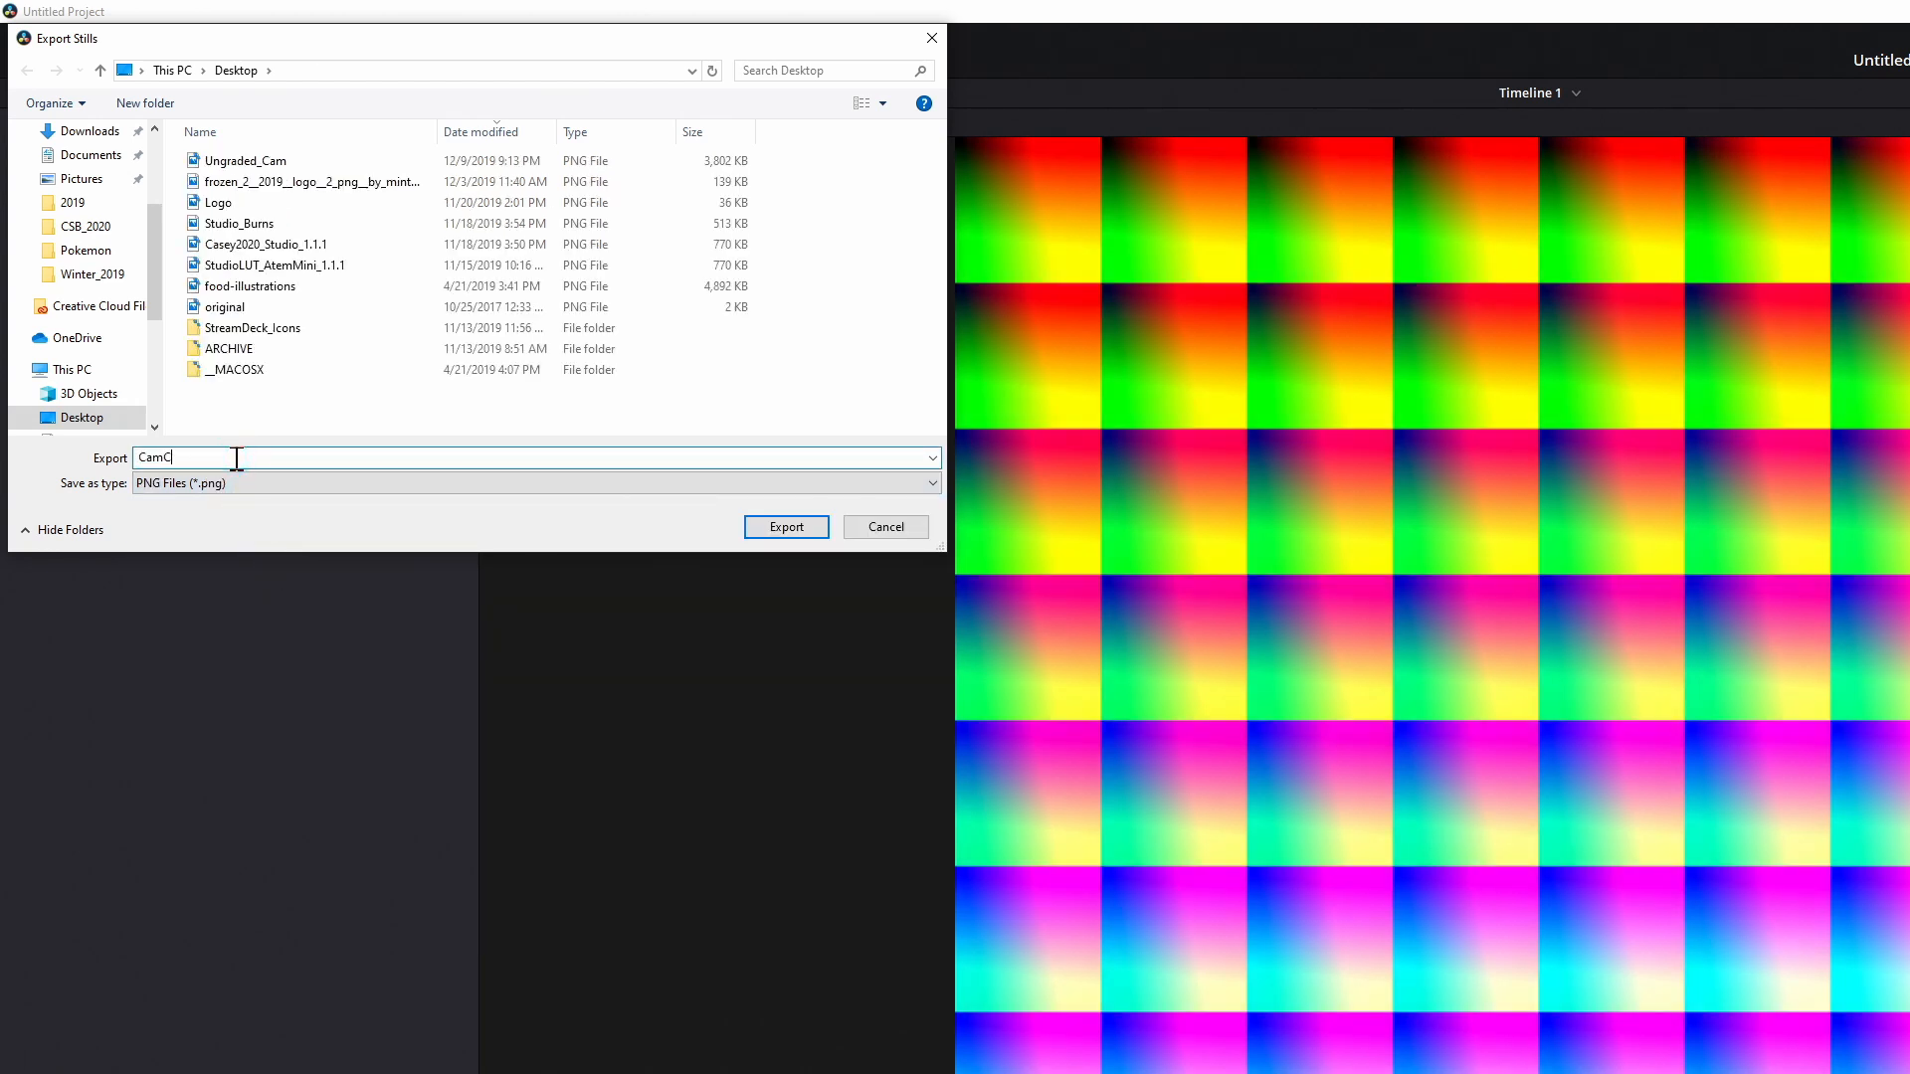
pyautogui.click(783, 526)
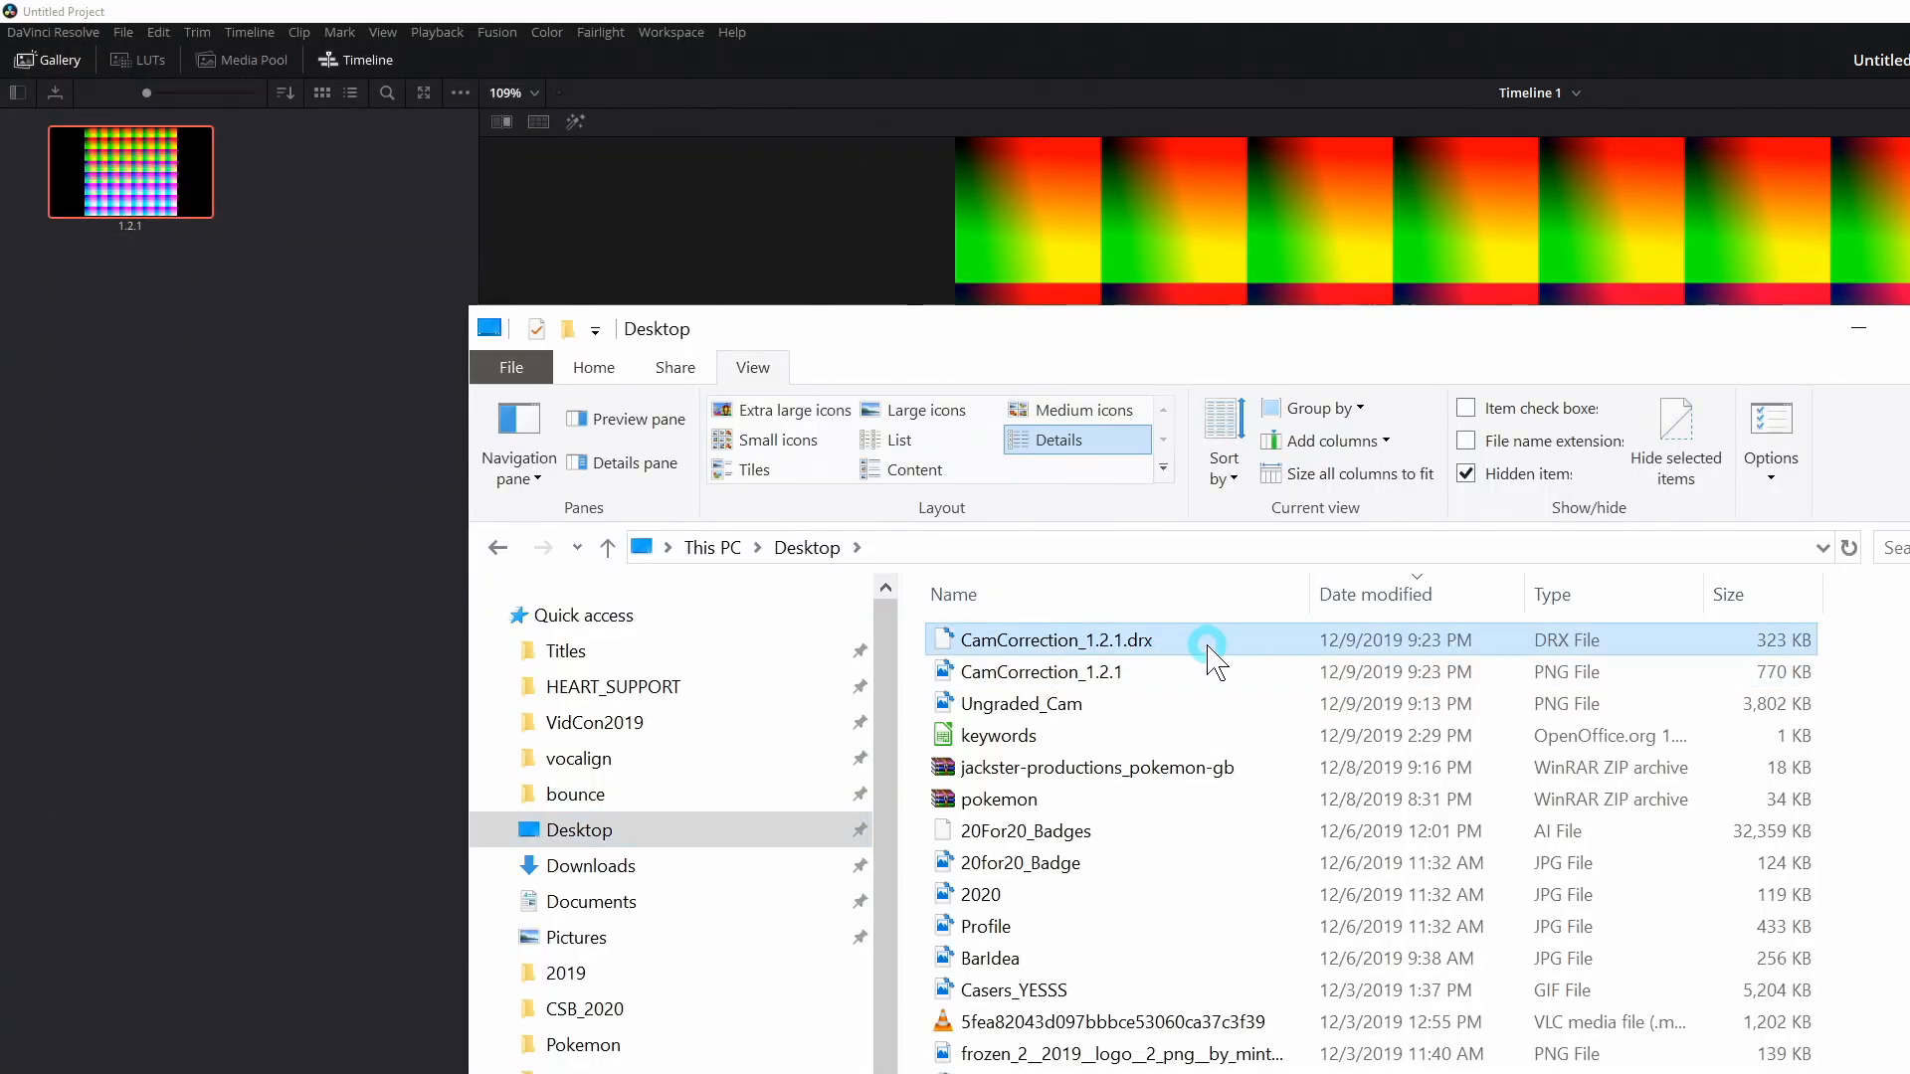
pyautogui.moveTo(1249, 673)
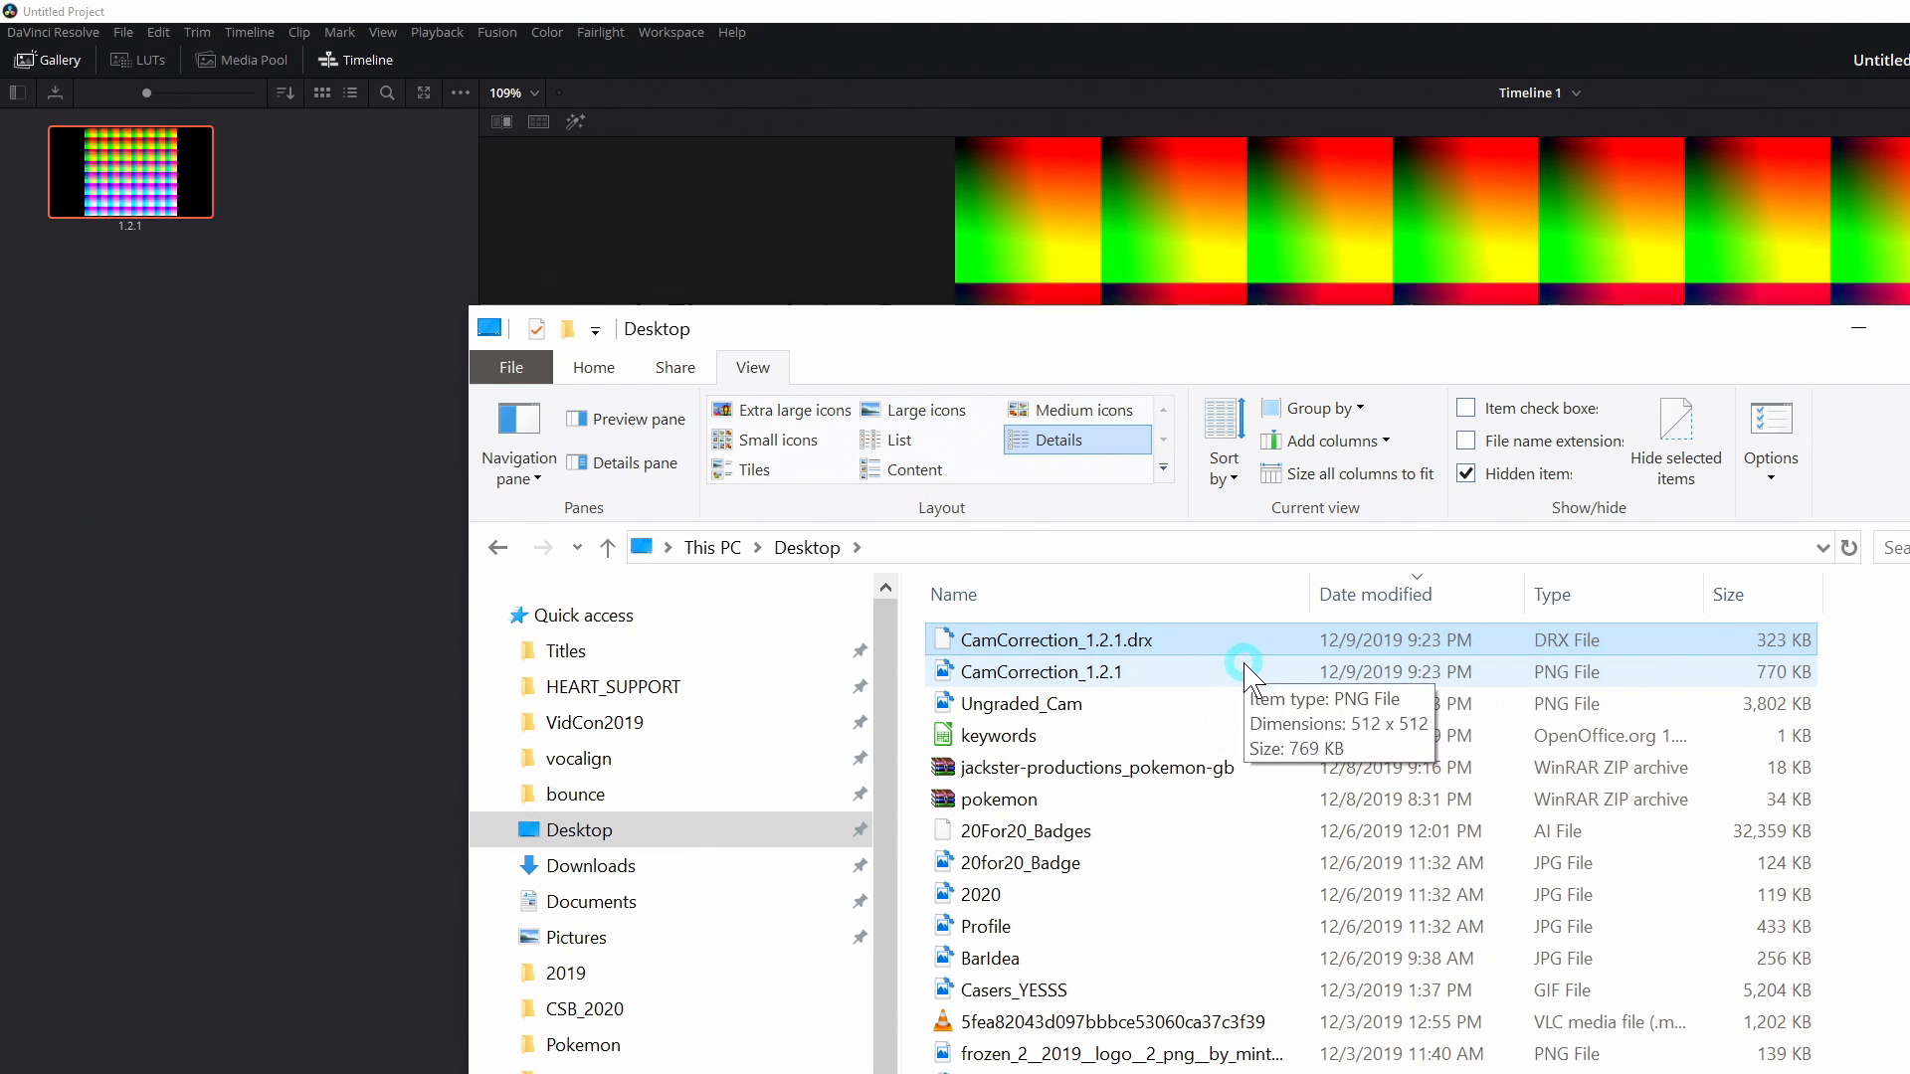
pyautogui.click(1040, 671)
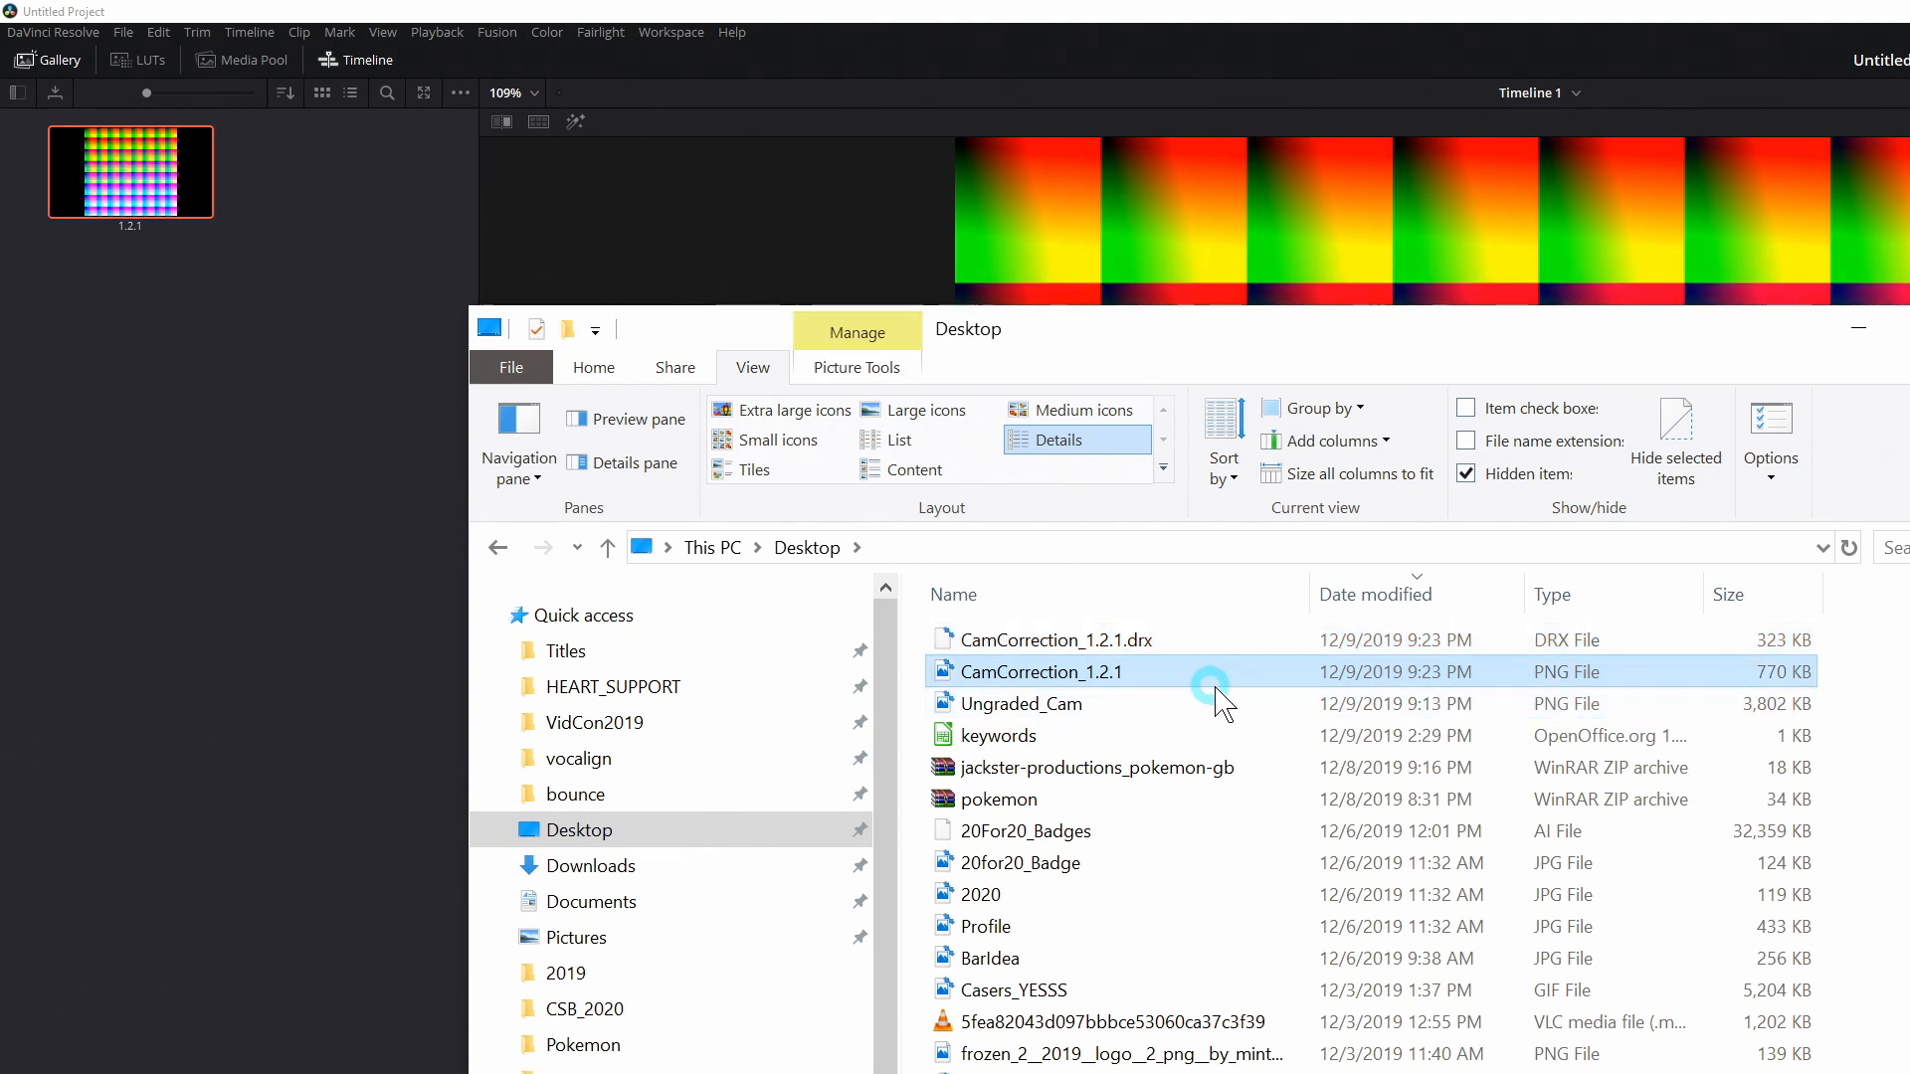
pyautogui.moveTo(1132, 689)
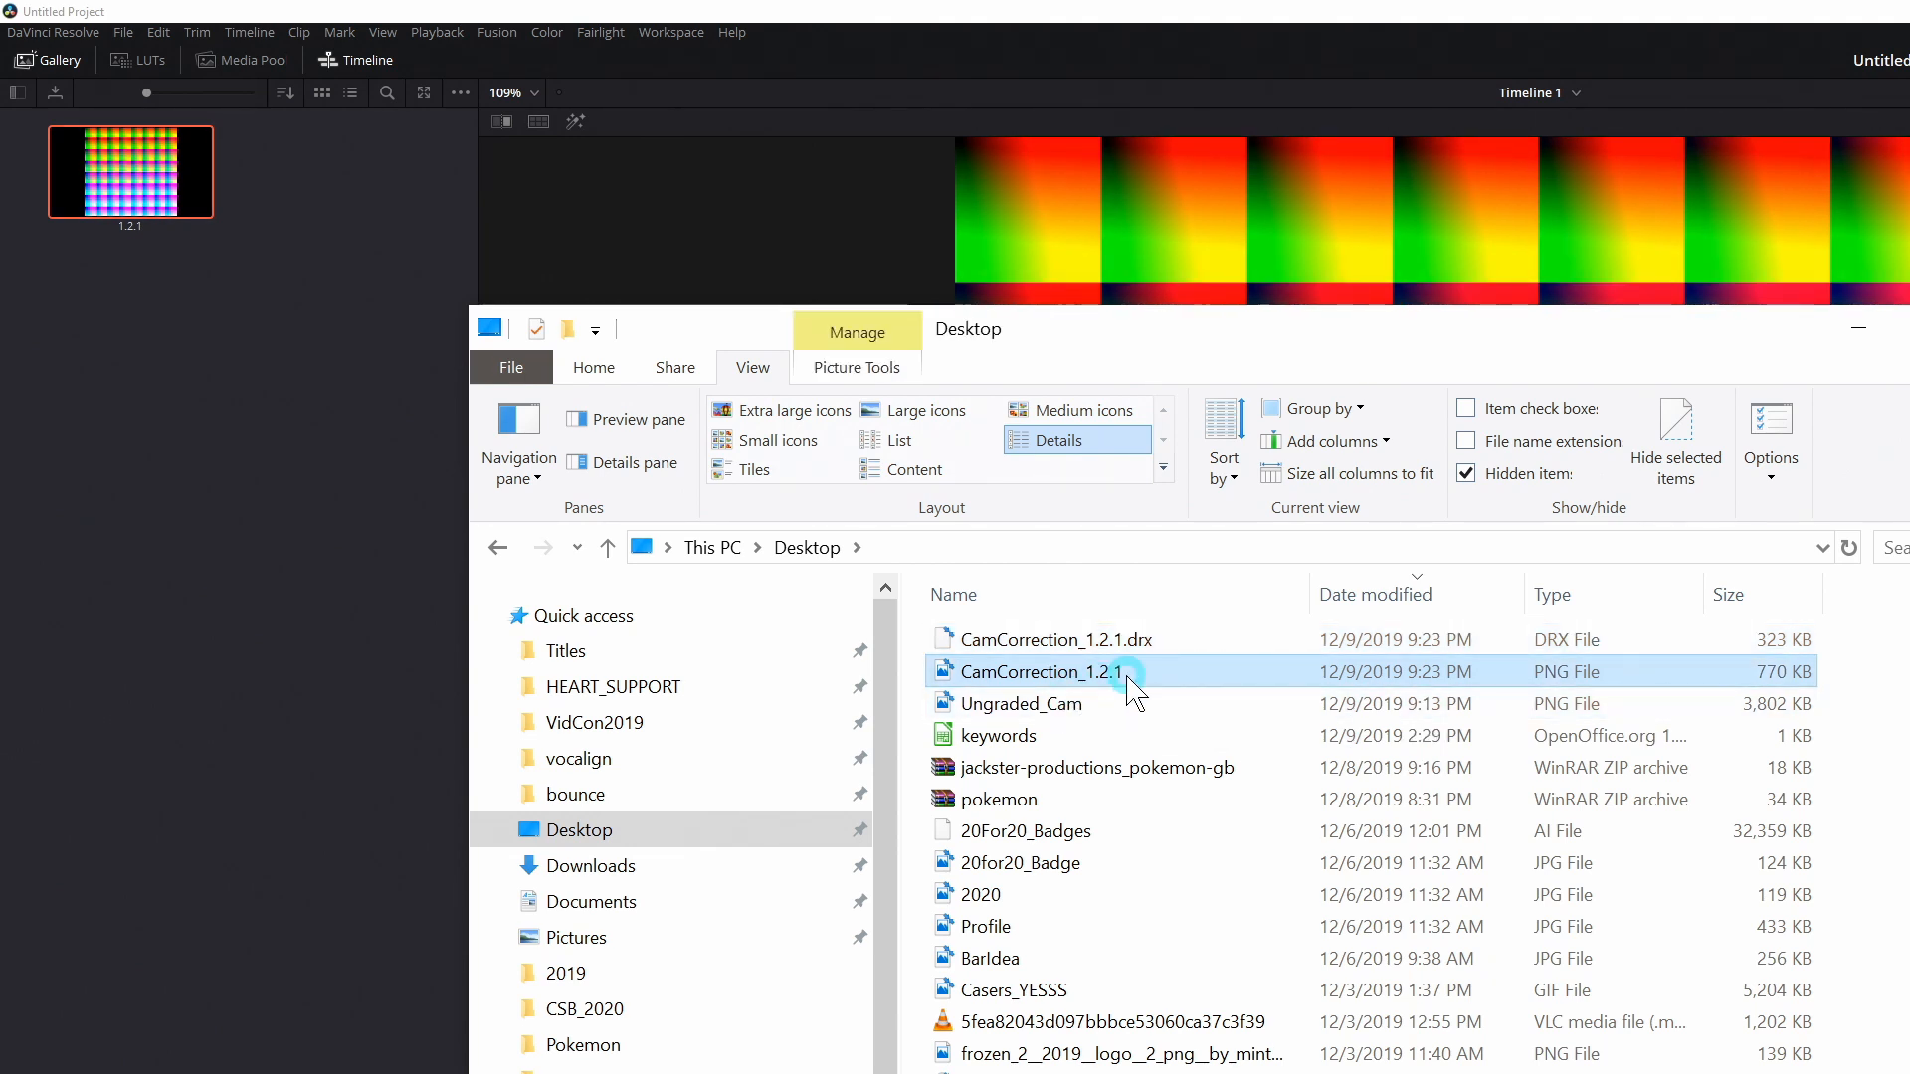
pyautogui.moveTo(1163, 687)
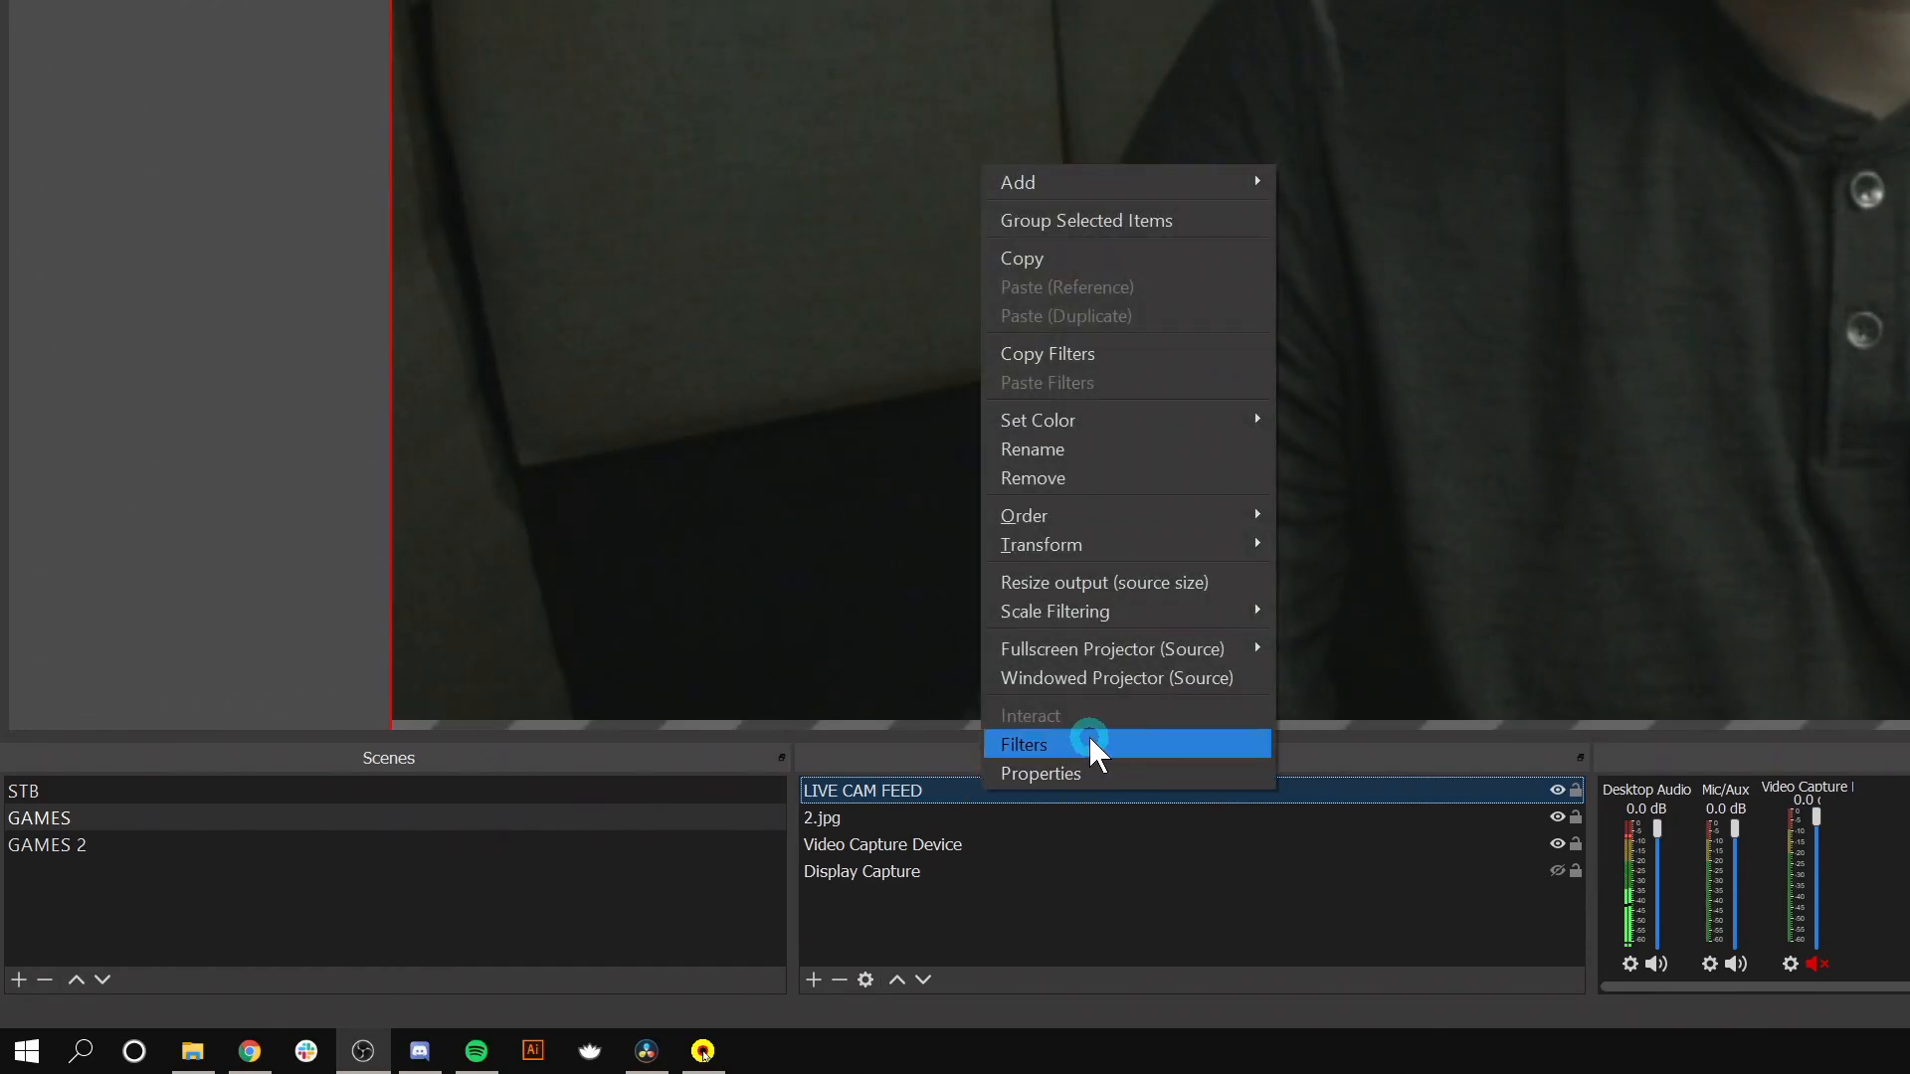
# Add an Apply LUT filter to LIVE CAM FEED loading CamCorrection_1.2.1.png from the Desktop
pyautogui.click(1022, 744)
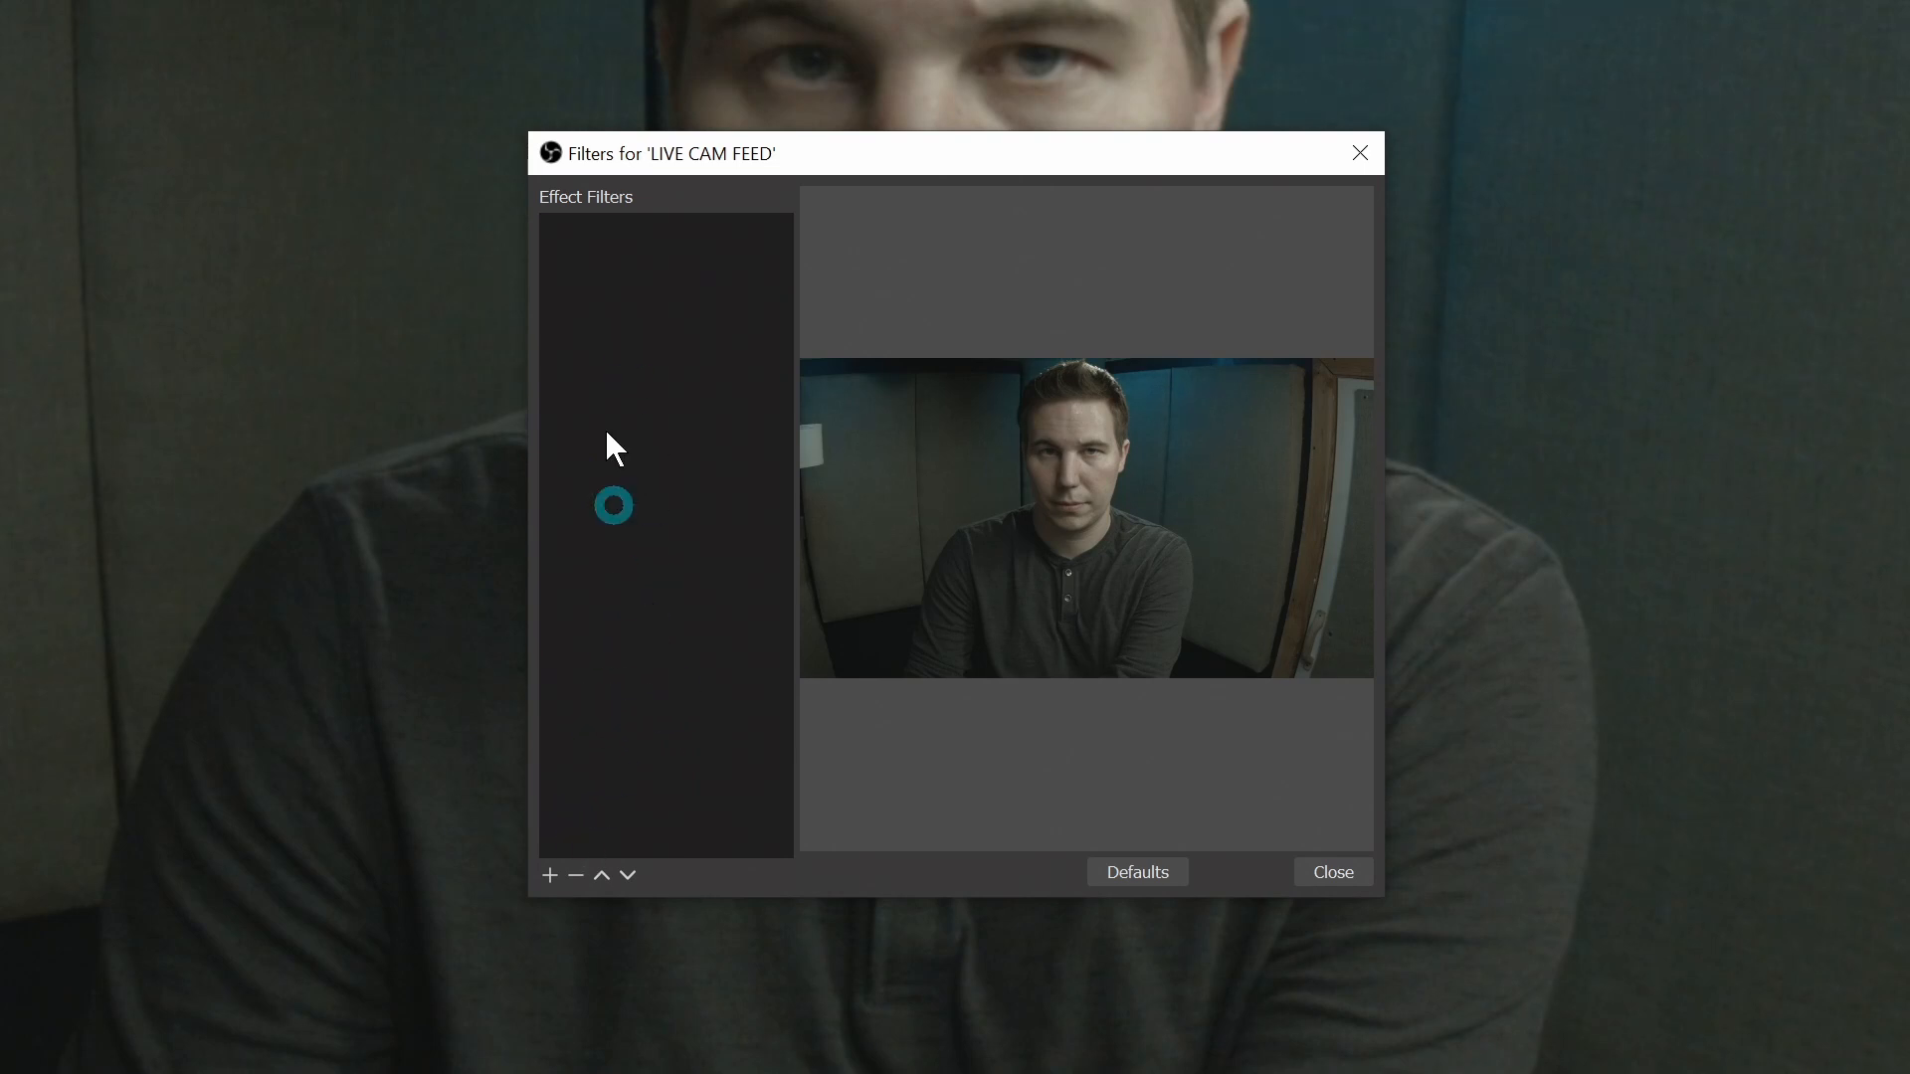
pyautogui.click(549, 876)
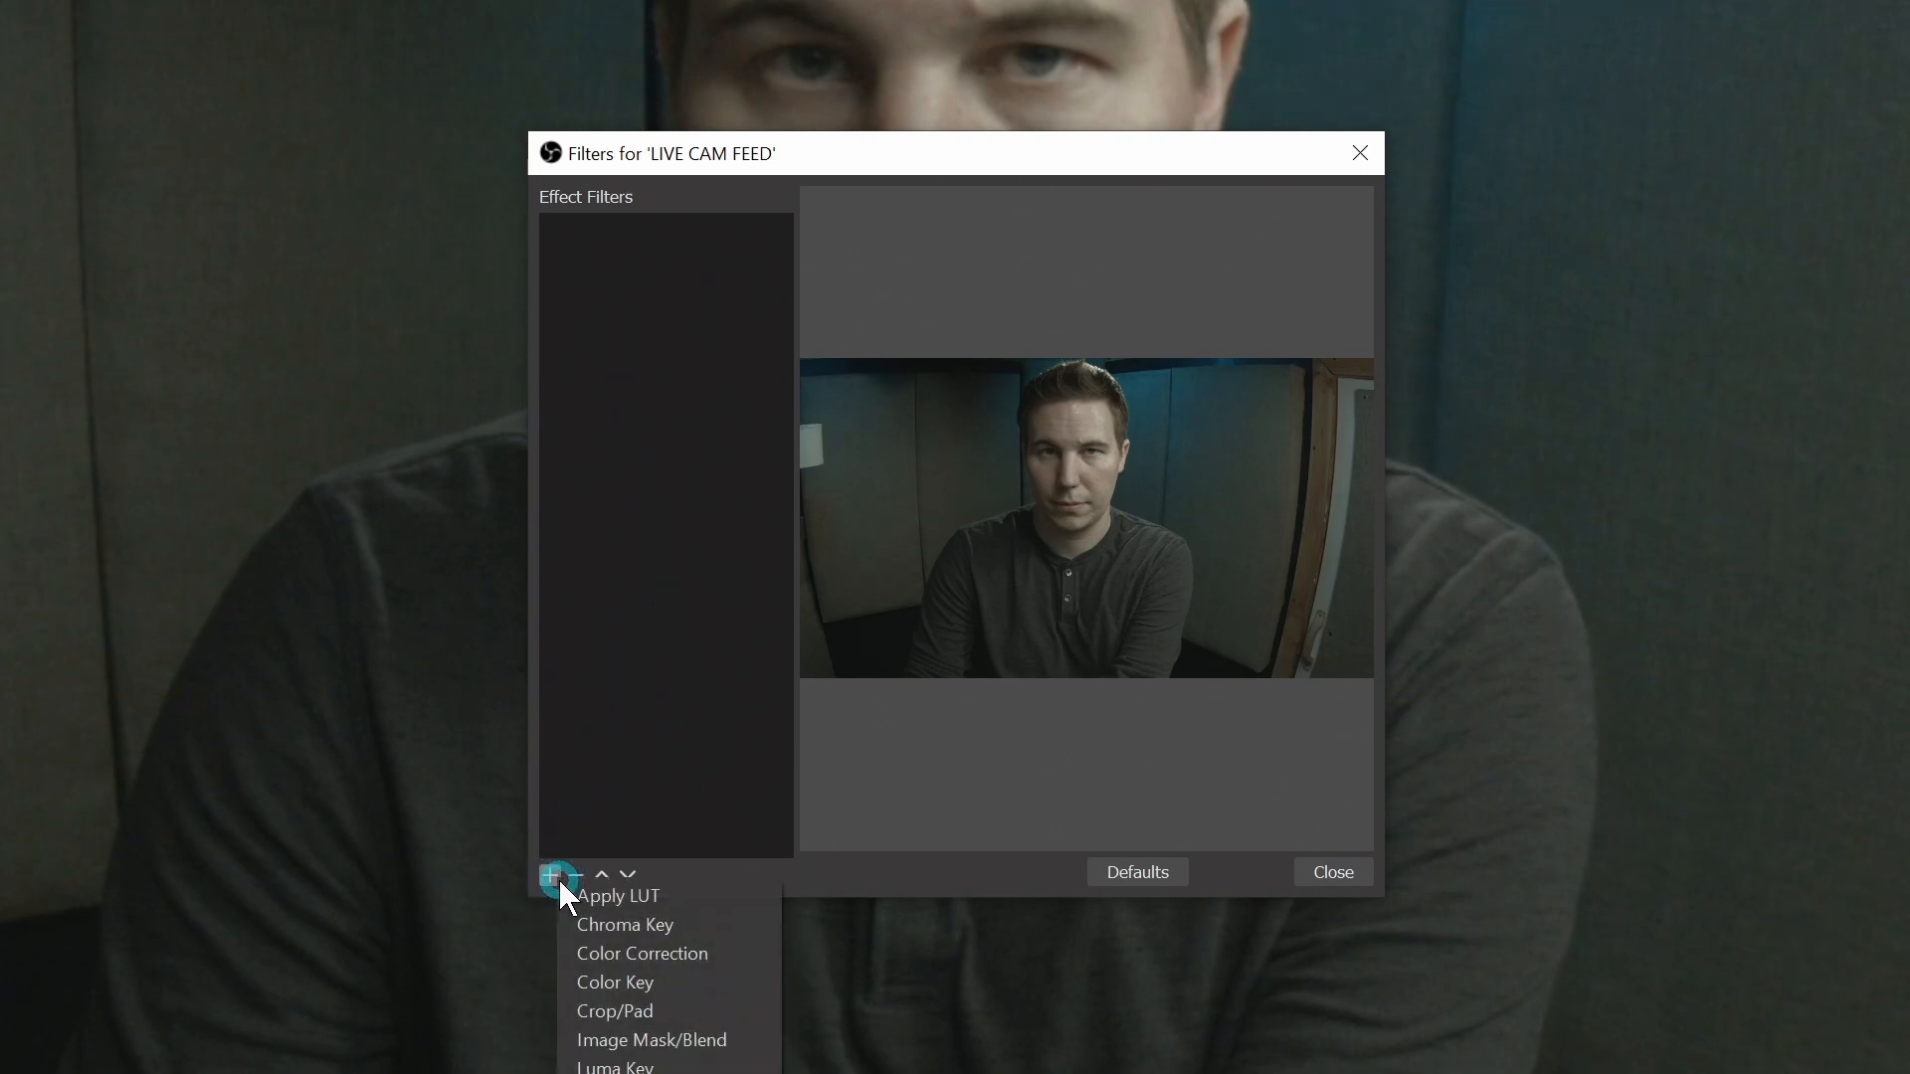
pyautogui.click(617, 895)
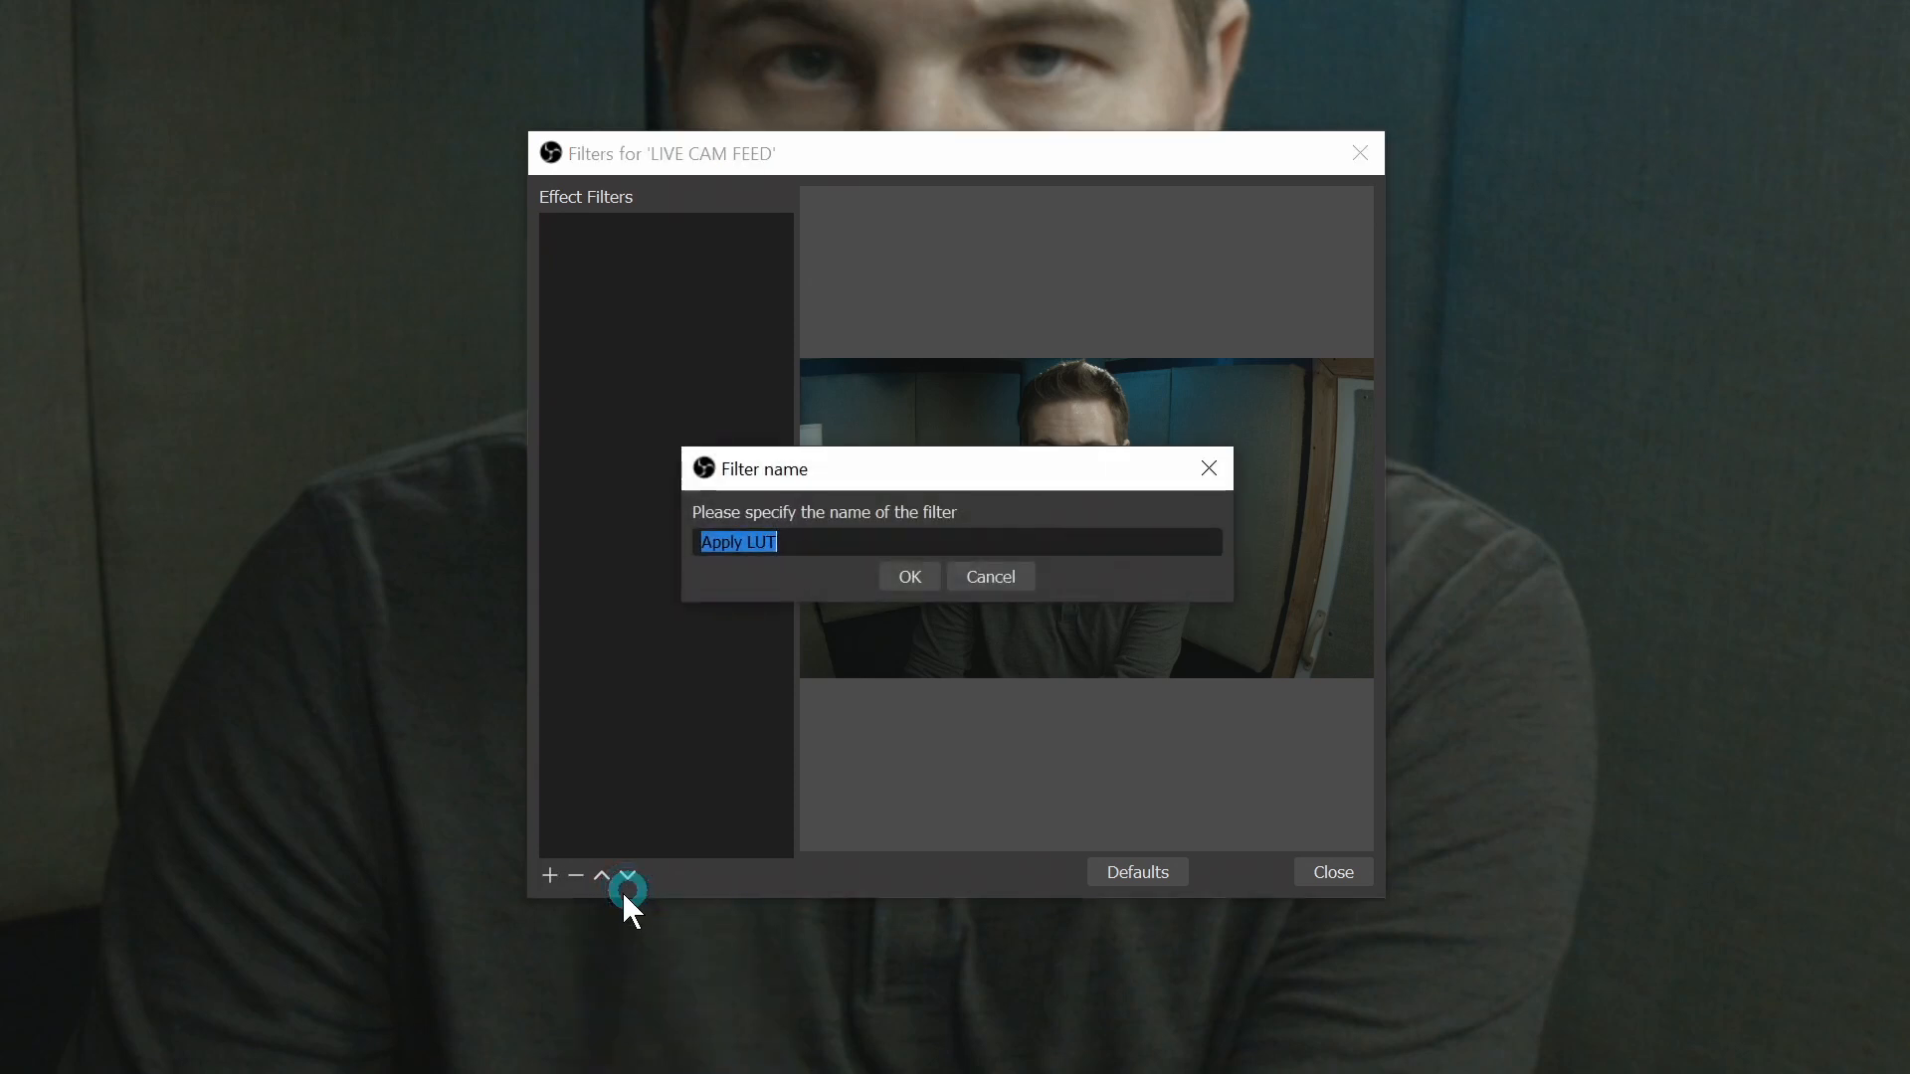
pyautogui.click(907, 577)
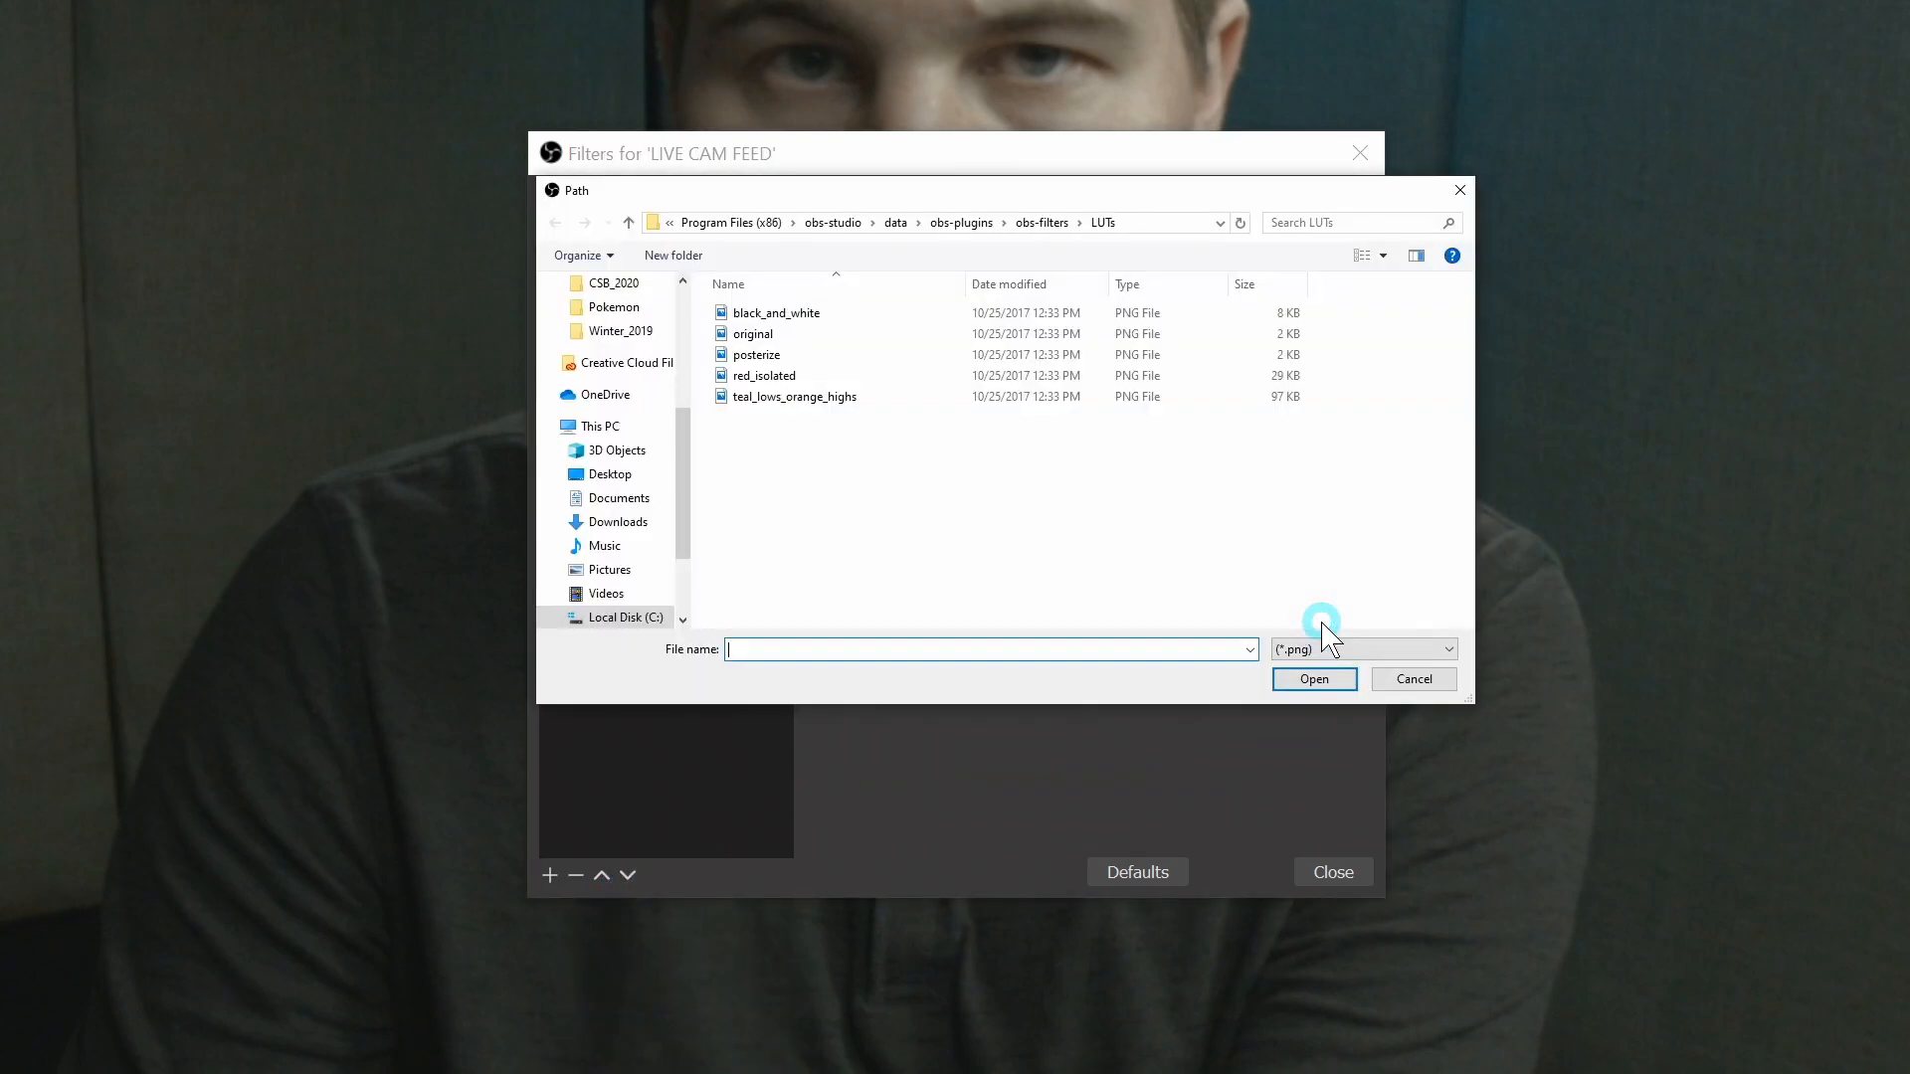
pyautogui.click(609, 474)
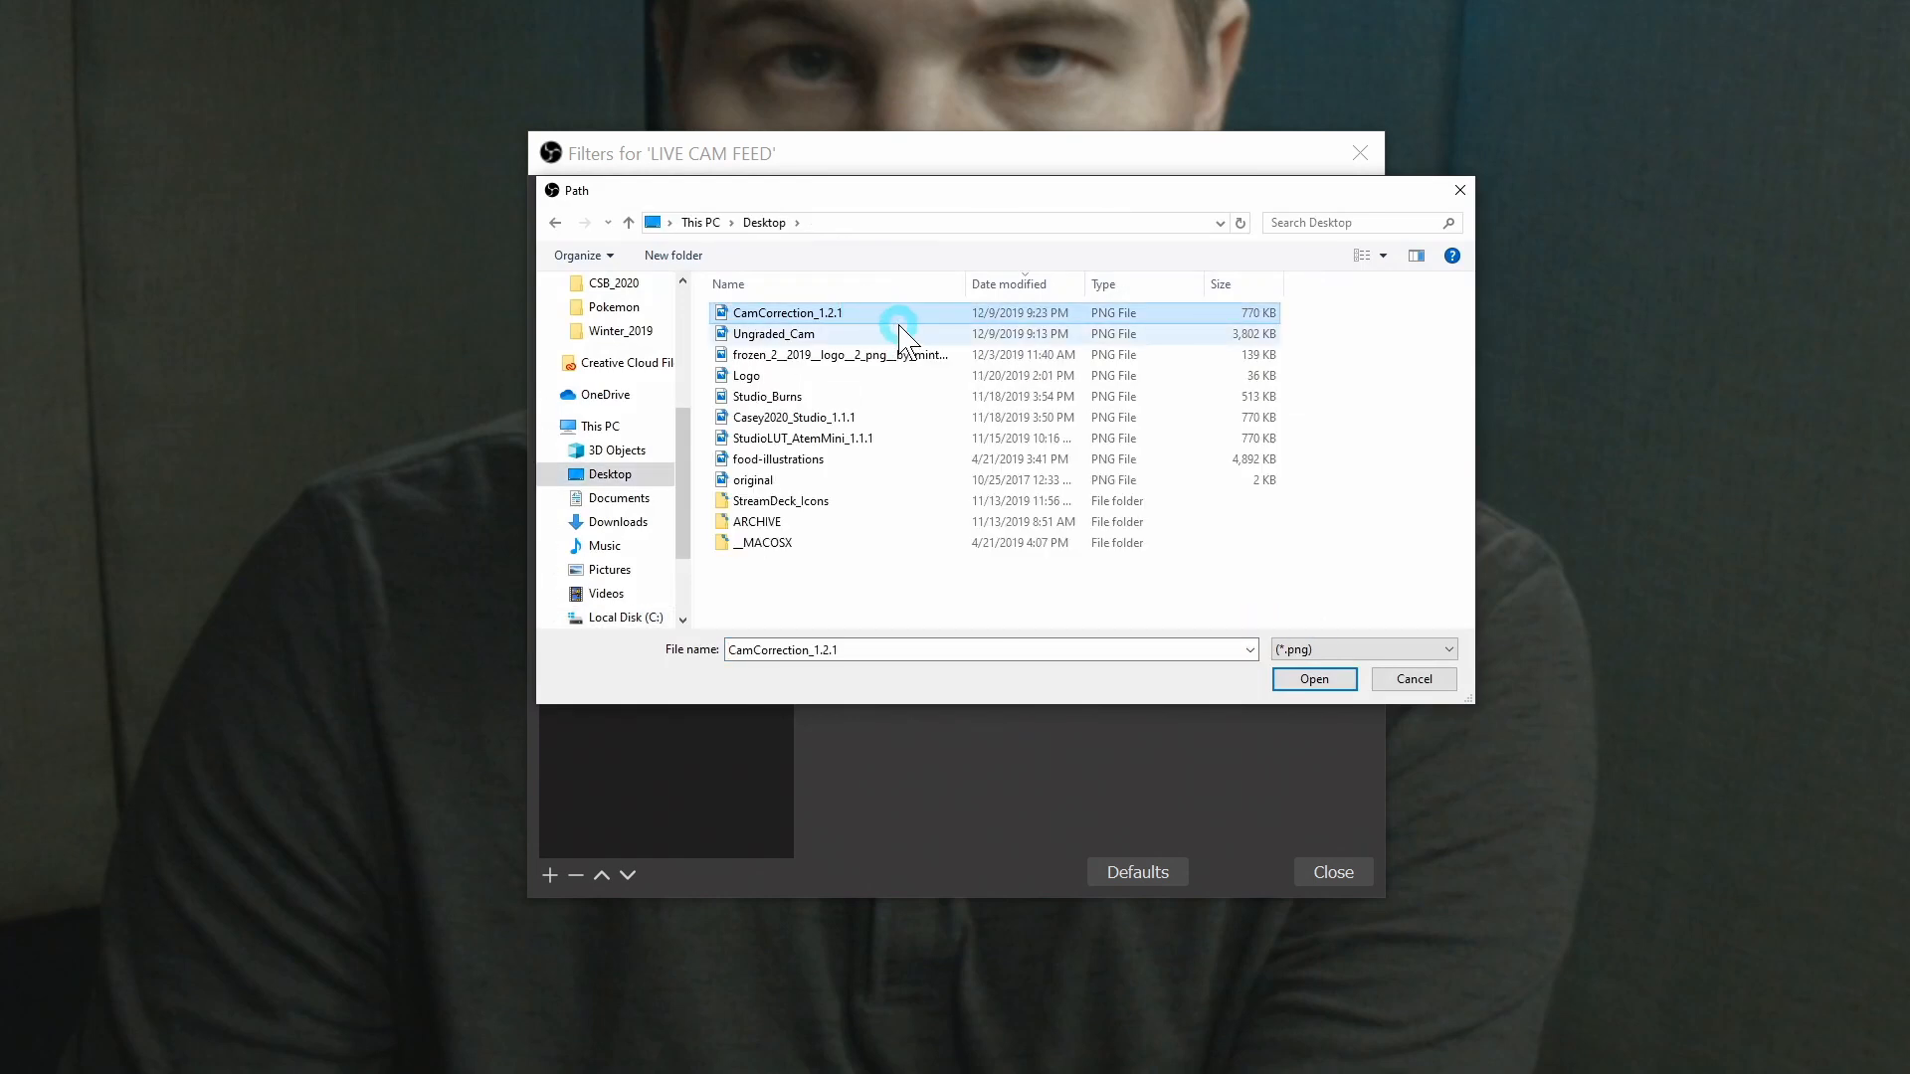
pyautogui.click(1313, 679)
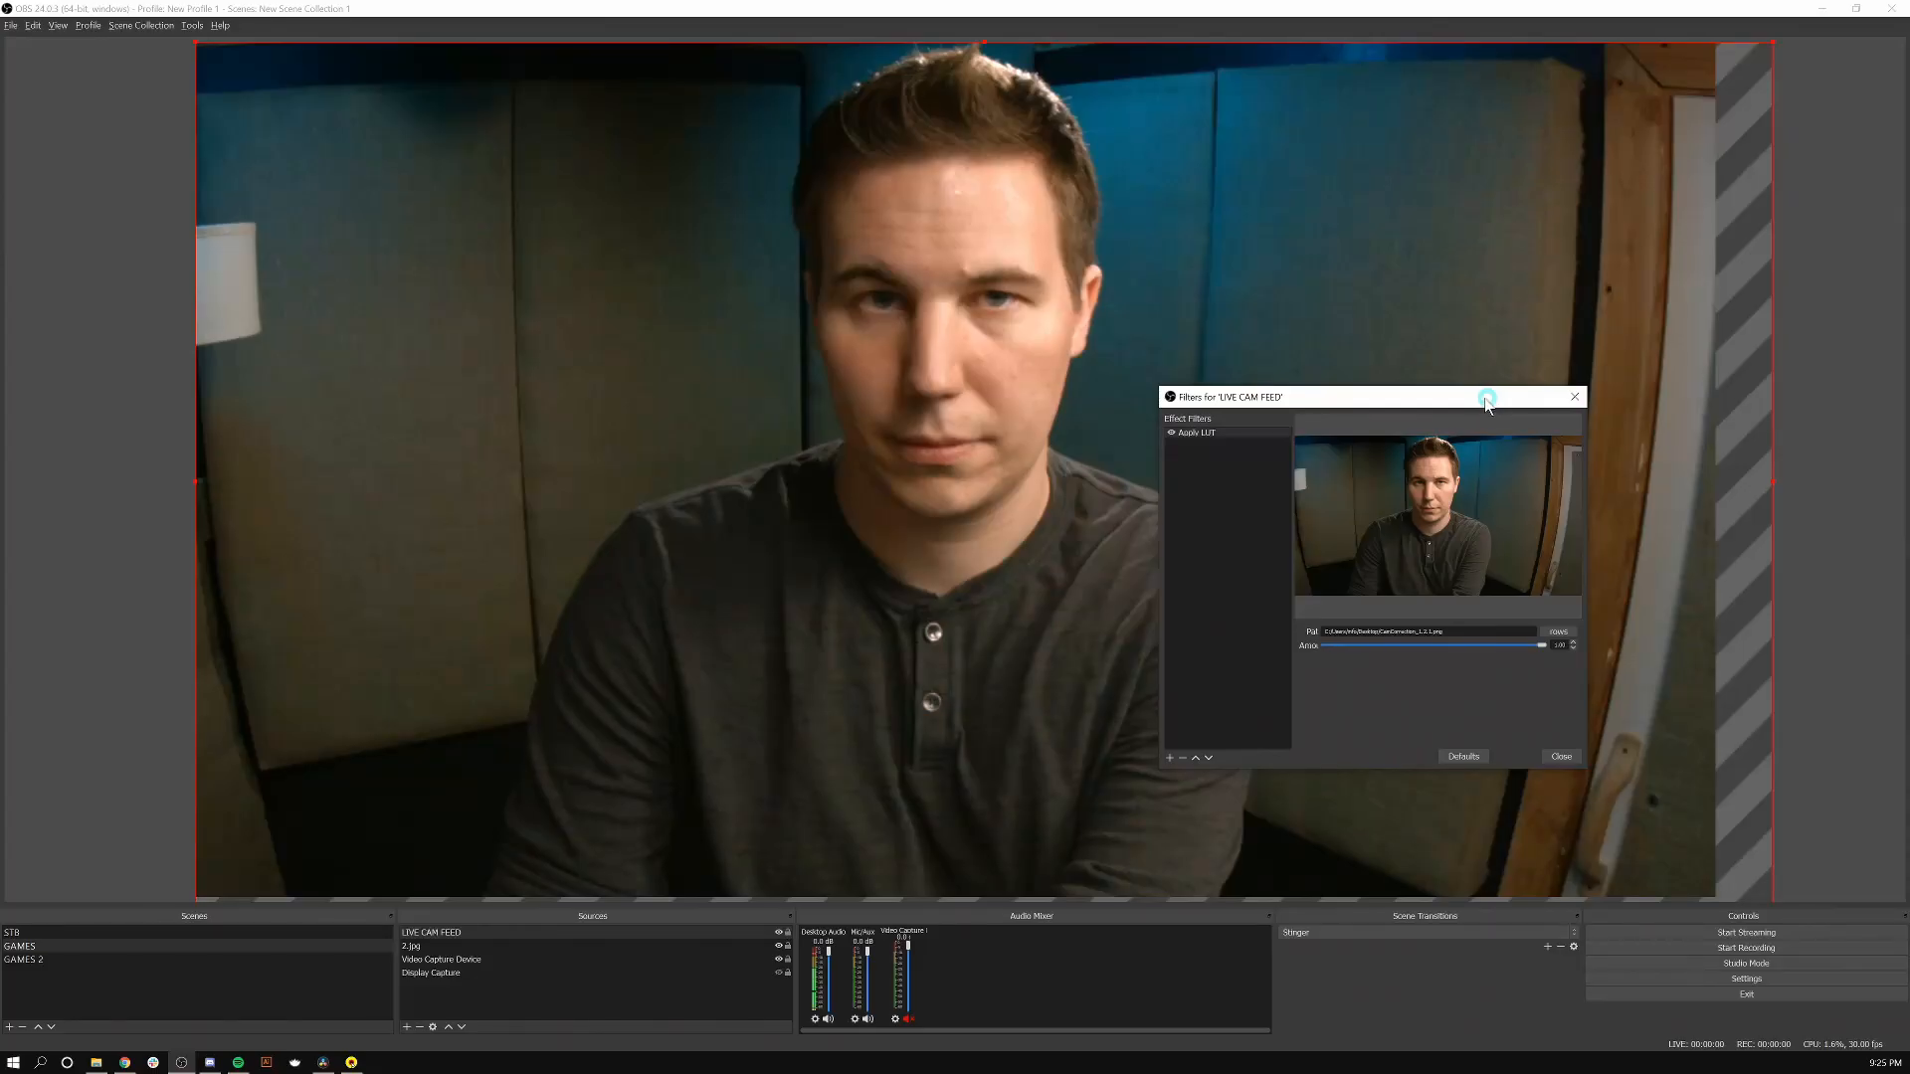